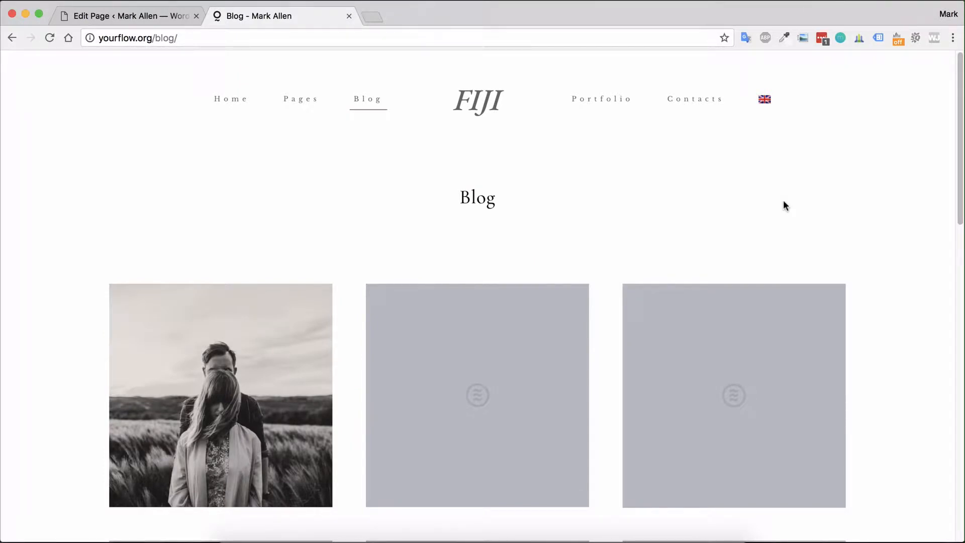
pyautogui.moveTo(778, 213)
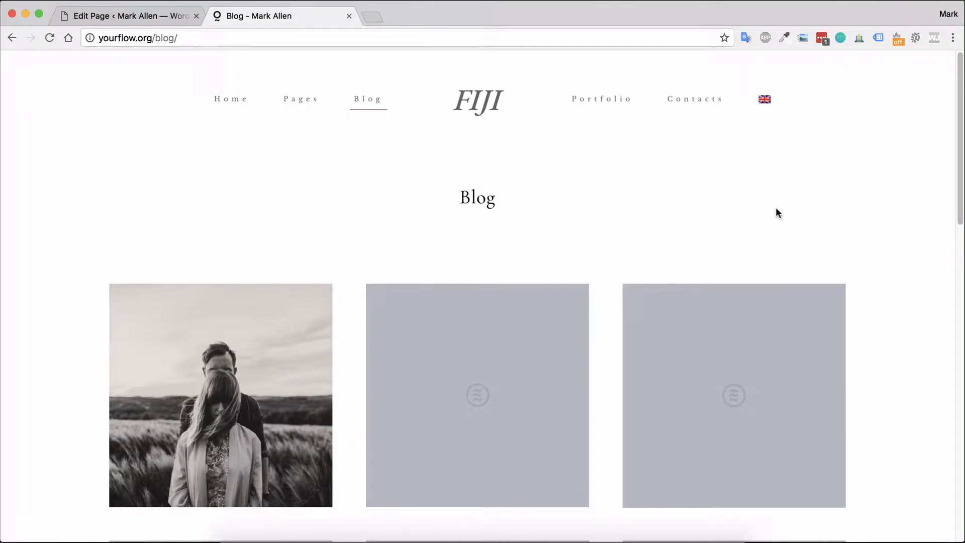
pyautogui.moveTo(773, 221)
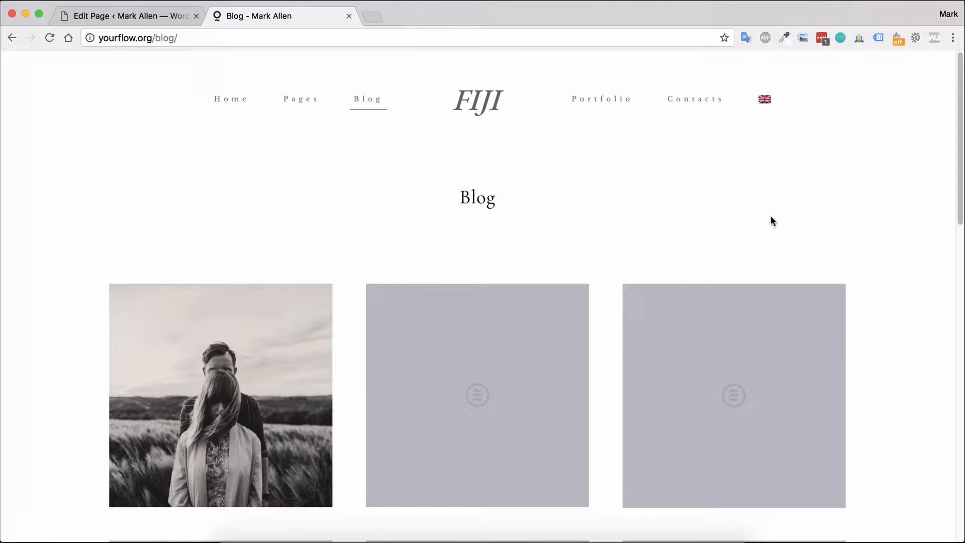
pyautogui.moveTo(37, 128)
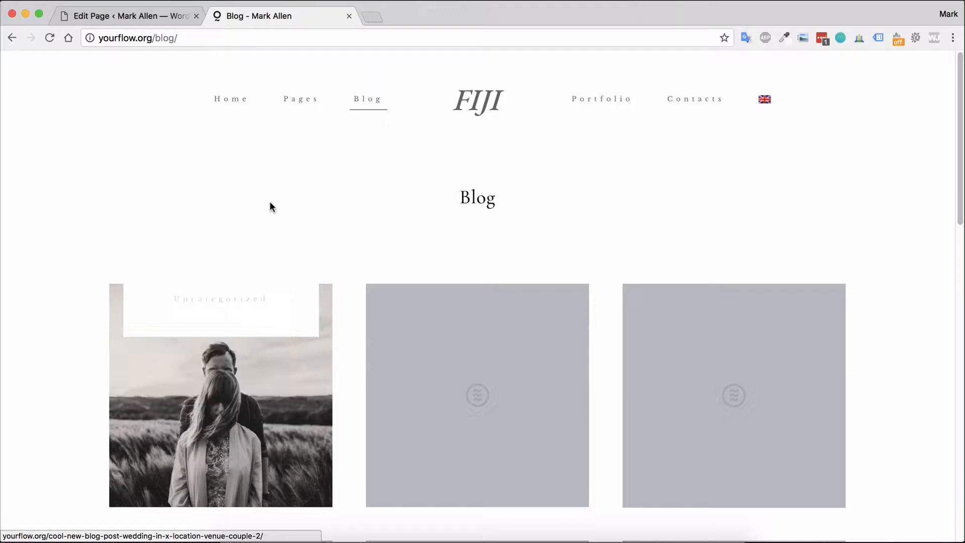
pyautogui.moveTo(328, 192)
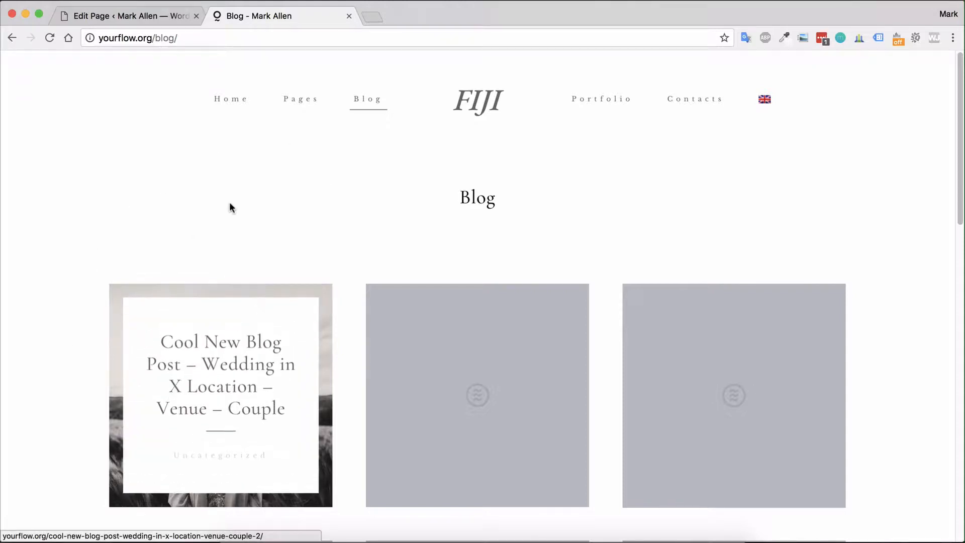
pyautogui.moveTo(332, 187)
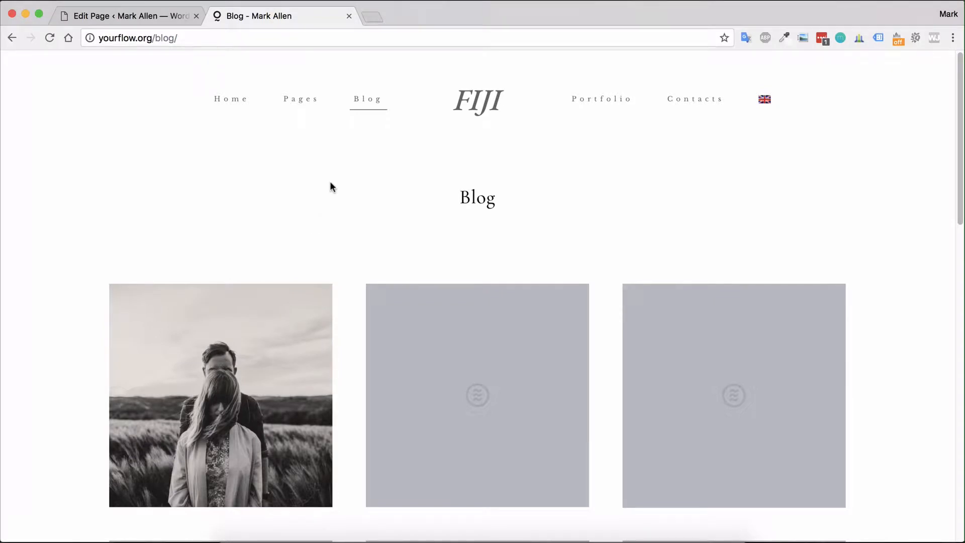
pyautogui.moveTo(292, 197)
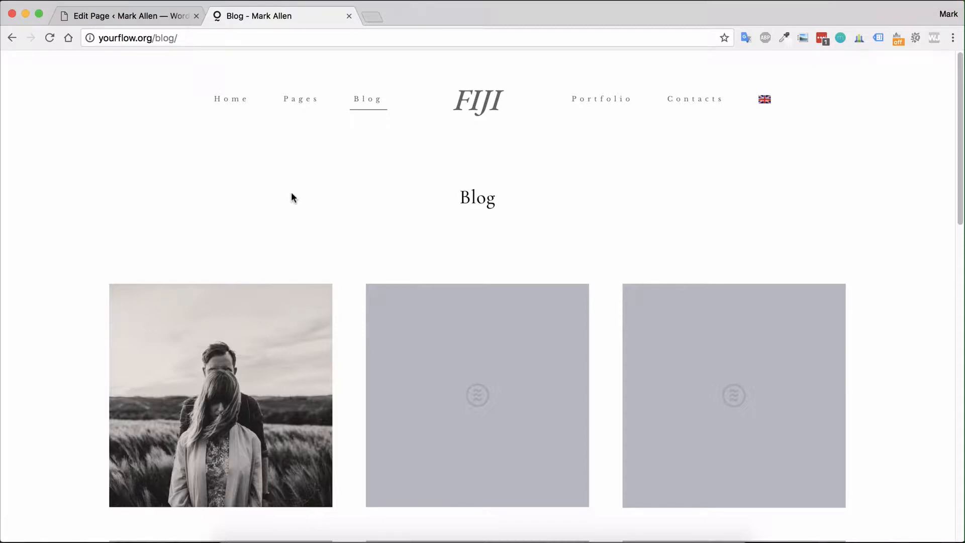
pyautogui.moveTo(302, 195)
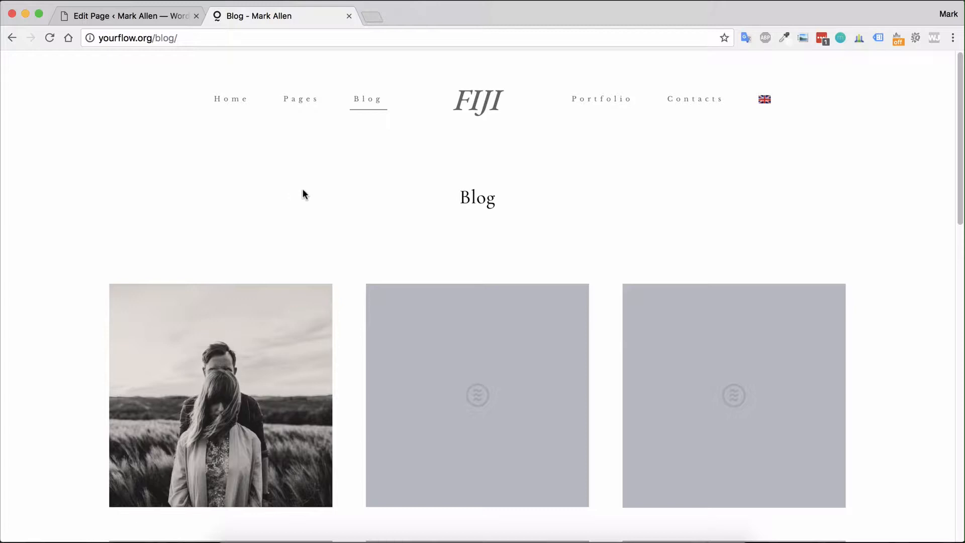
pyautogui.moveTo(128, 16)
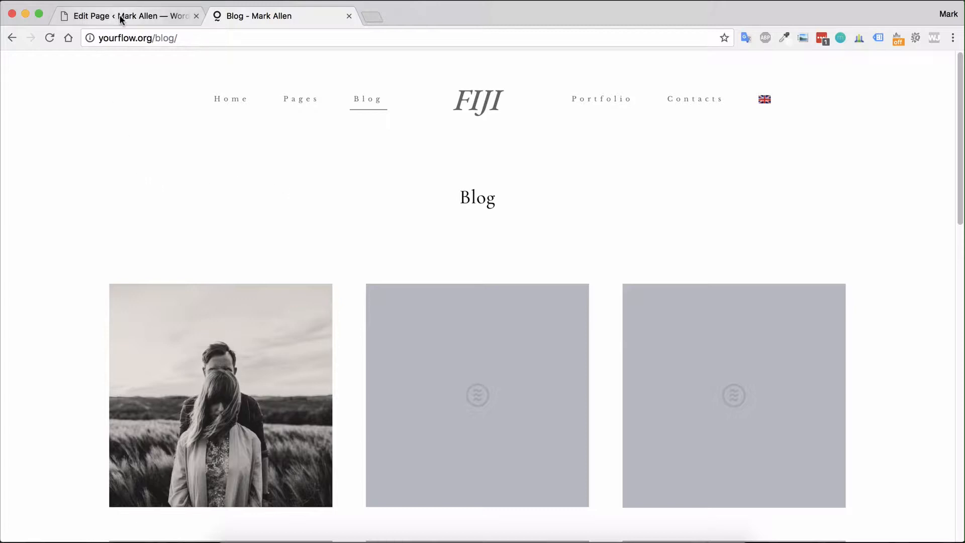
# Step: Return to the dashboard and start a blank draft post from All Posts
pyautogui.click(129, 16)
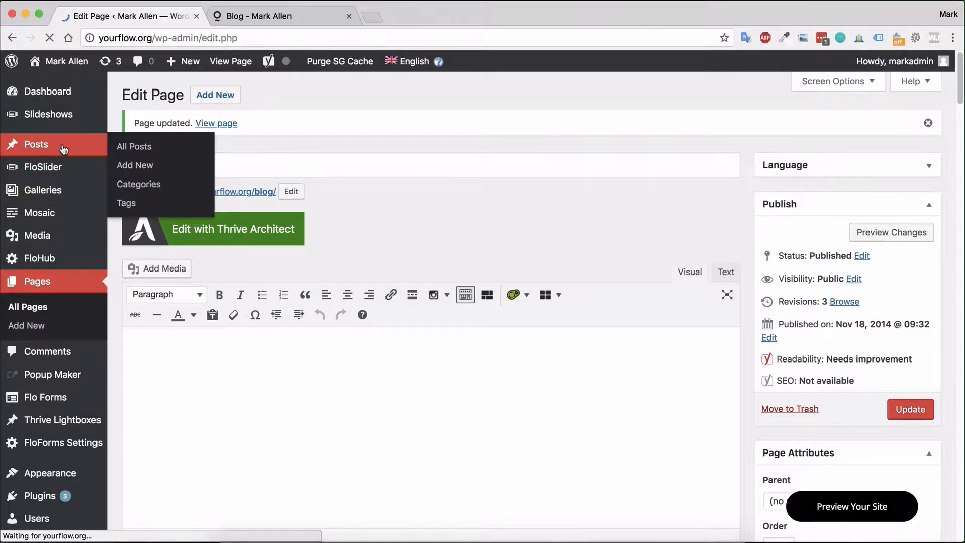
pyautogui.click(133, 146)
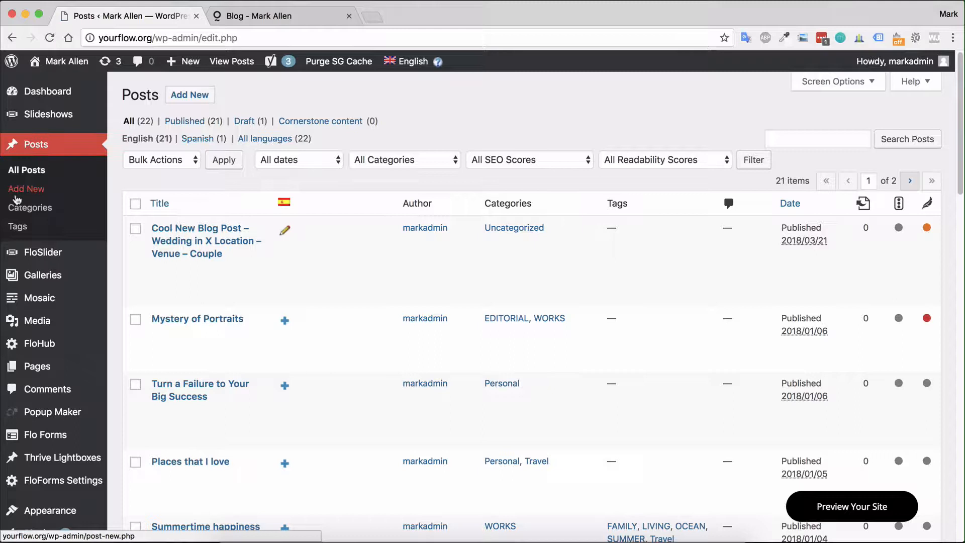
pyautogui.moveTo(495, 114)
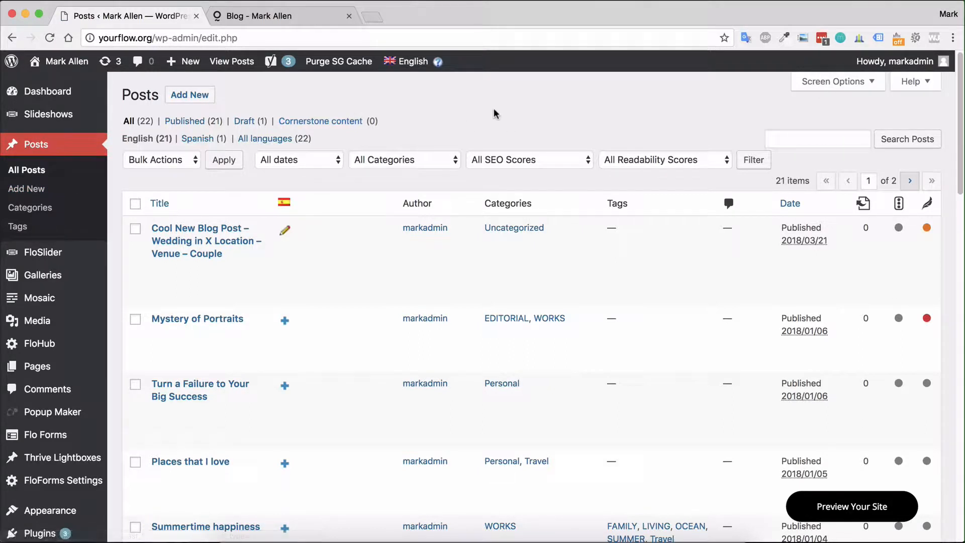
pyautogui.click(190, 95)
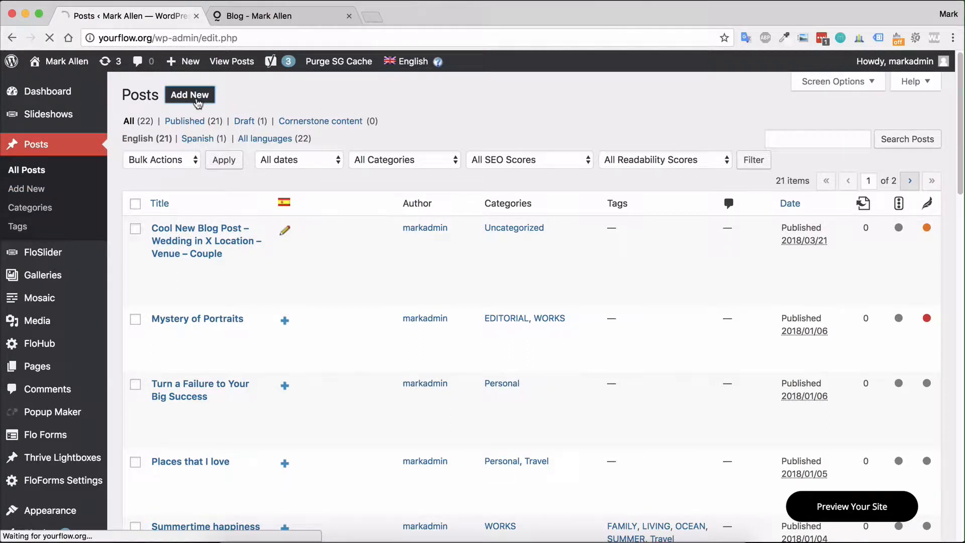
pyautogui.click(189, 94)
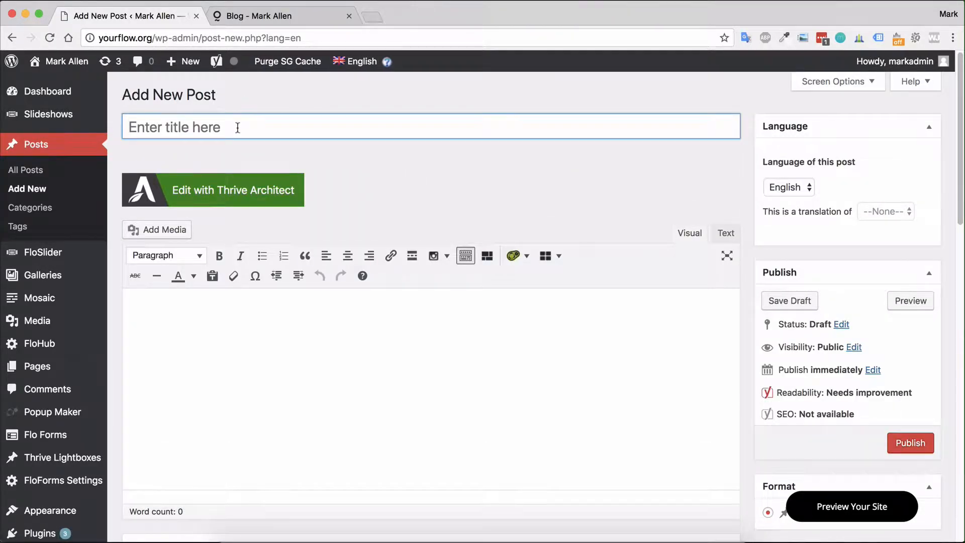
# Step: Title the post 'Add Title' and let it auto-save as a draft
pyautogui.write('Add Title')
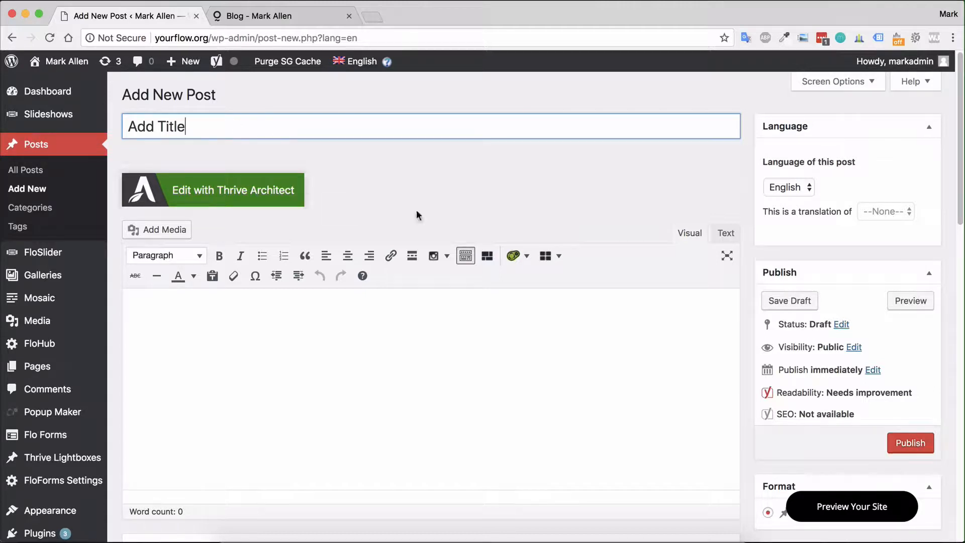
pyautogui.scroll(-3)
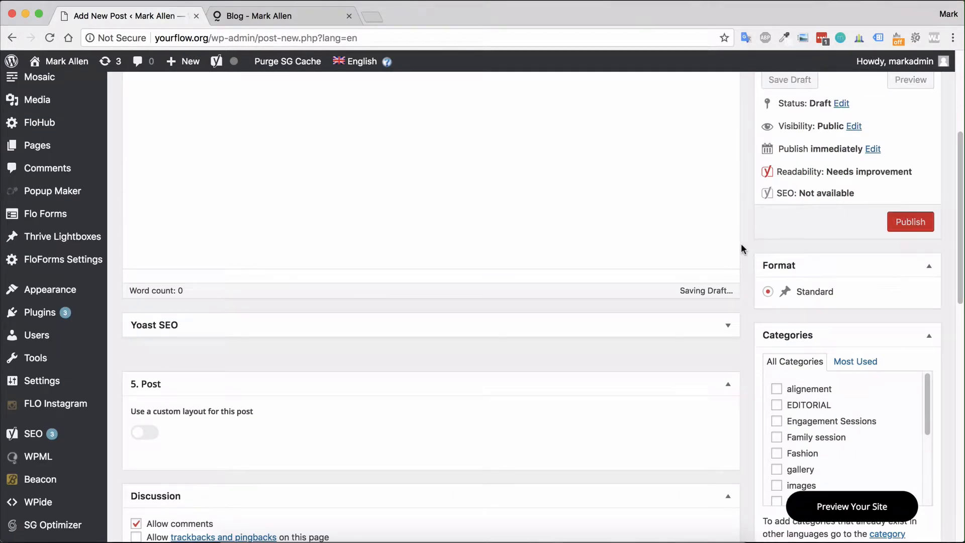
pyautogui.scroll(-3)
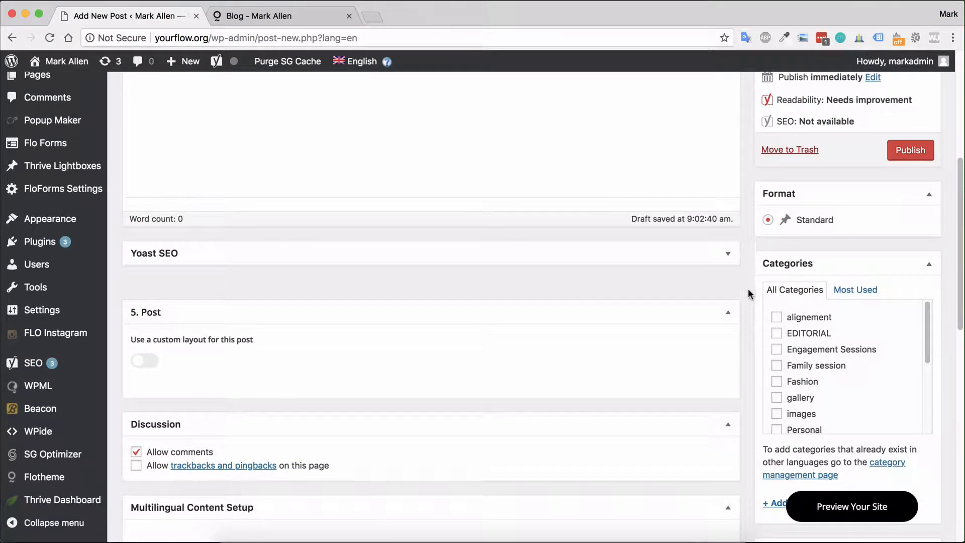
pyautogui.scroll(-3)
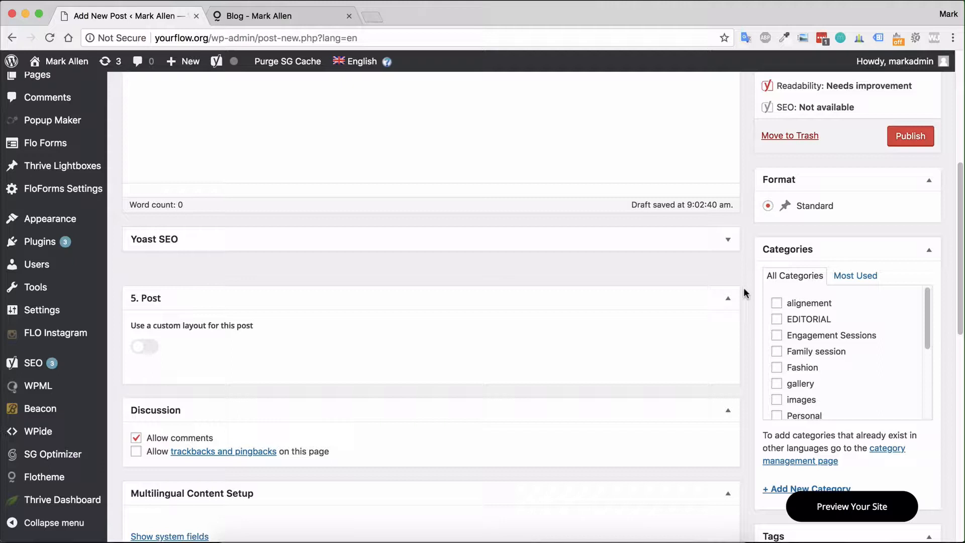
# Step: Make Engagement Sessions the post's only checked category
pyautogui.click(776, 335)
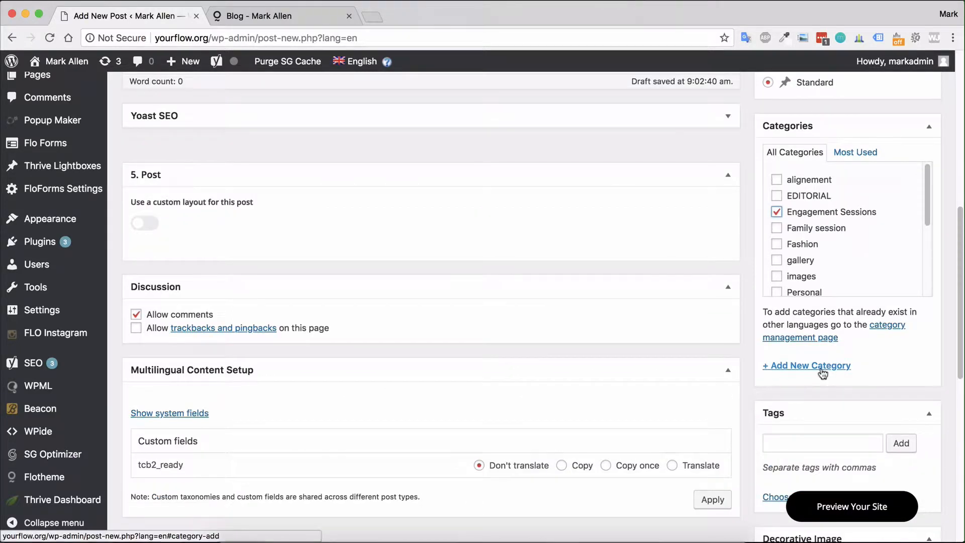
pyautogui.click(806, 365)
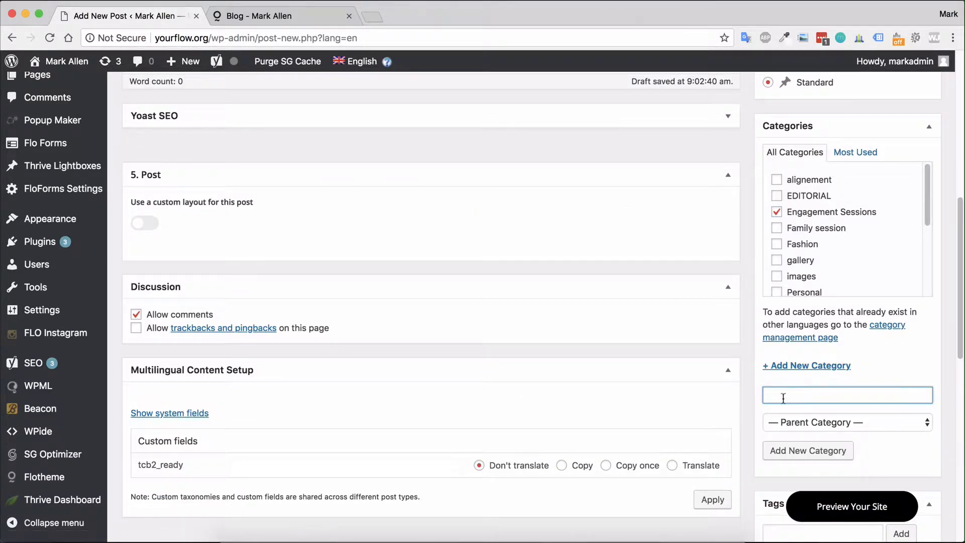
pyautogui.moveTo(797, 513)
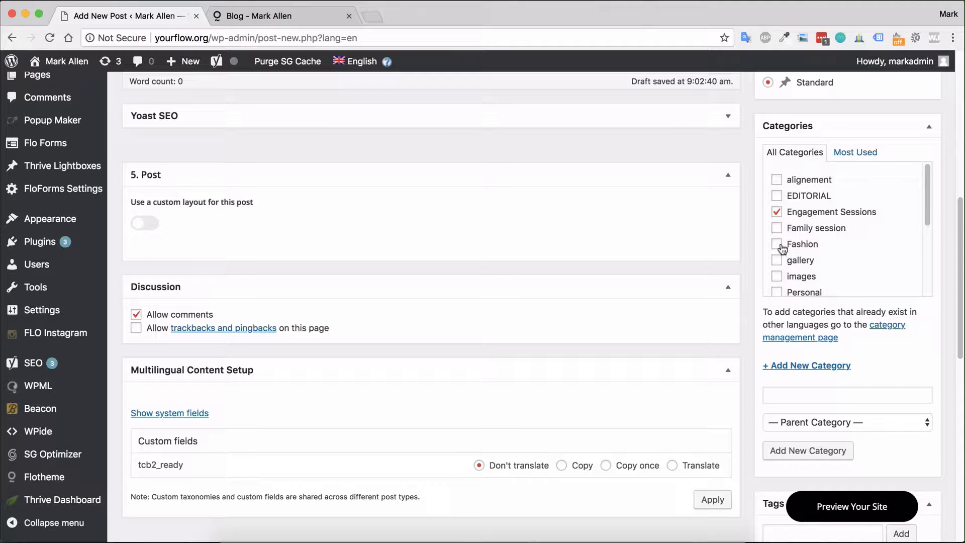
pyautogui.moveTo(781, 260)
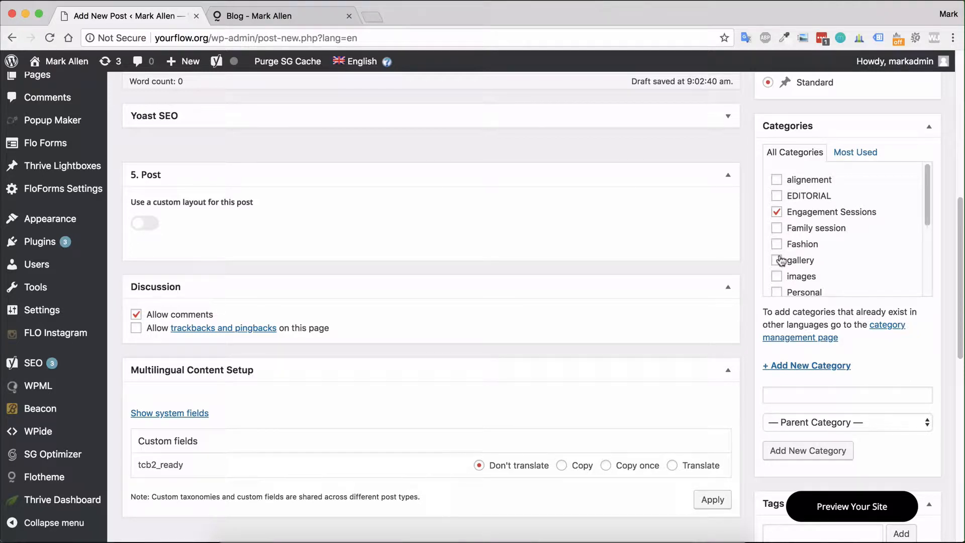
pyautogui.moveTo(779, 258)
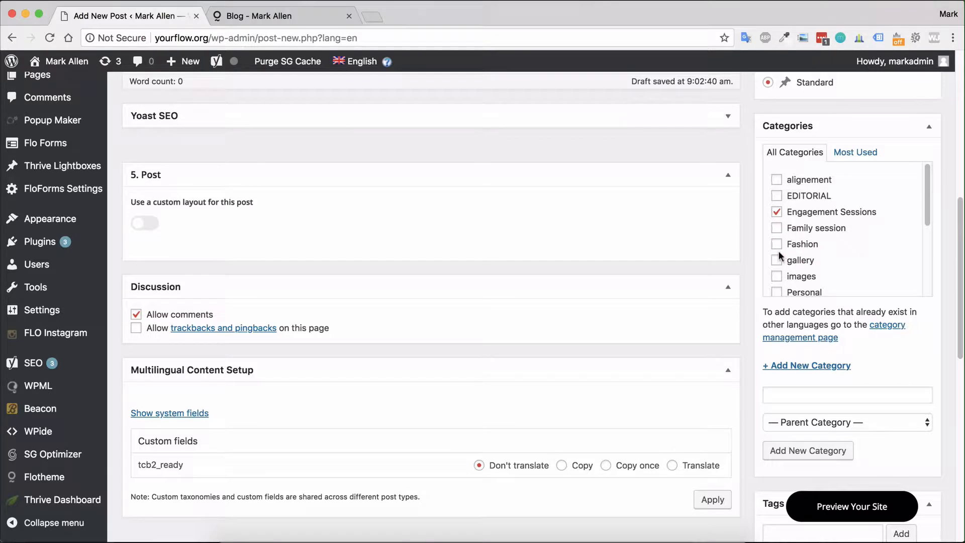
pyautogui.click(776, 212)
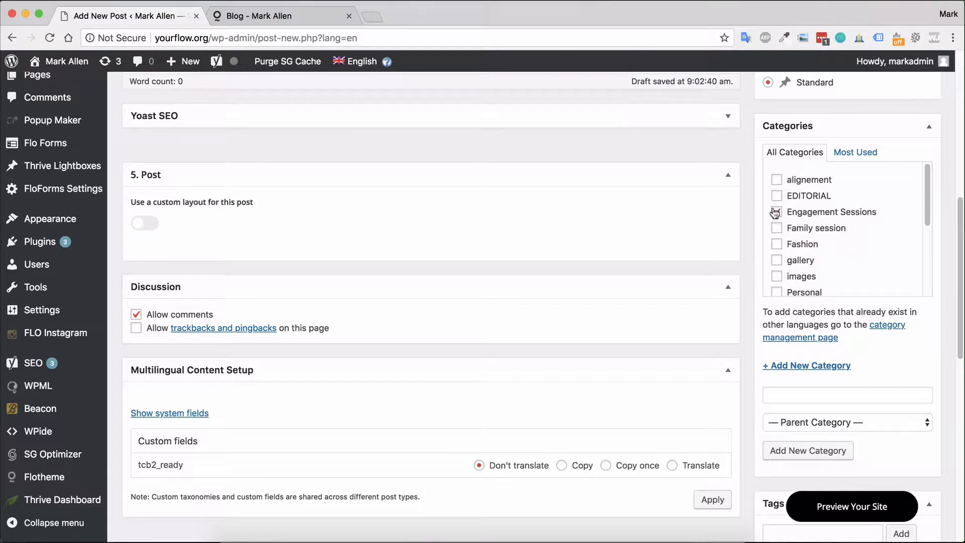
pyautogui.click(775, 212)
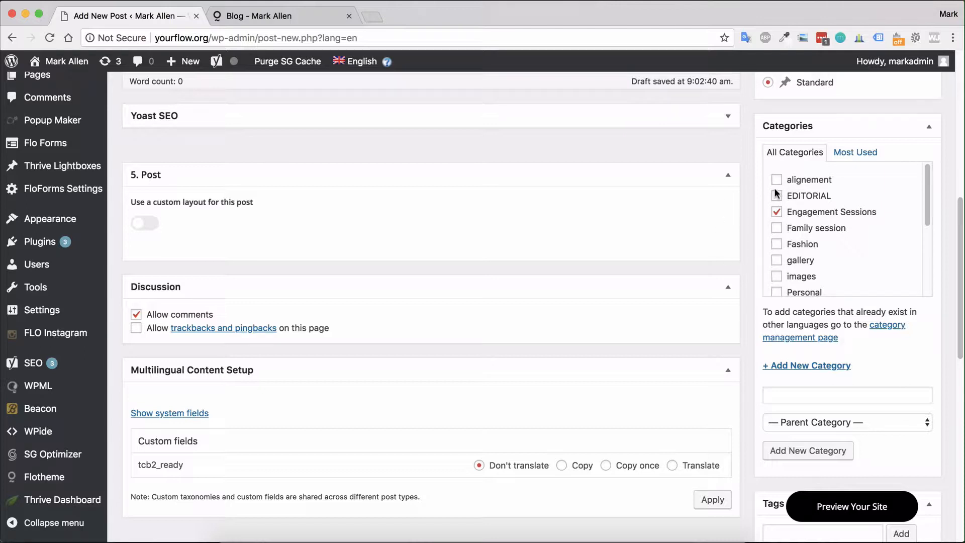
pyautogui.moveTo(746, 223)
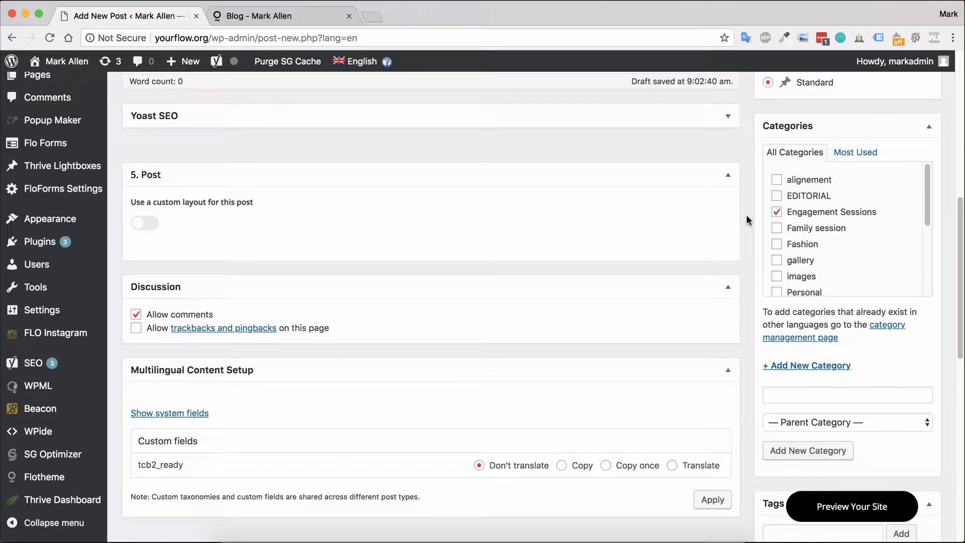
pyautogui.scroll(-3)
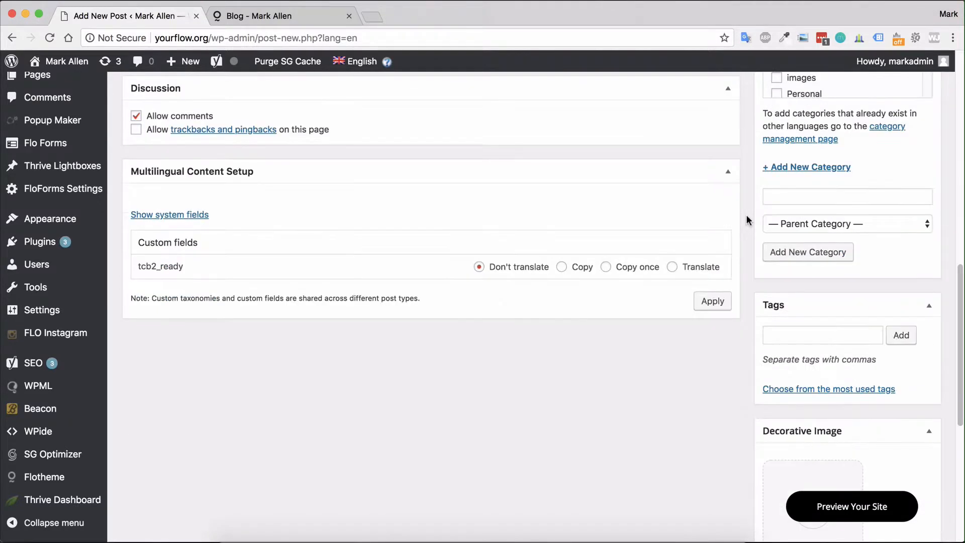
pyautogui.scroll(-3)
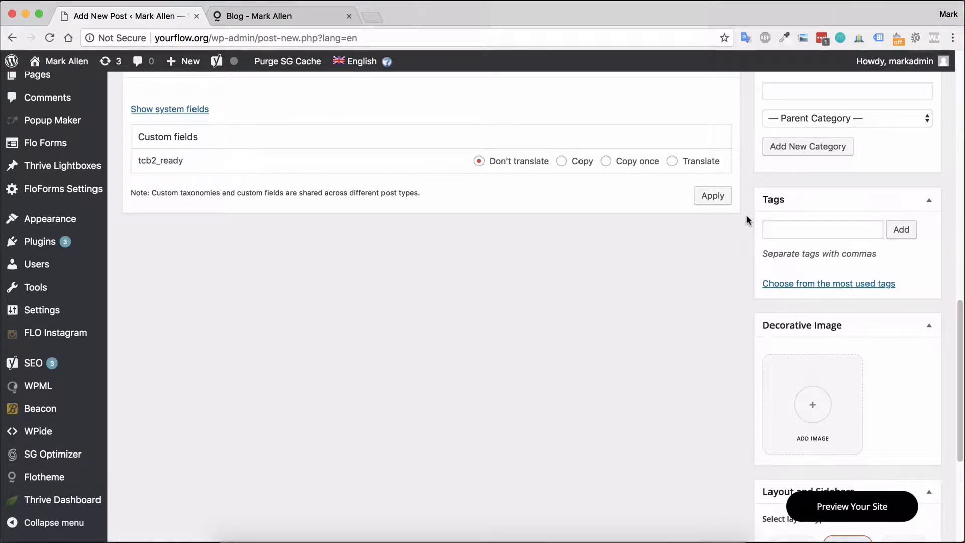
# Step: Add the tags boho wedding, miami and location to the post
pyautogui.click(821, 229)
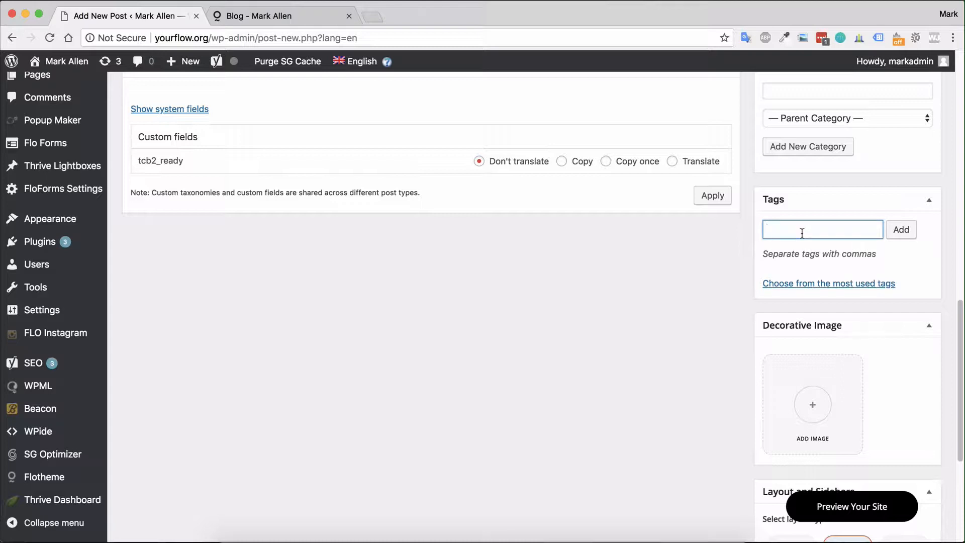
pyautogui.write('boho')
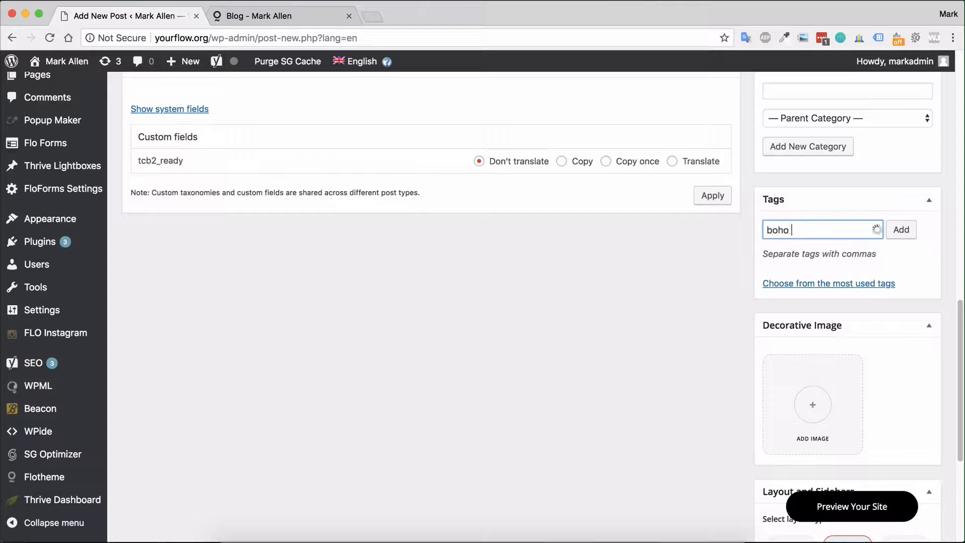
pyautogui.write('wedding, ma')
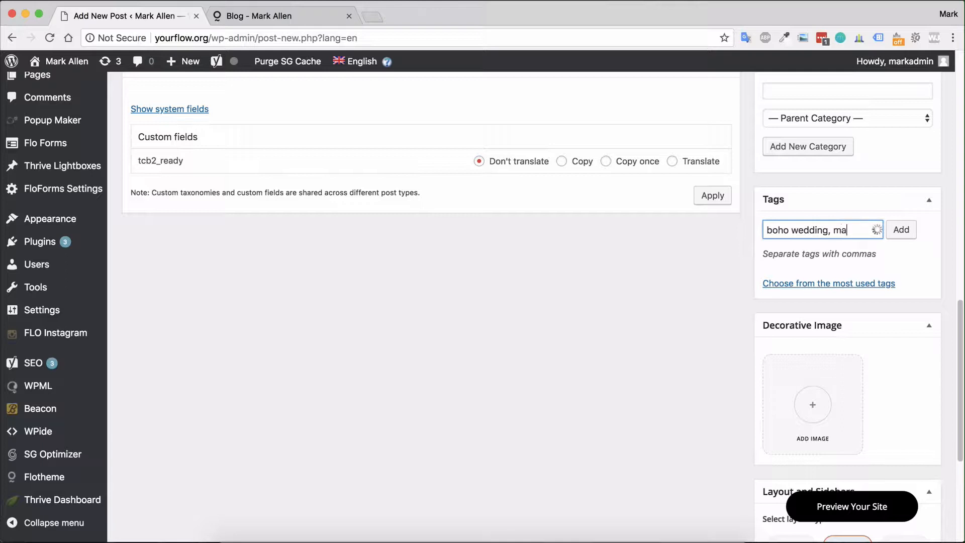
pyautogui.write('iami,')
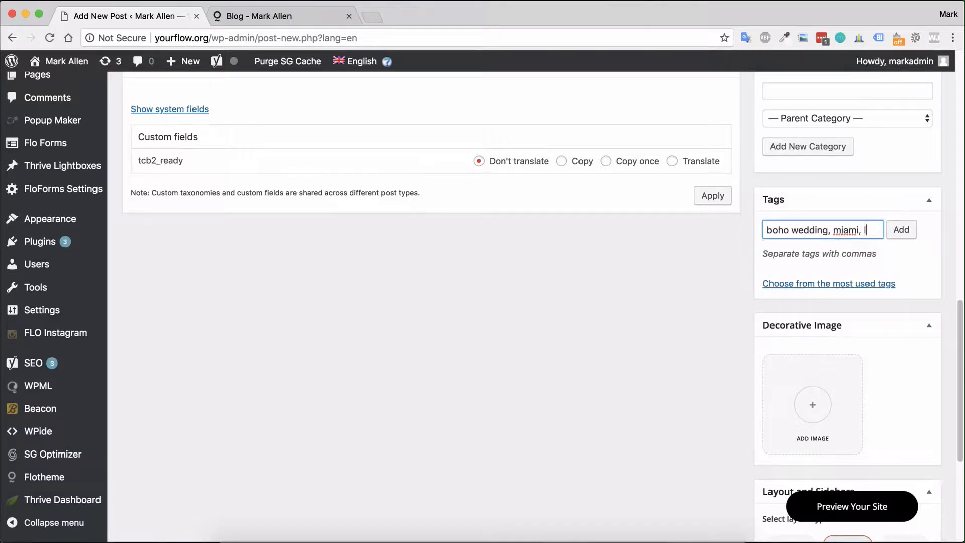
pyautogui.write('location')
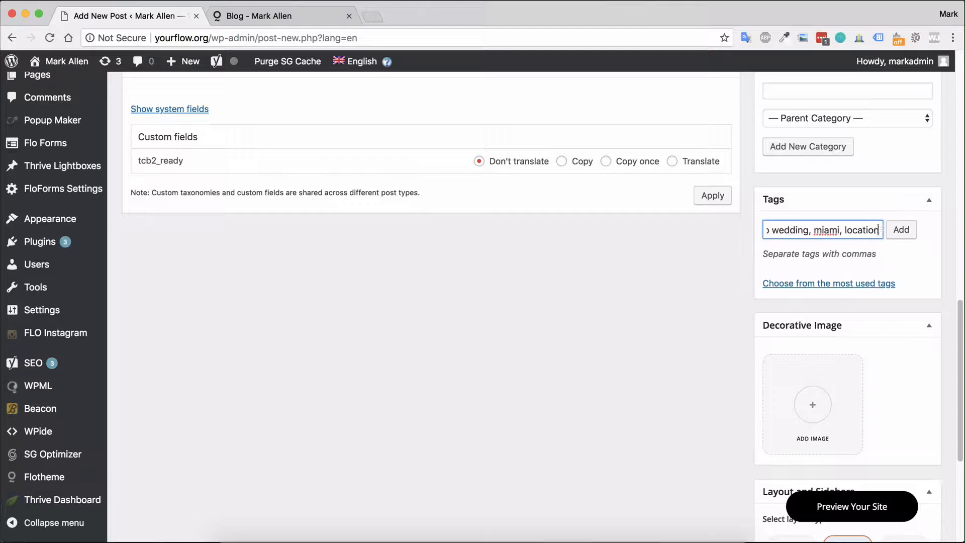
pyautogui.click(901, 229)
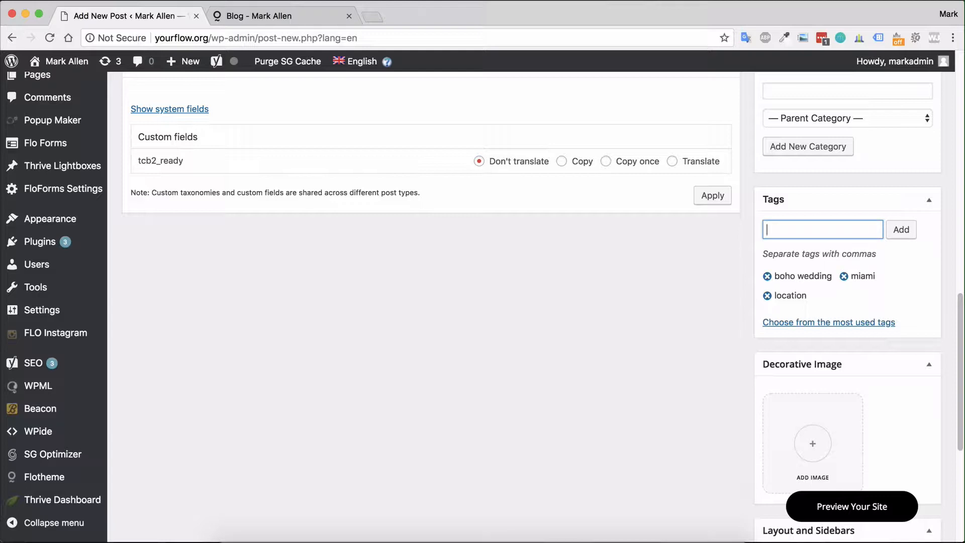
pyautogui.moveTo(744, 331)
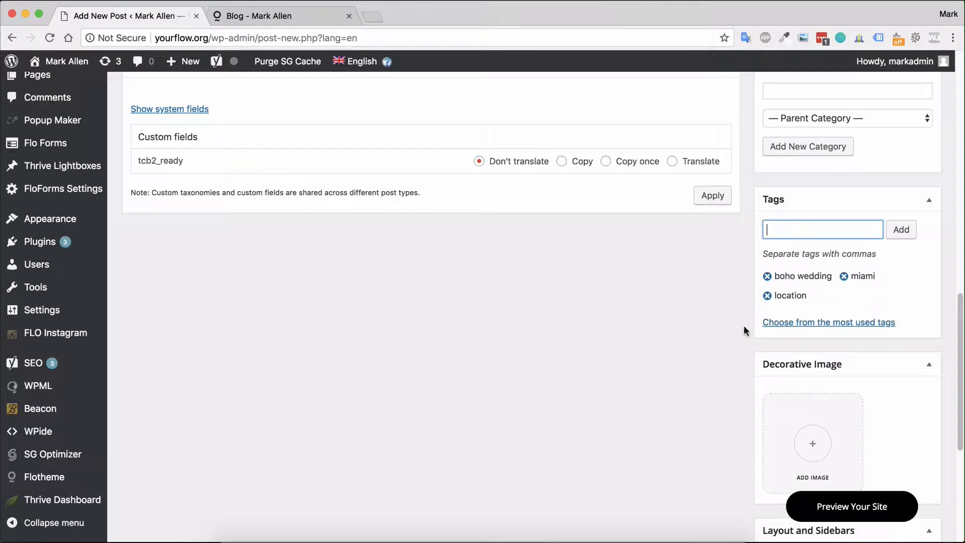
pyautogui.scroll(-3)
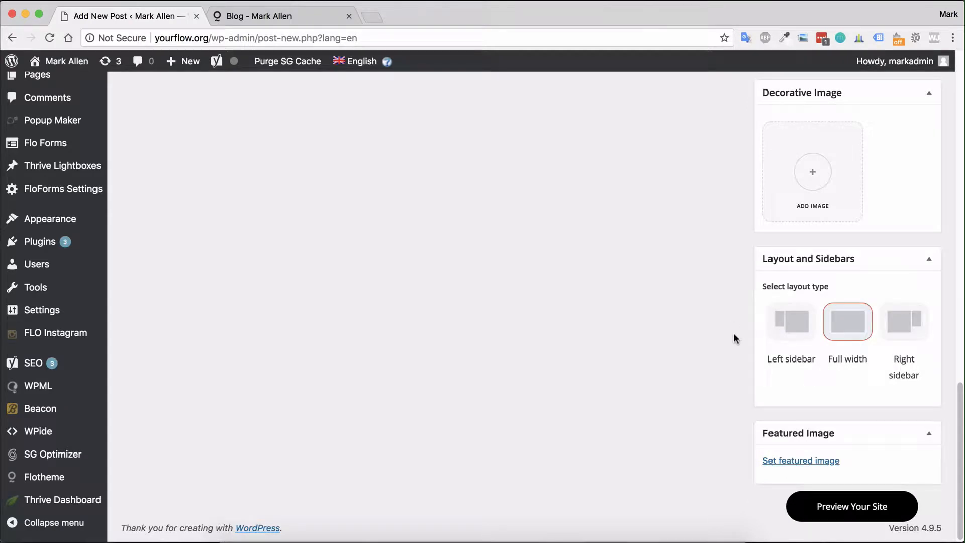
pyautogui.moveTo(846, 307)
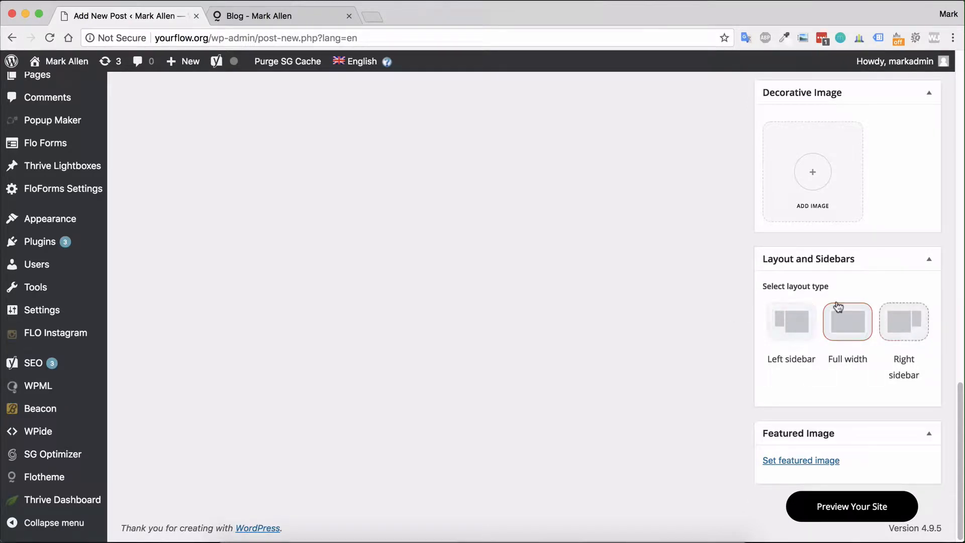
pyautogui.click(903, 321)
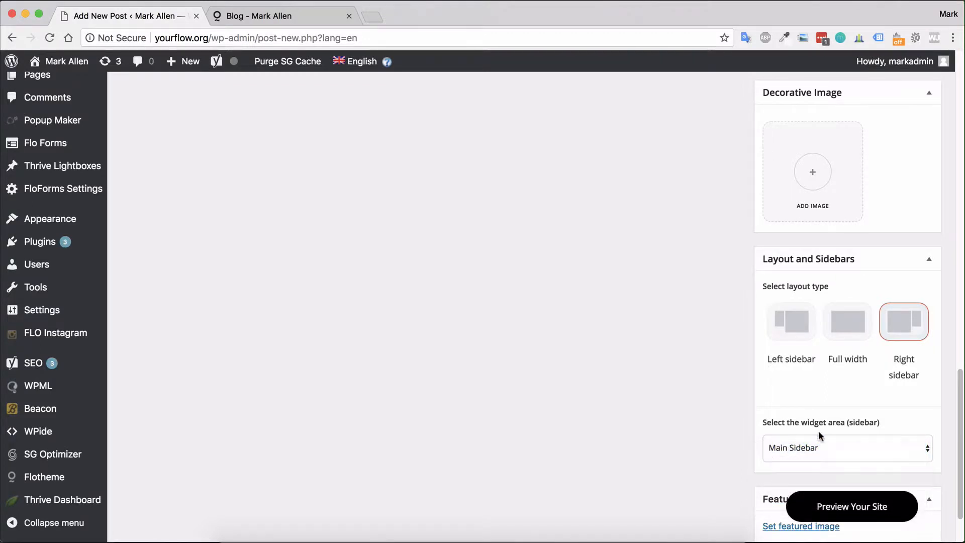
pyautogui.click(846, 321)
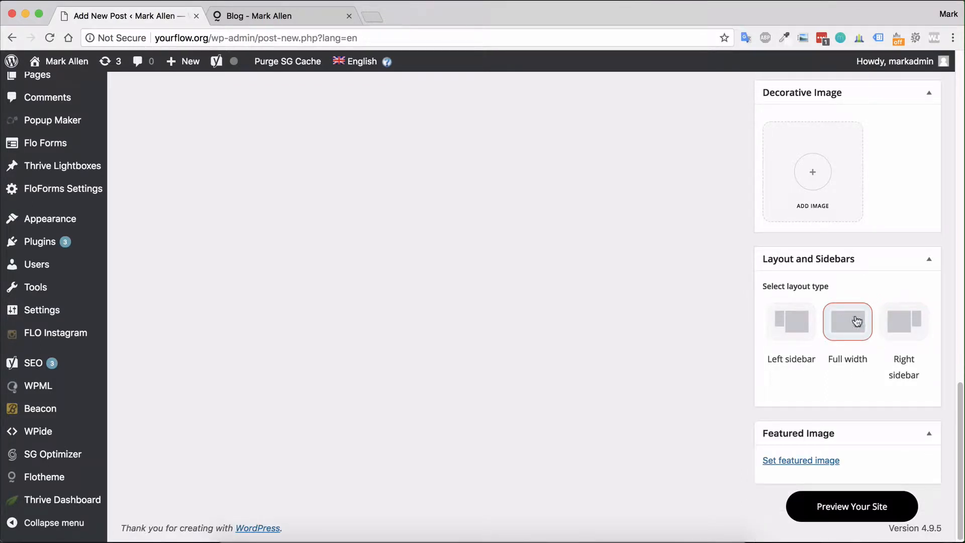
pyautogui.moveTo(801, 460)
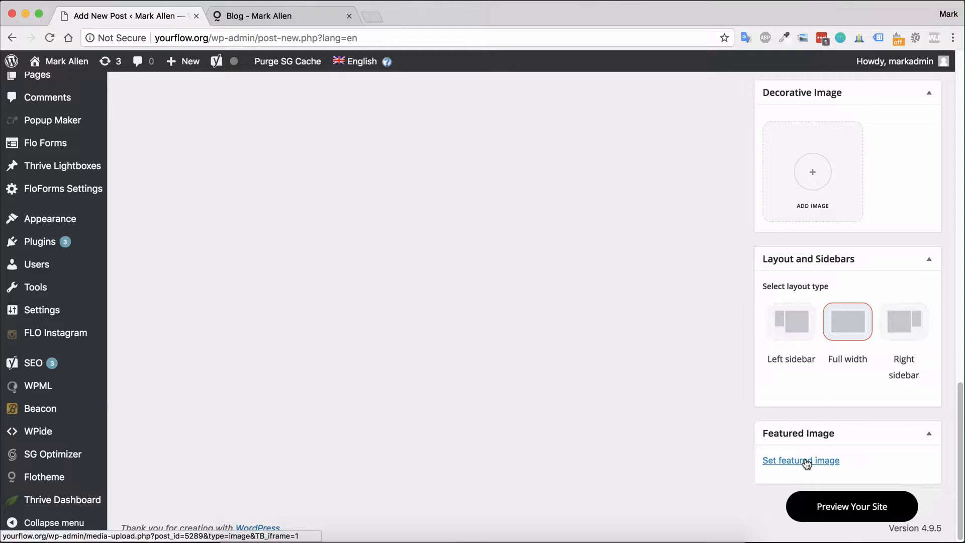
# Step: Choose the team group photo in the Media Library as the featured image
pyautogui.click(801, 460)
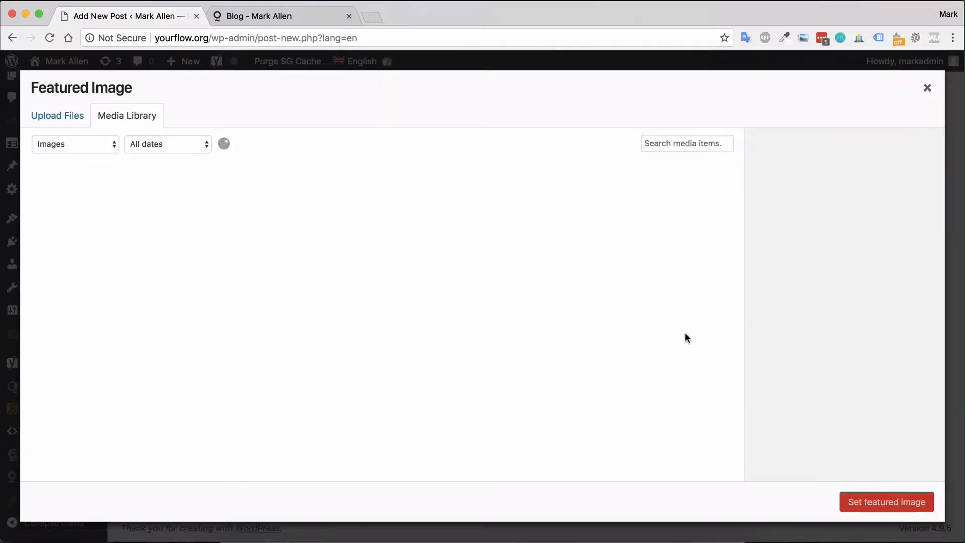
pyautogui.click(276, 15)
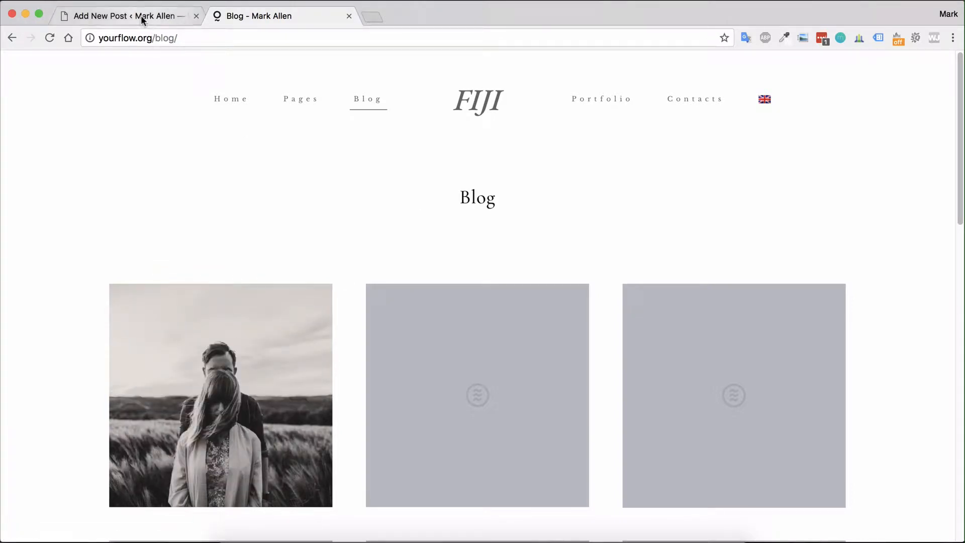
pyautogui.click(123, 16)
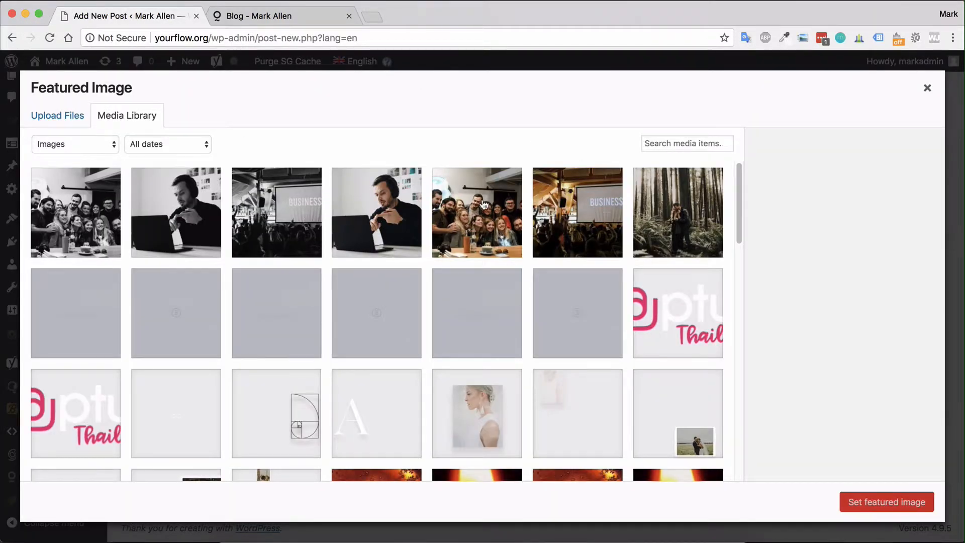
pyautogui.click(75, 212)
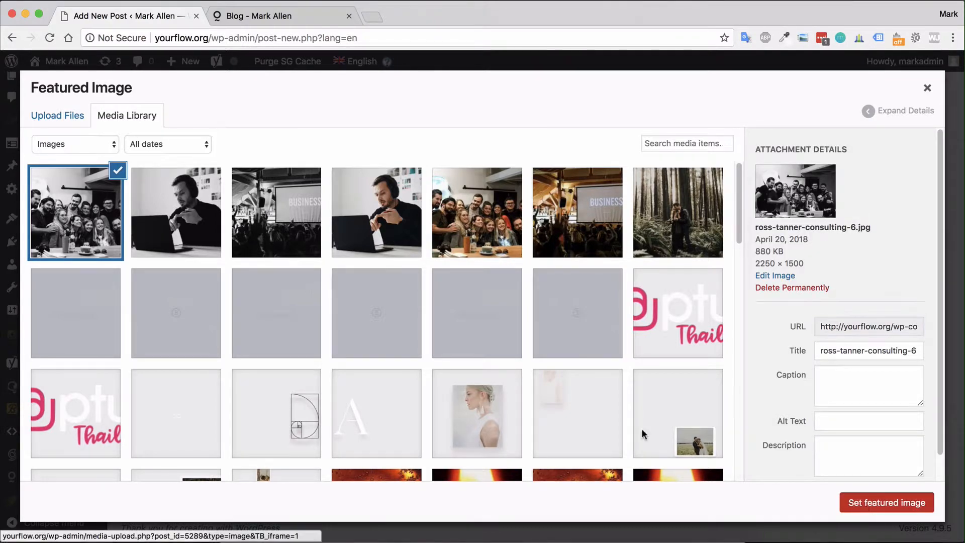
pyautogui.click(886, 502)
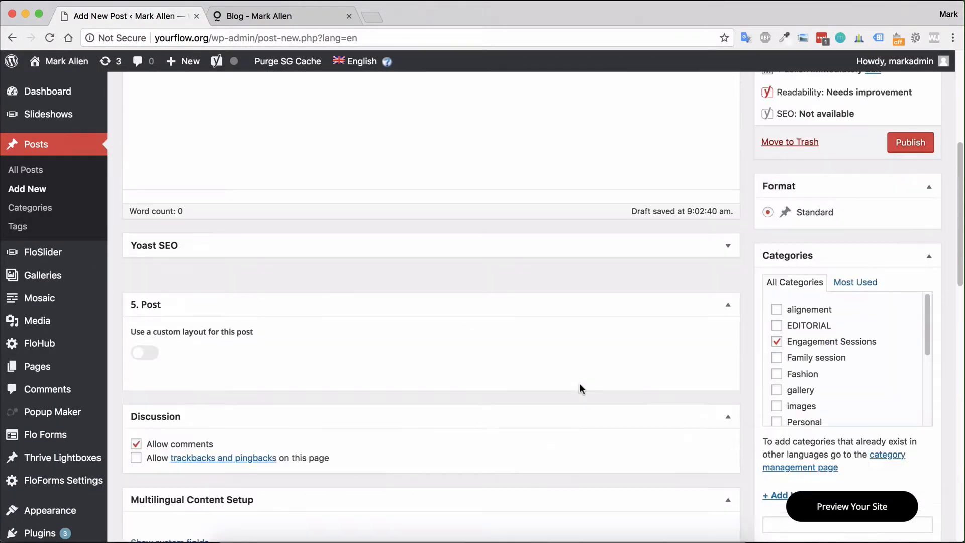
# Step: Upload SEO-Main-Cover.png from the desktop through Add Media
pyautogui.scroll(3)
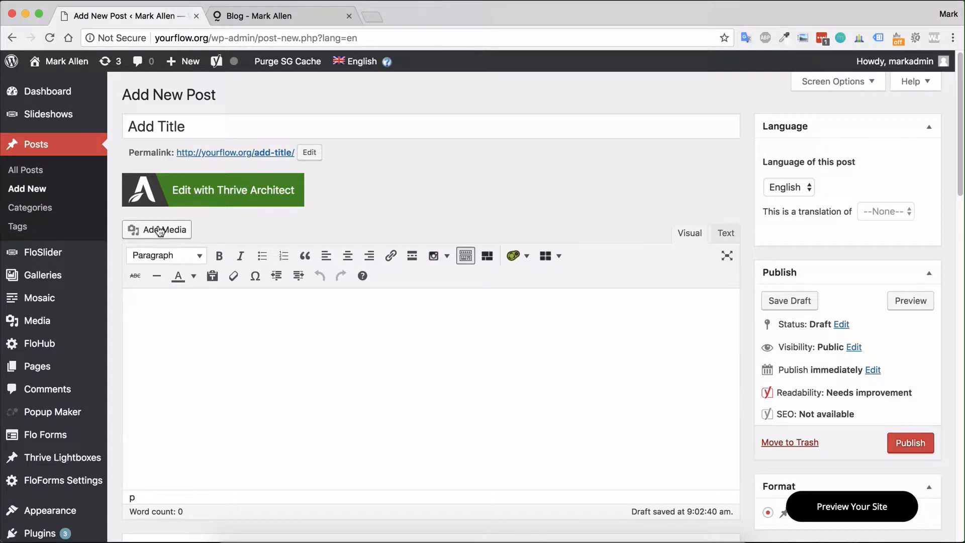
pyautogui.moveTo(161, 229)
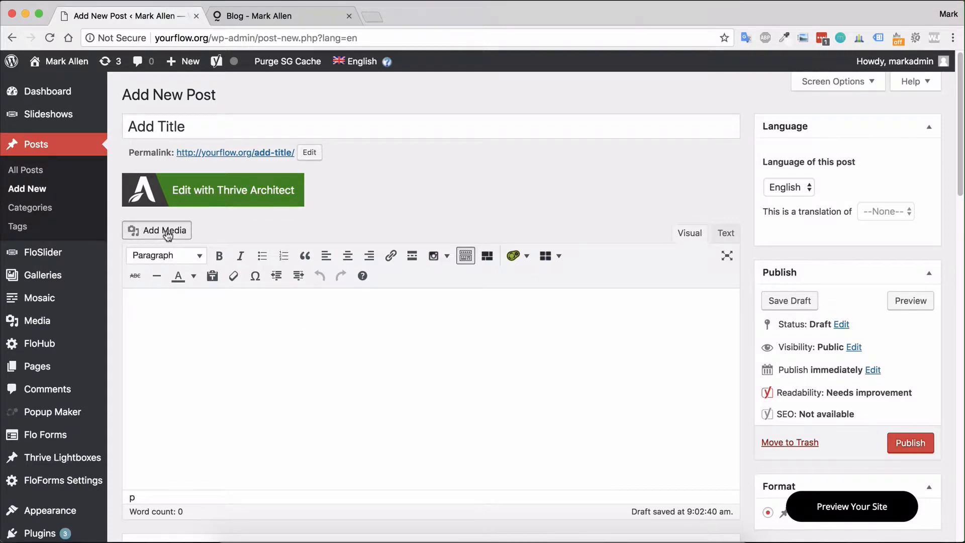
pyautogui.click(162, 229)
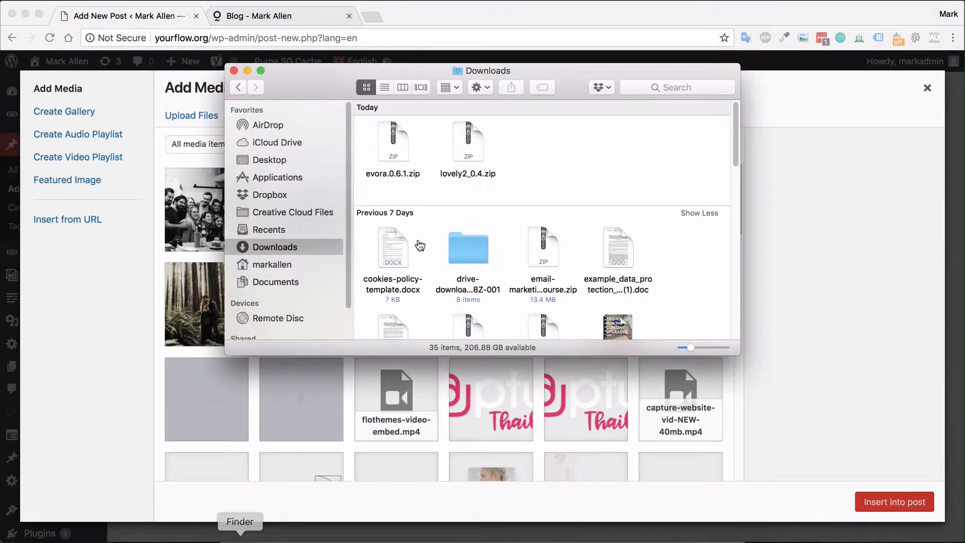
pyautogui.click(269, 160)
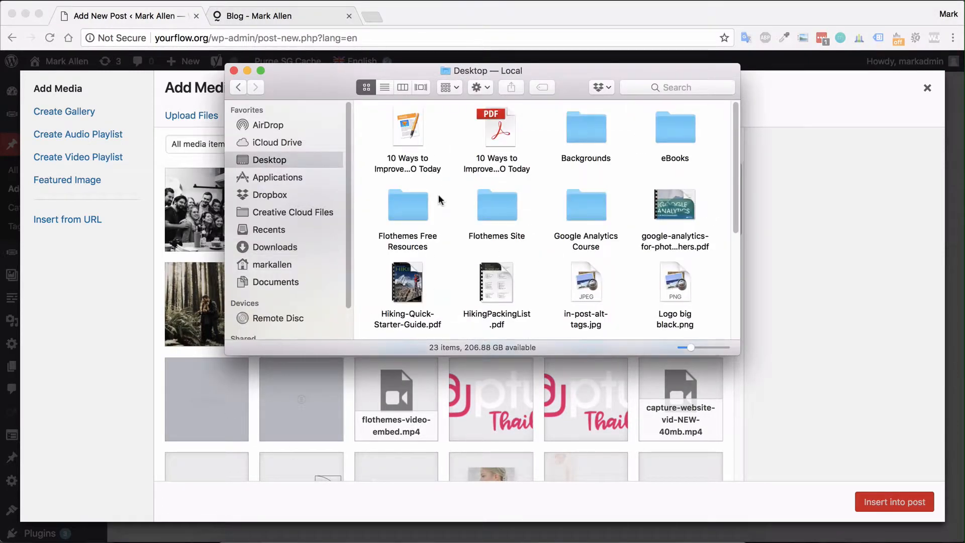
pyautogui.scroll(-3)
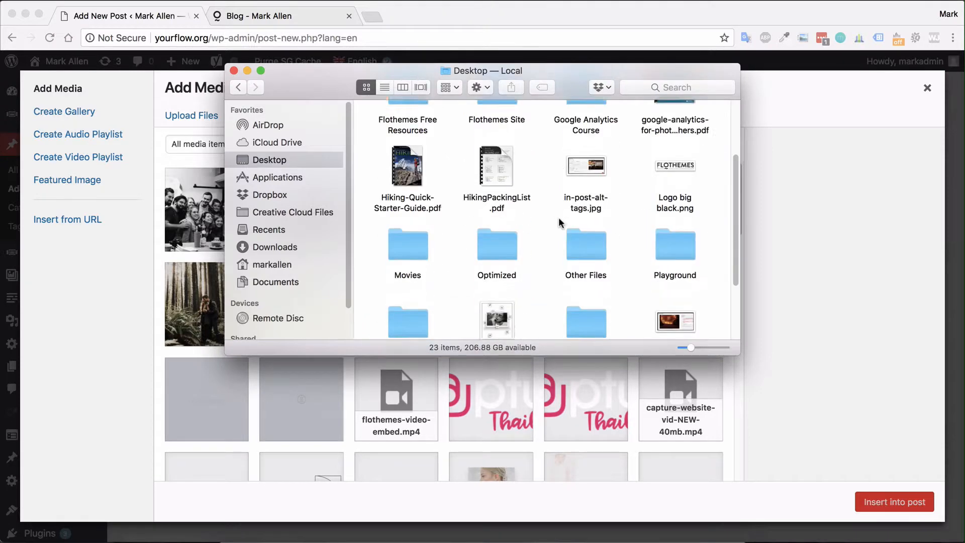
pyautogui.click(496, 206)
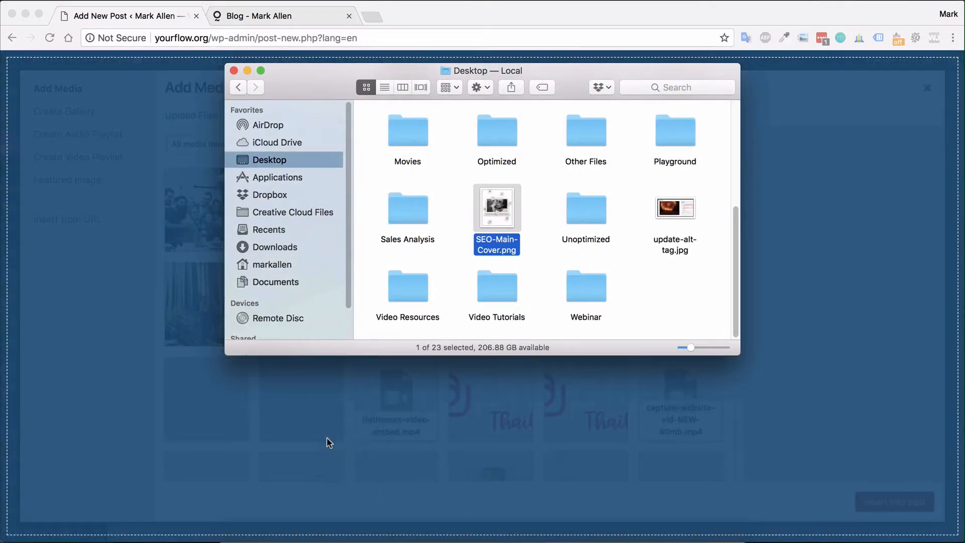
pyautogui.doubleClick(496, 208)
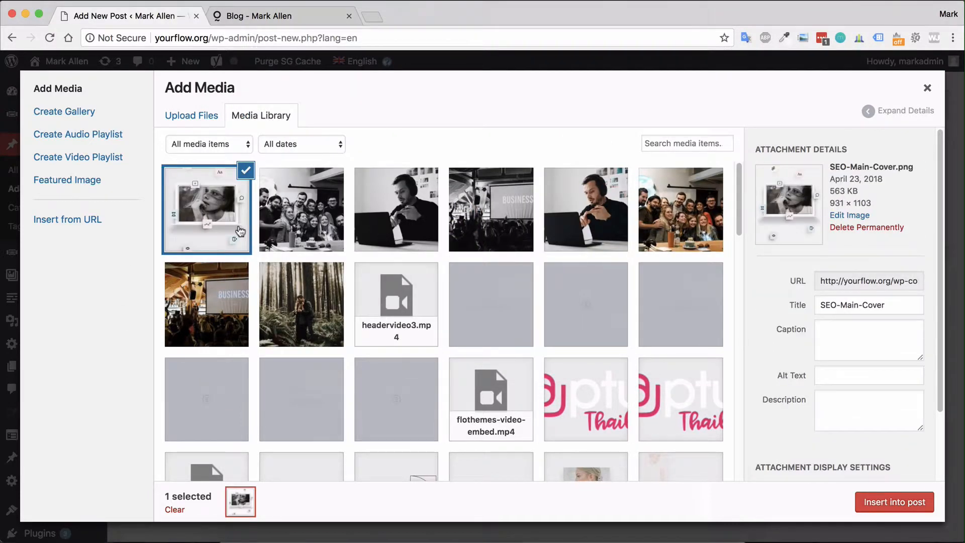
pyautogui.moveTo(326, 192)
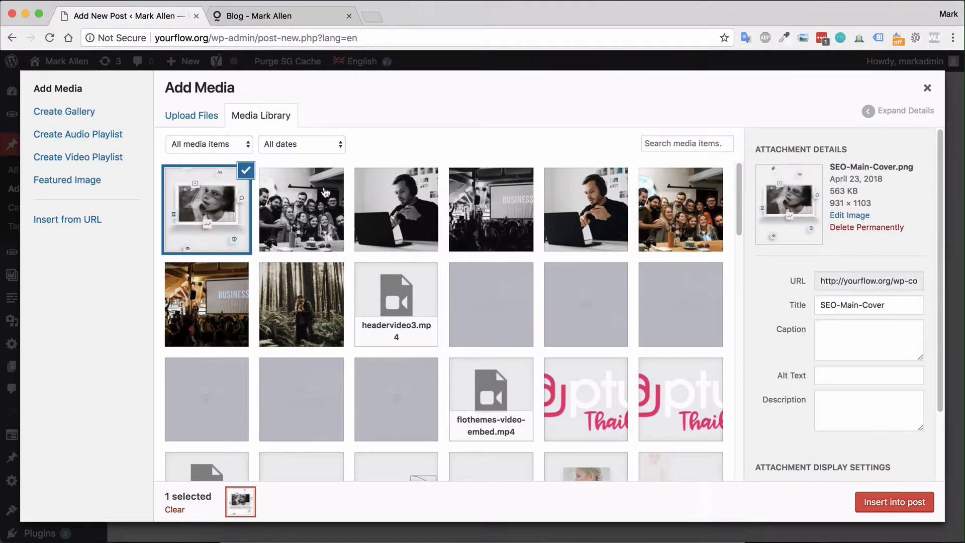
# Step: Select the team and laptop photos and insert them at Full Size
pyautogui.click(395, 209)
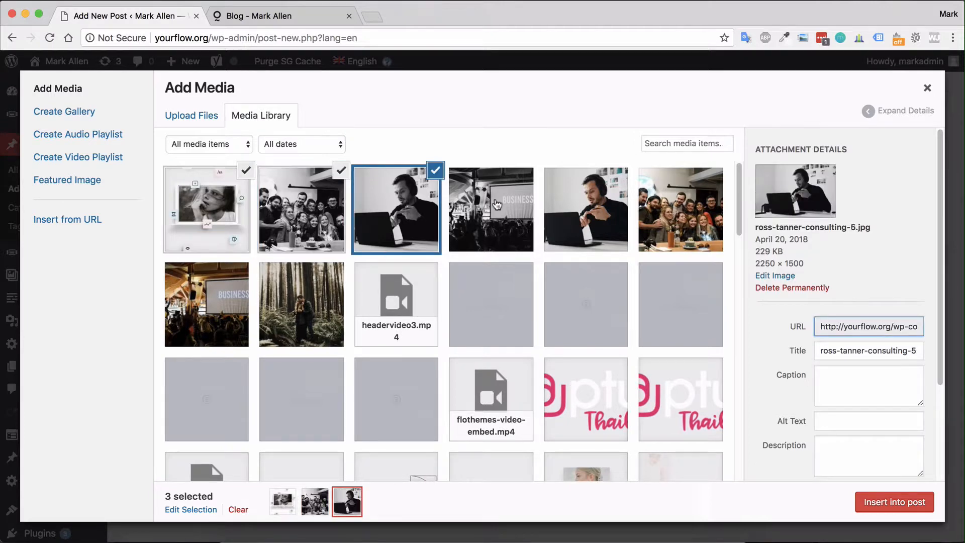
pyautogui.click(585, 209)
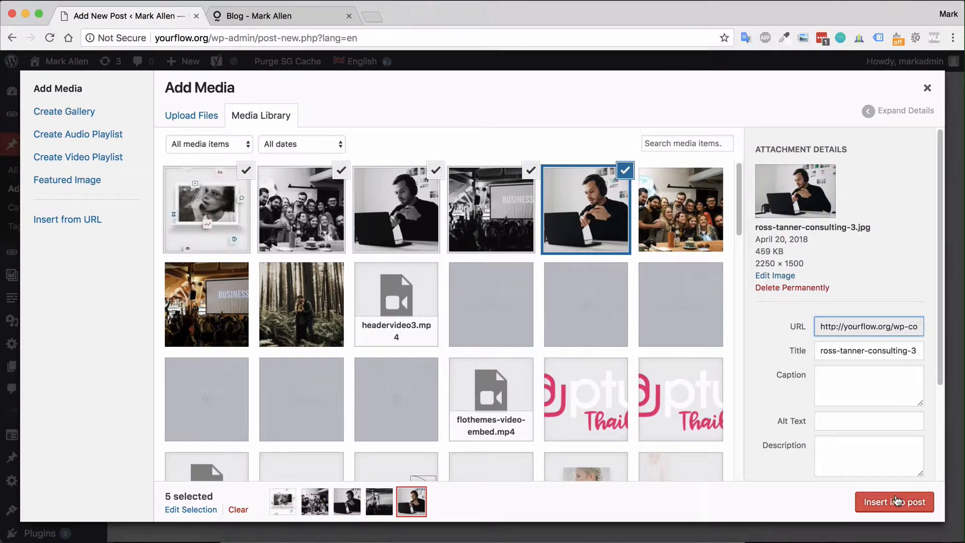
pyautogui.scroll(-3)
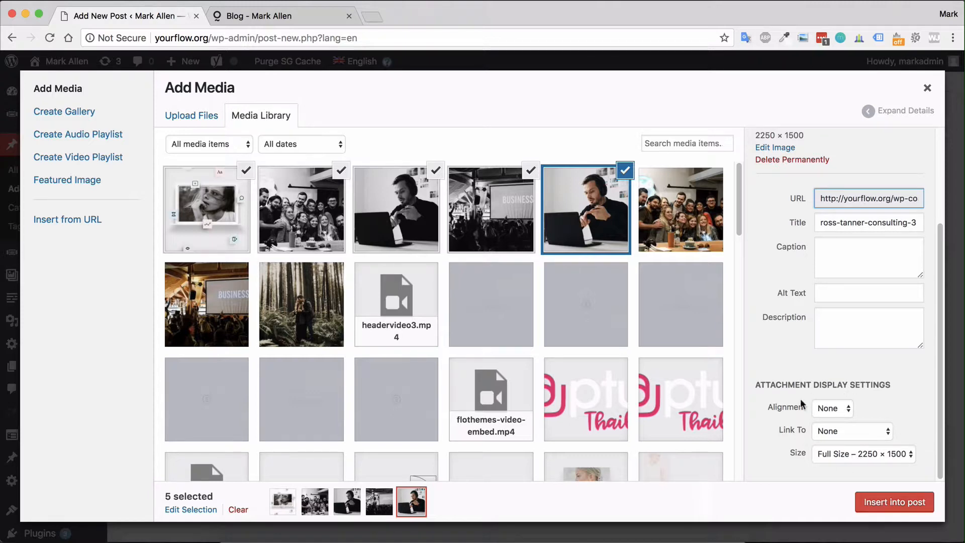
pyautogui.moveTo(834, 417)
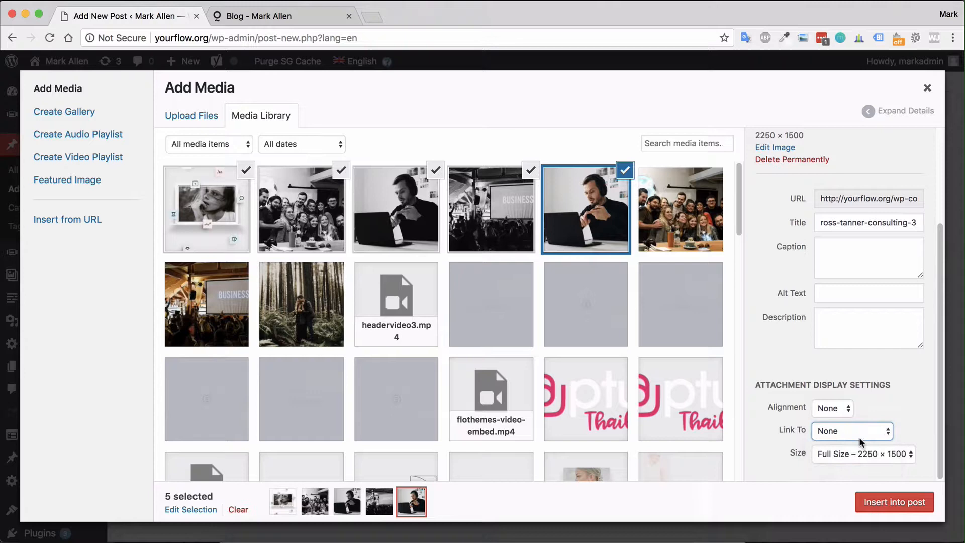
pyautogui.click(850, 430)
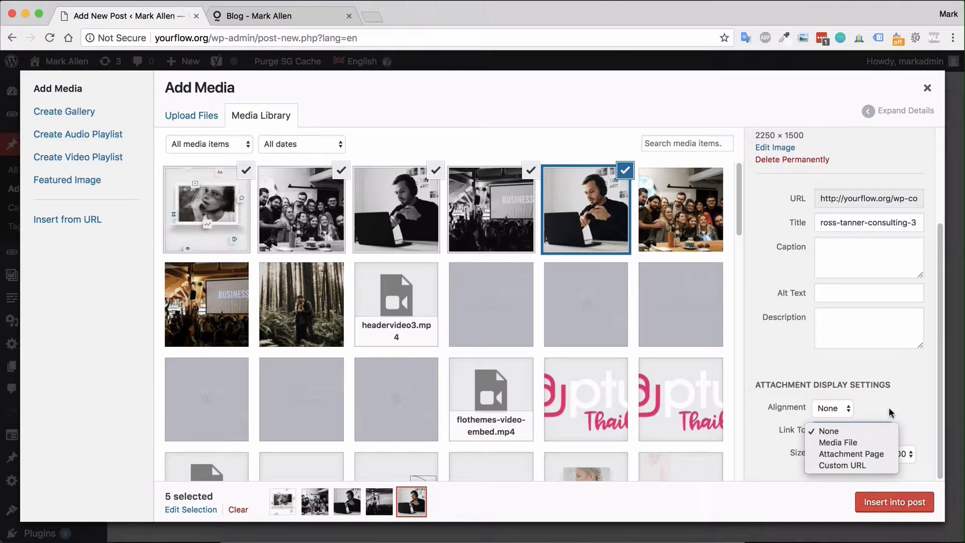
pyautogui.moveTo(829, 430)
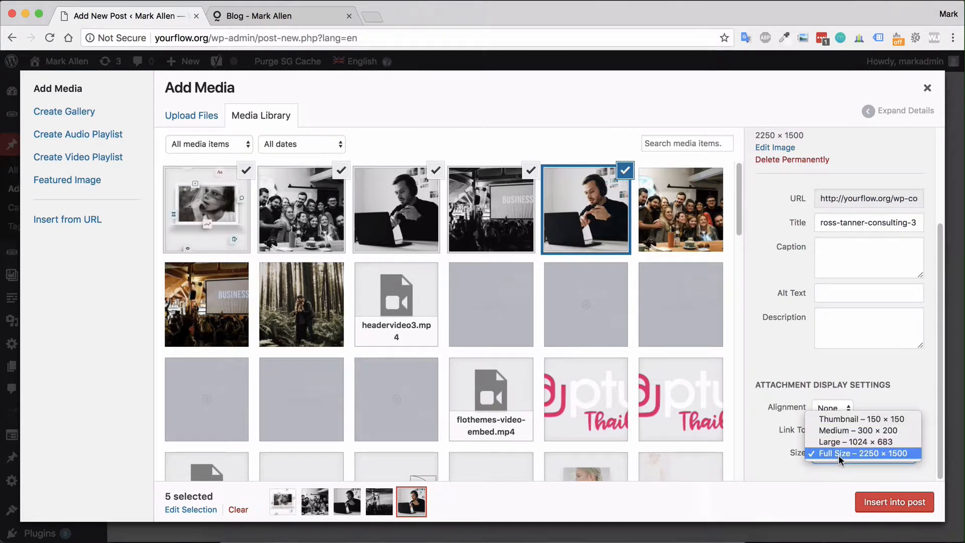
pyautogui.moveTo(761, 472)
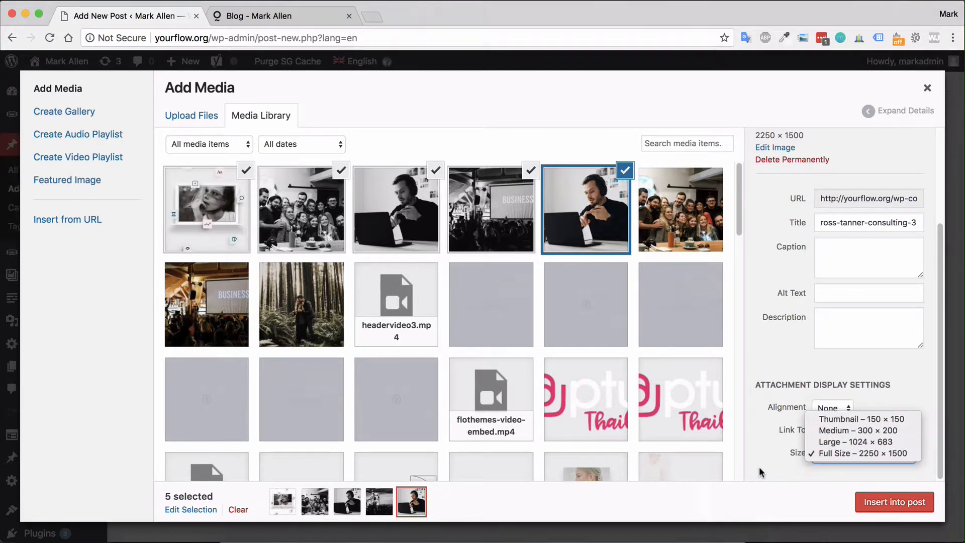
pyautogui.click(863, 453)
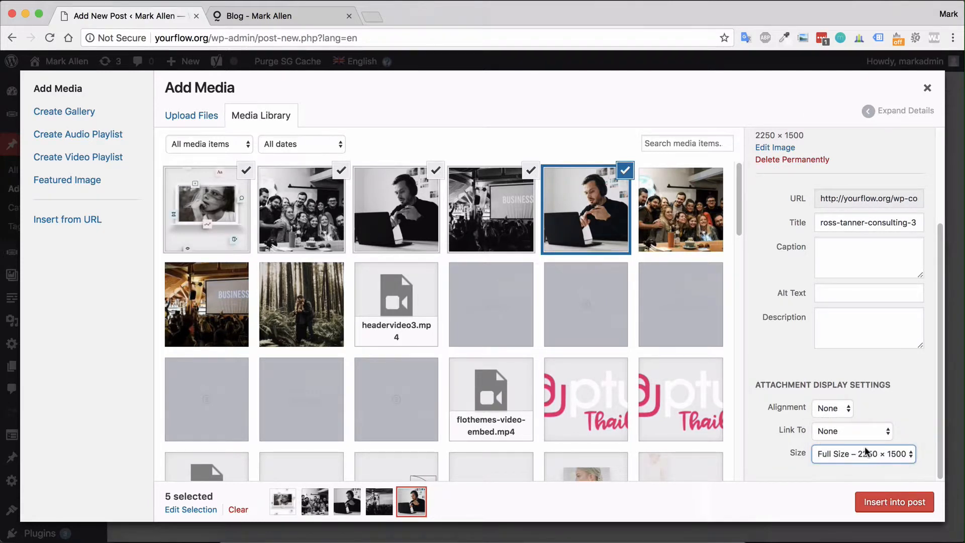
pyautogui.click(894, 501)
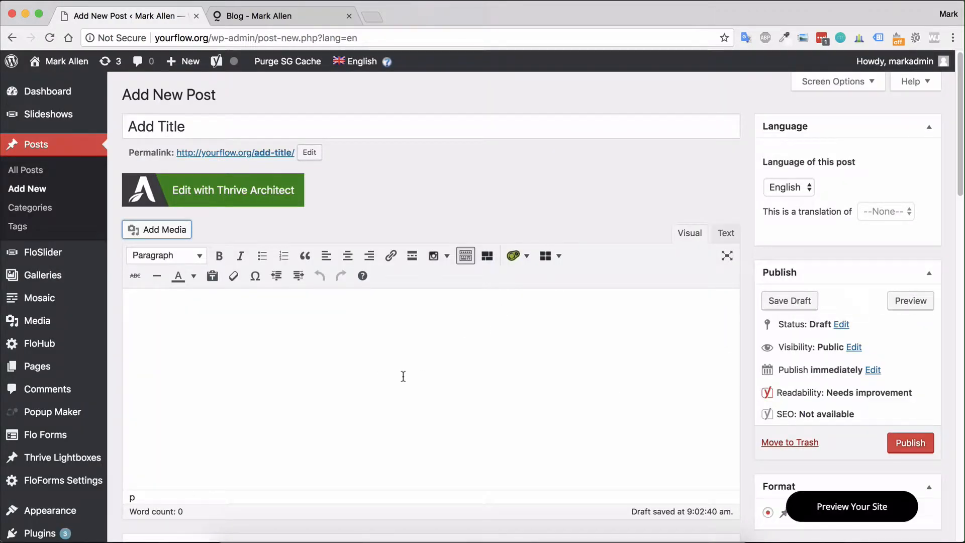
# Step: Scroll through the post body to check the inserted SEO-Main-Cover image
pyautogui.scroll(-3)
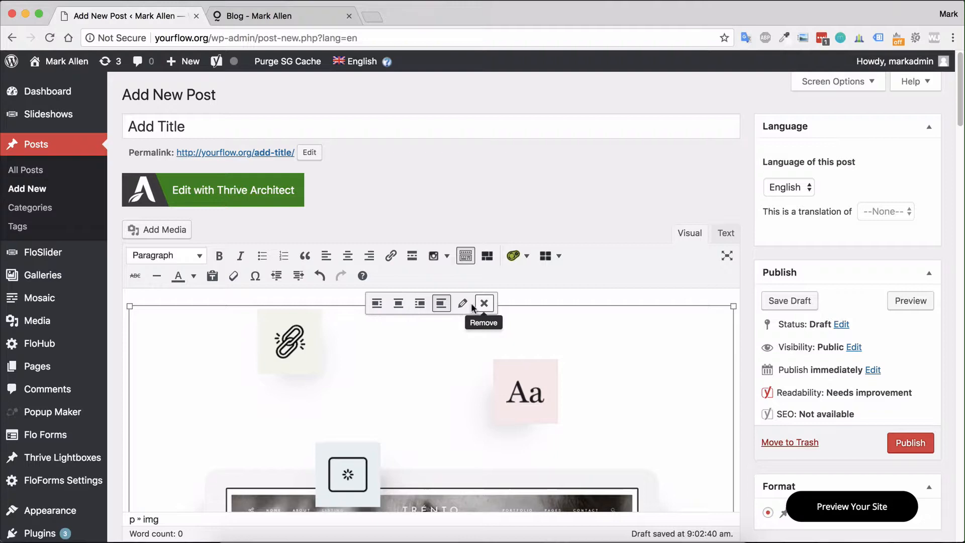
pyautogui.click(462, 302)
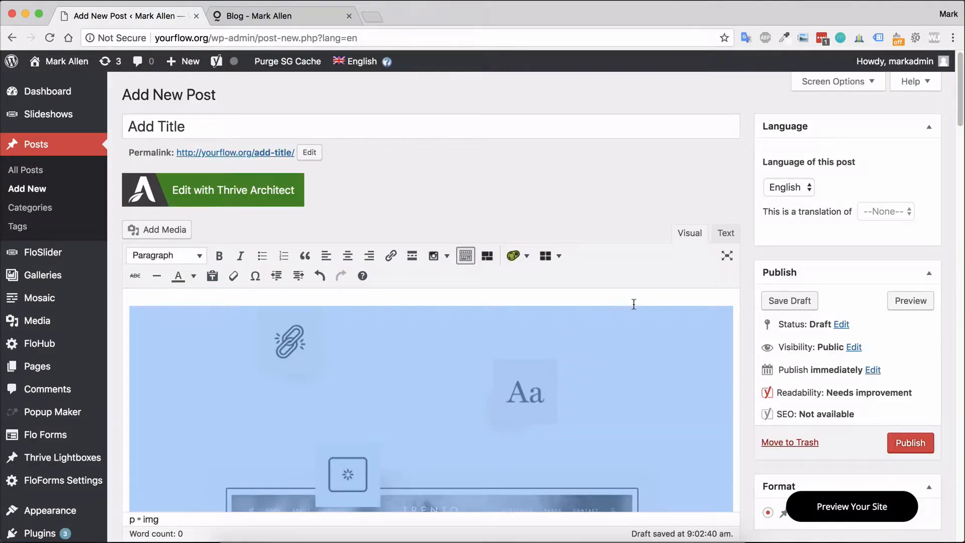
pyautogui.scroll(-3)
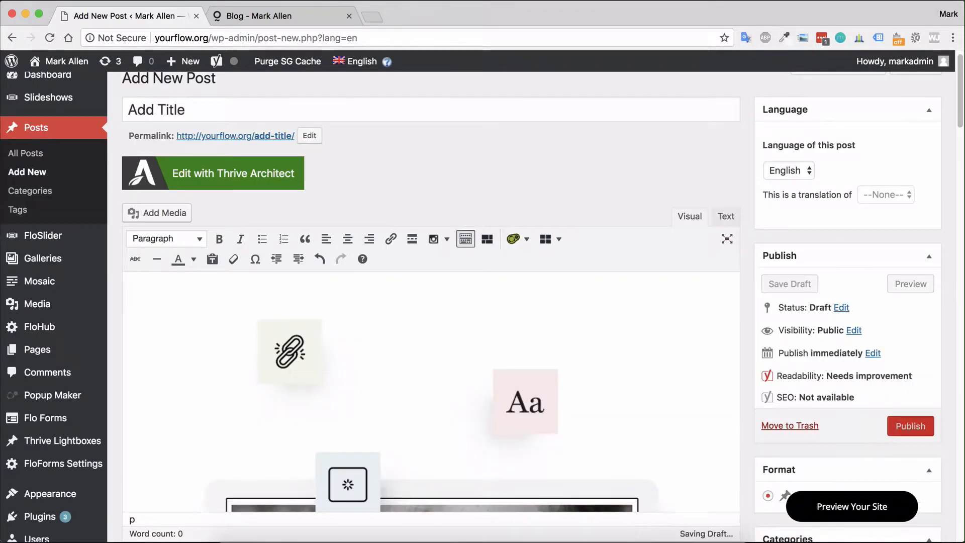
# Step: Browse the Media Library twice and close it without inserting more photos
pyautogui.click(157, 212)
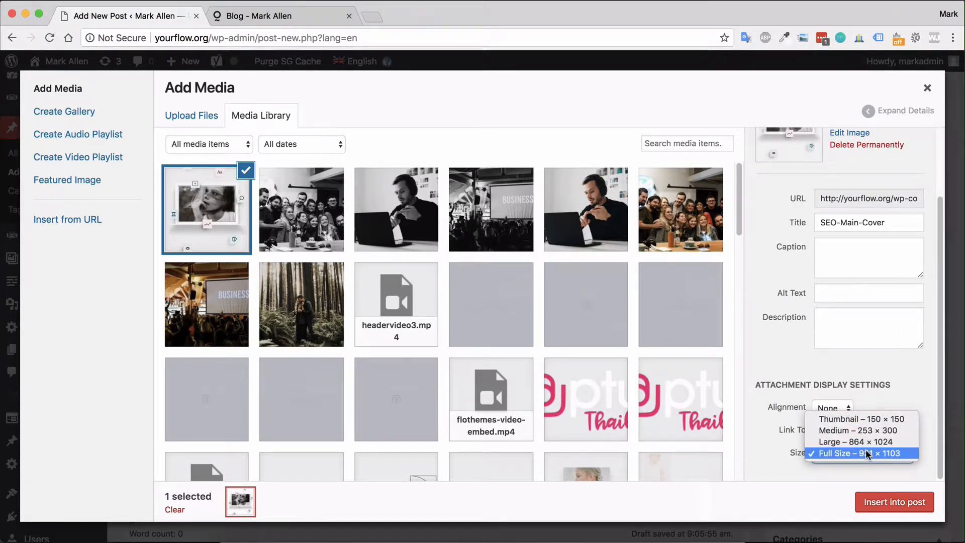
pyautogui.click(893, 501)
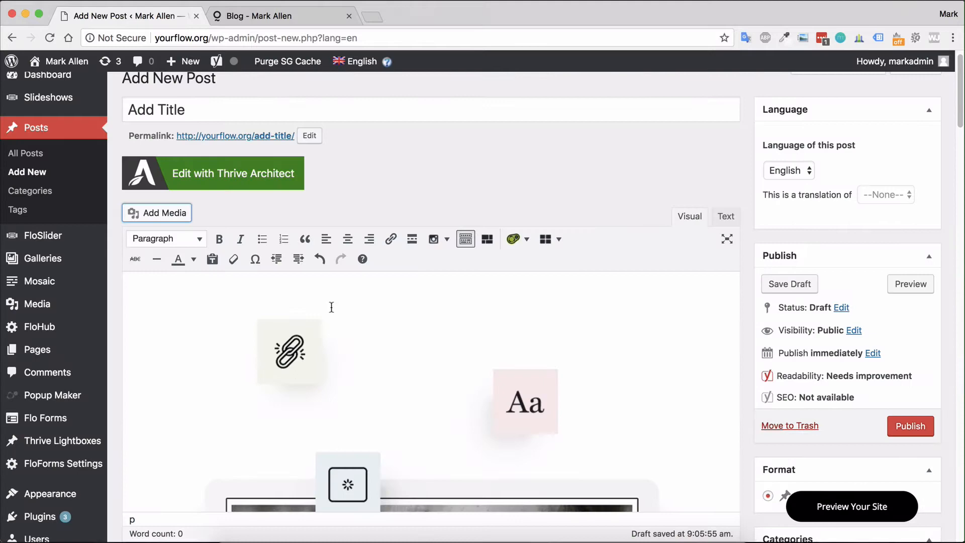
pyautogui.click(156, 212)
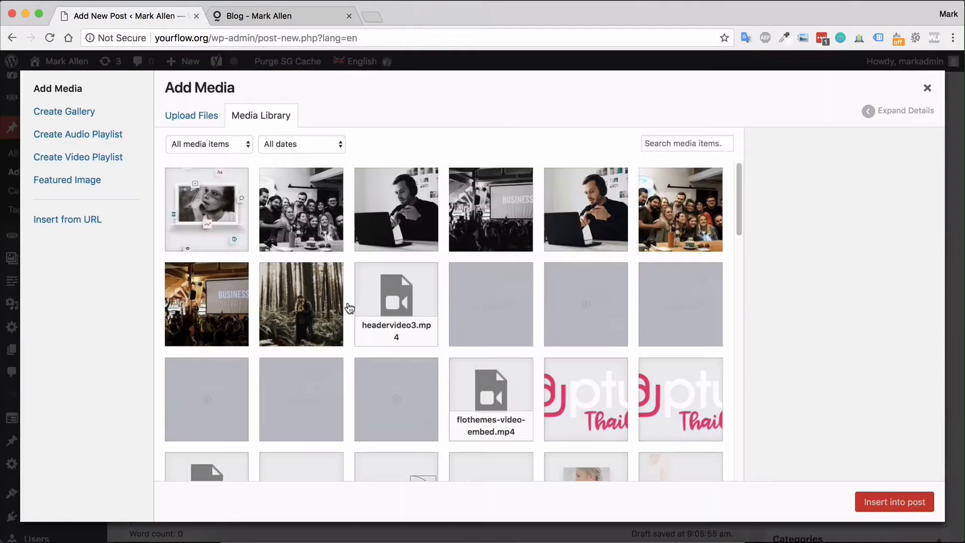
pyautogui.click(301, 209)
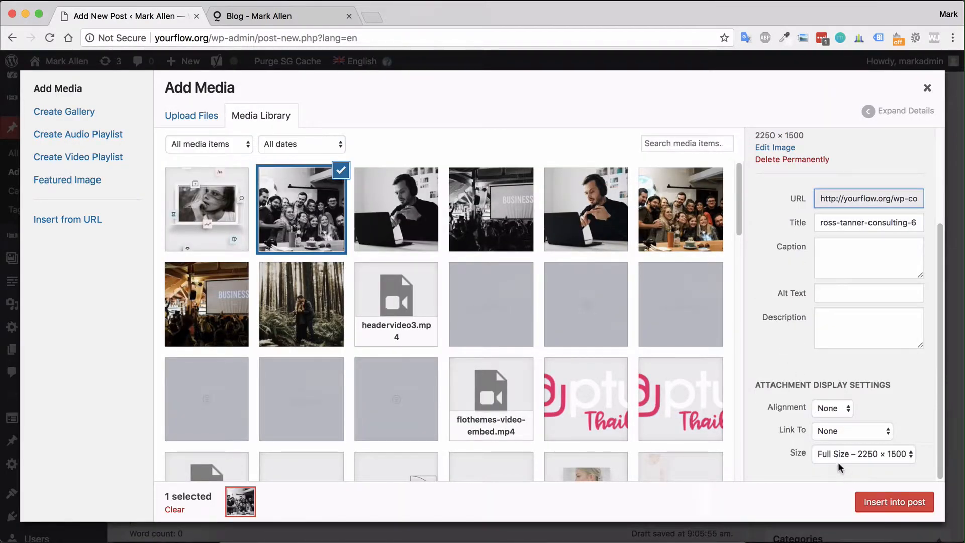
pyautogui.moveTo(928, 87)
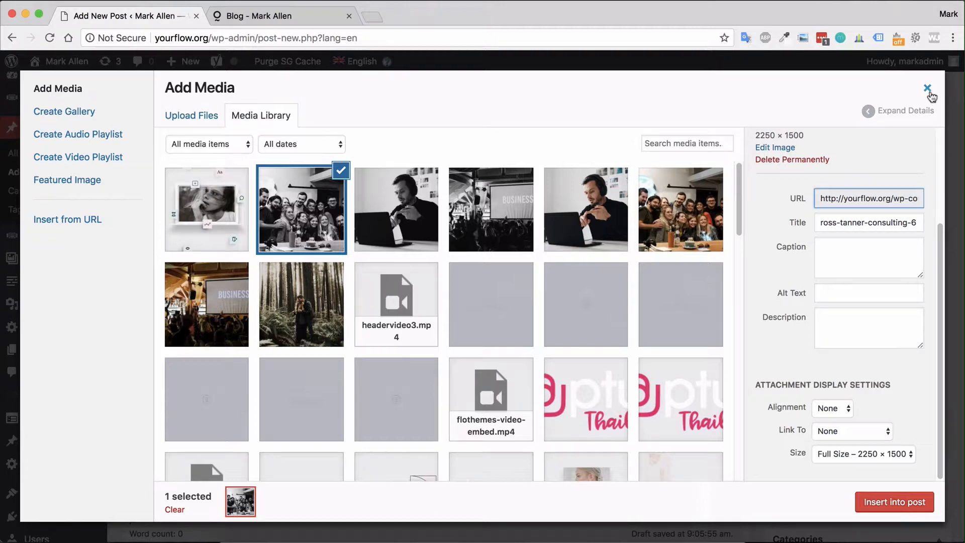
pyautogui.click(927, 87)
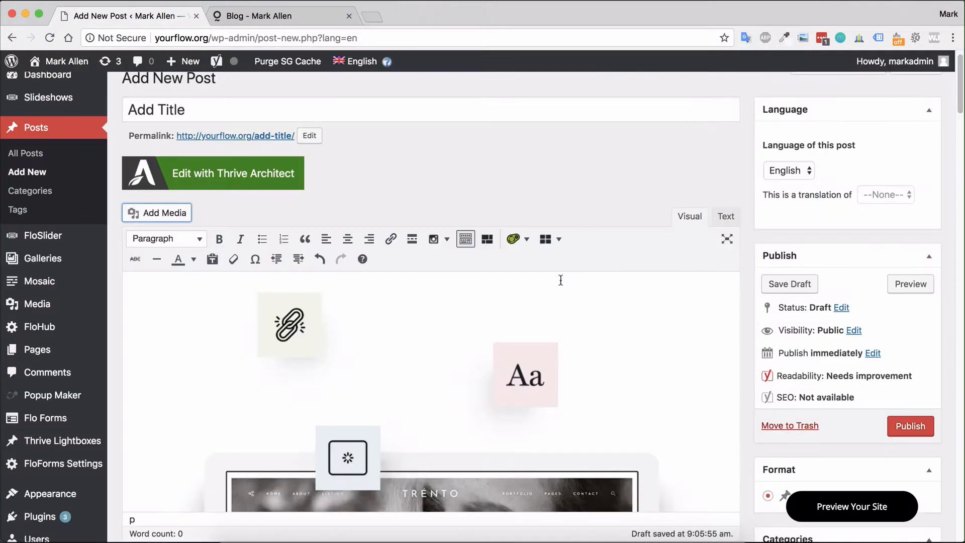
pyautogui.moveTo(522, 315)
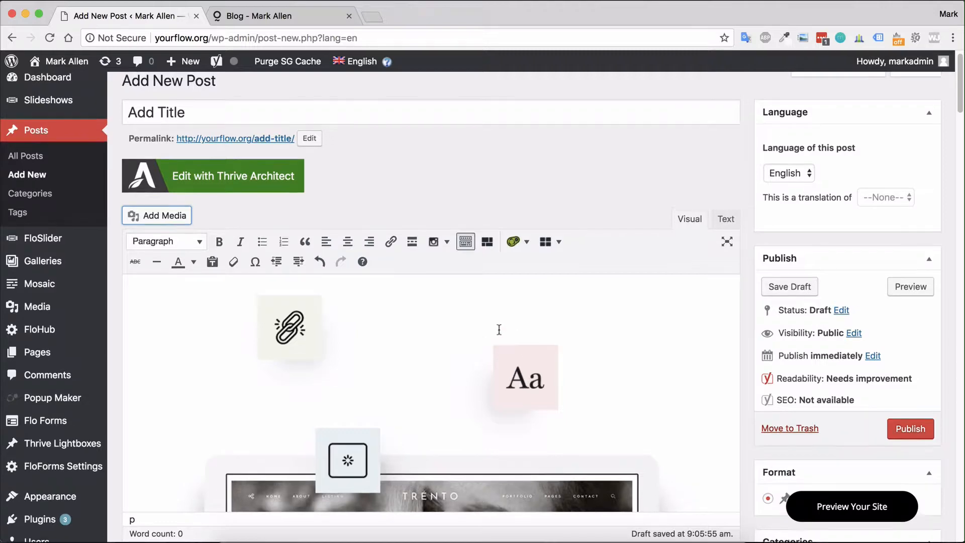
# Step: Type 'Add Text and details', bold and italicize 'details', and left-align it
pyautogui.scroll(-3)
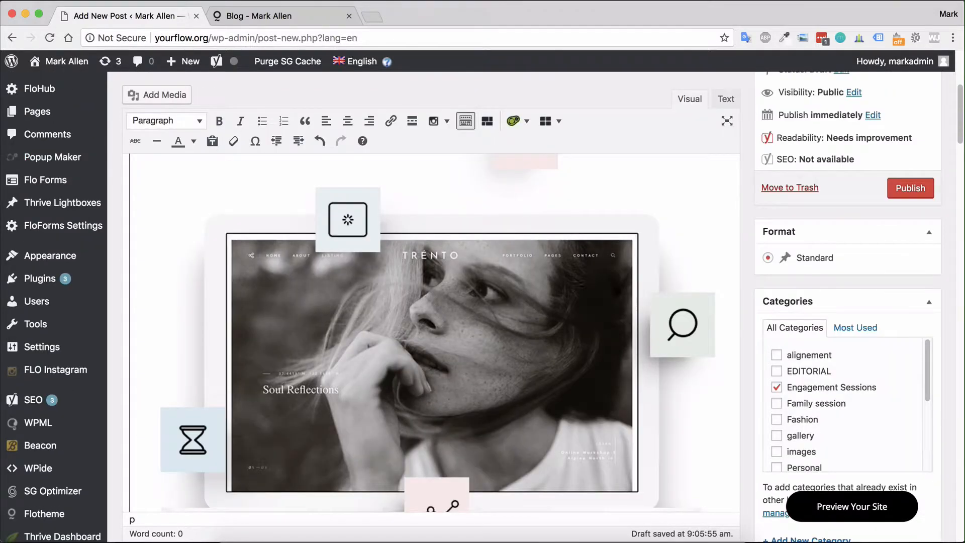
pyautogui.scroll(3)
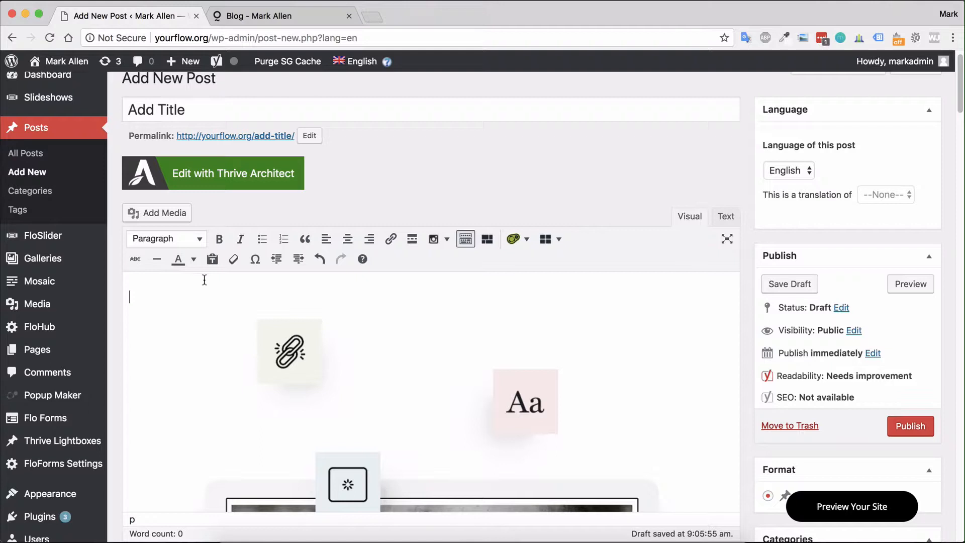
pyautogui.moveTo(262, 239)
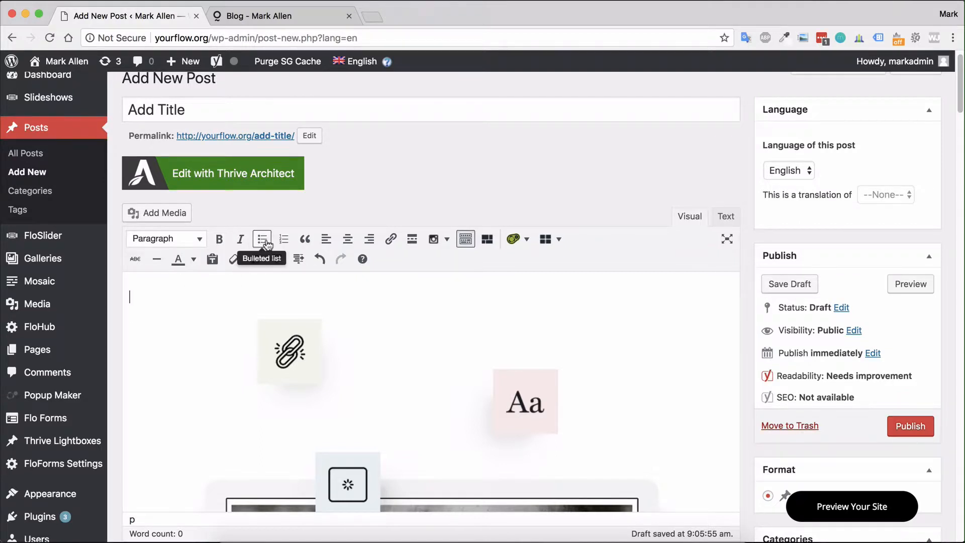
pyautogui.moveTo(183, 302)
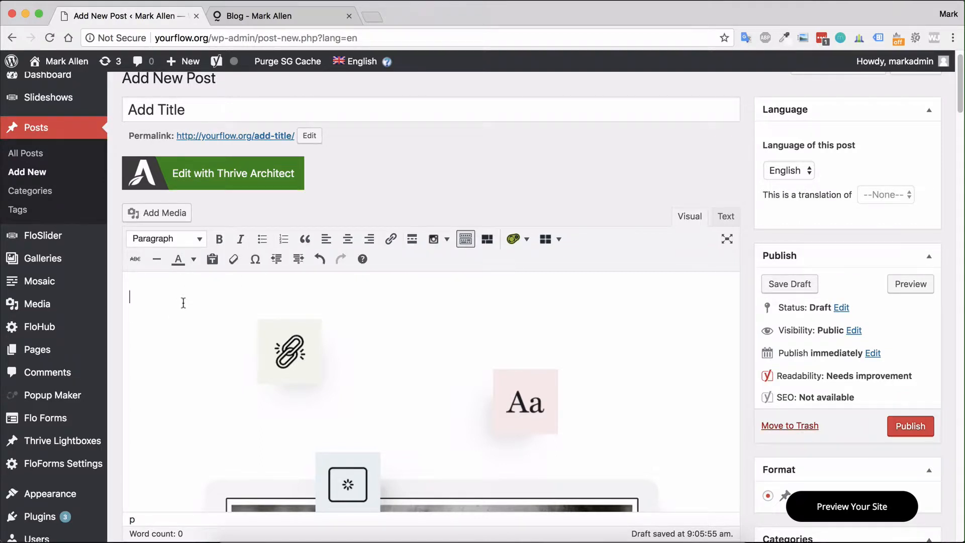
pyautogui.write('Add Text and etdeta')
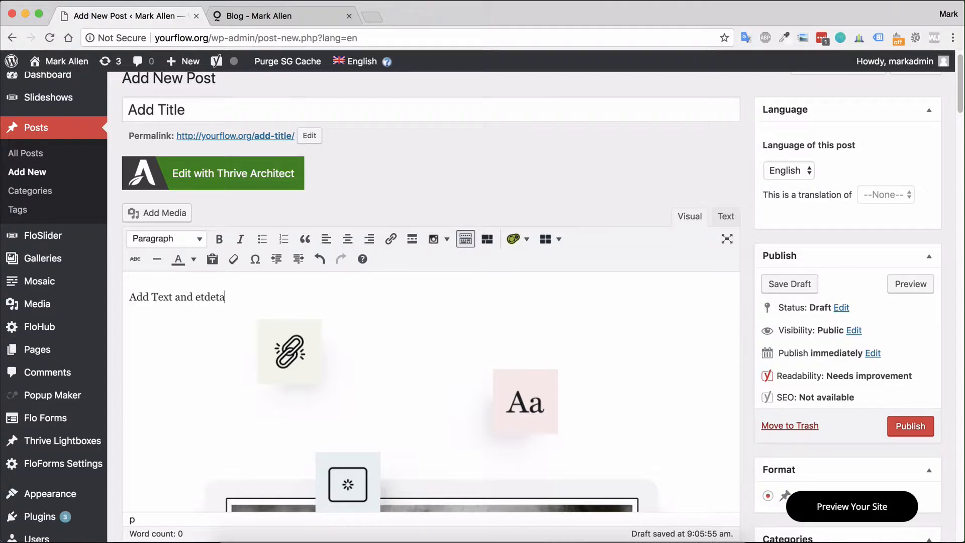
pyautogui.write('ils')
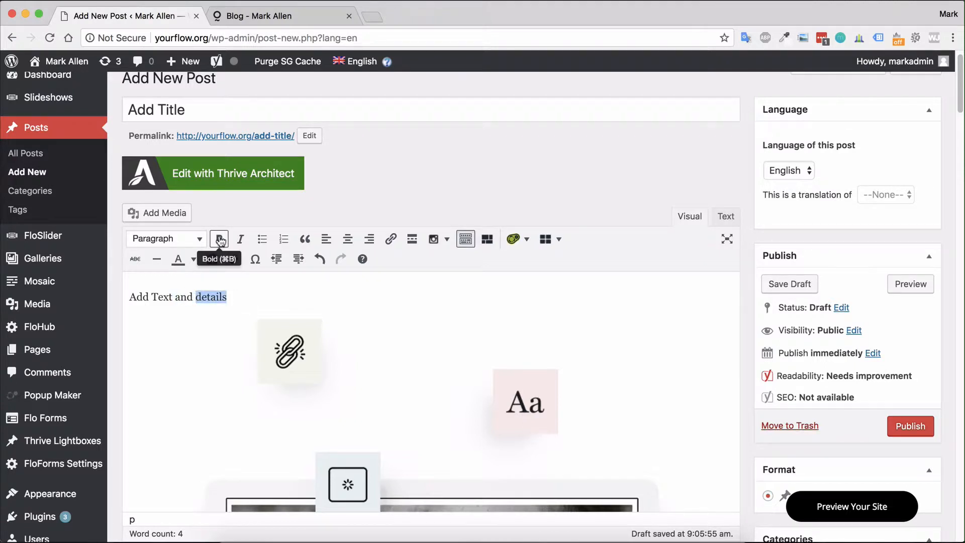
pyautogui.click(218, 238)
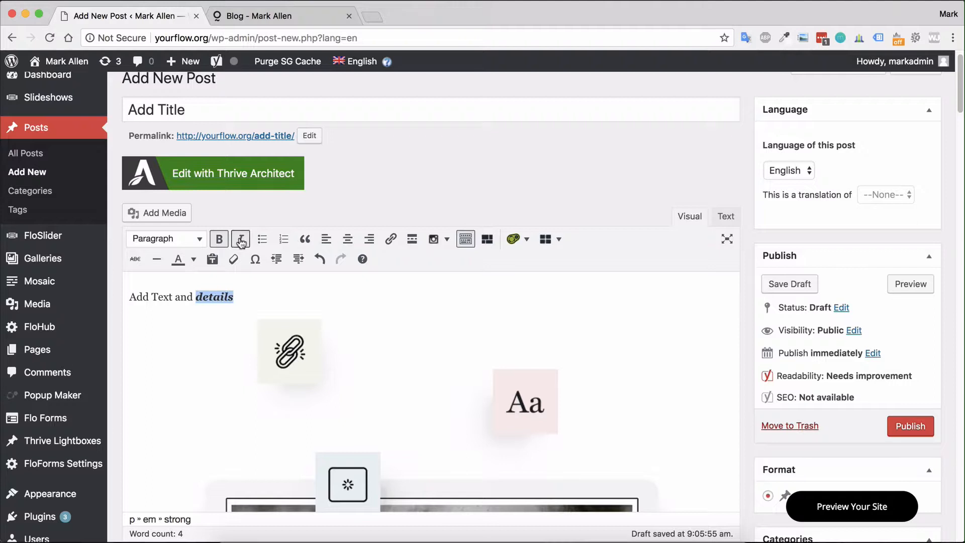
pyautogui.moveTo(282, 238)
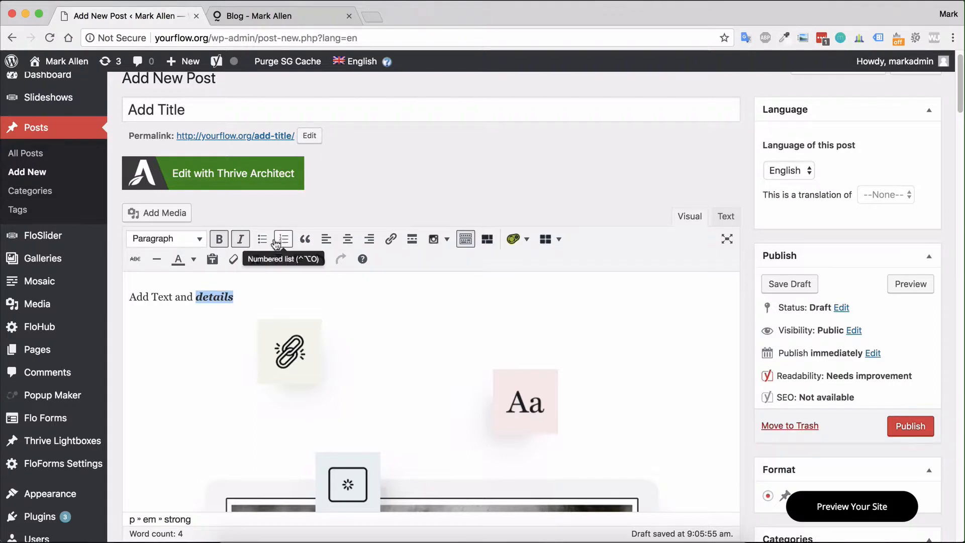
pyautogui.moveTo(347, 239)
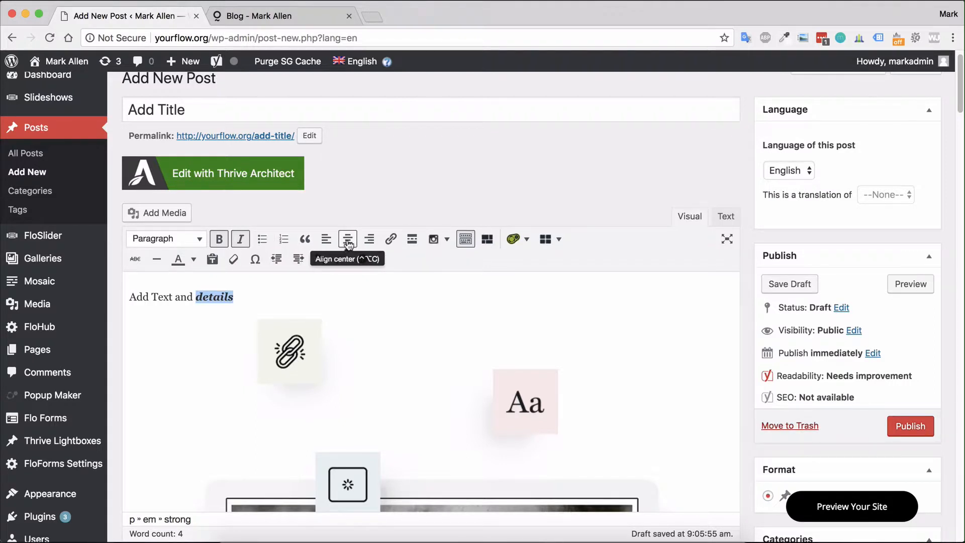
pyautogui.click(326, 239)
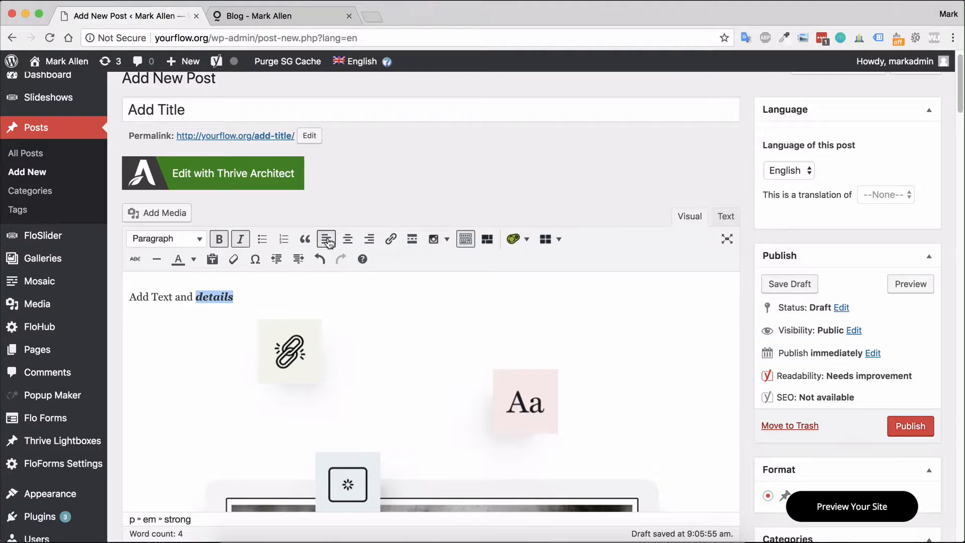
pyautogui.moveTo(390, 239)
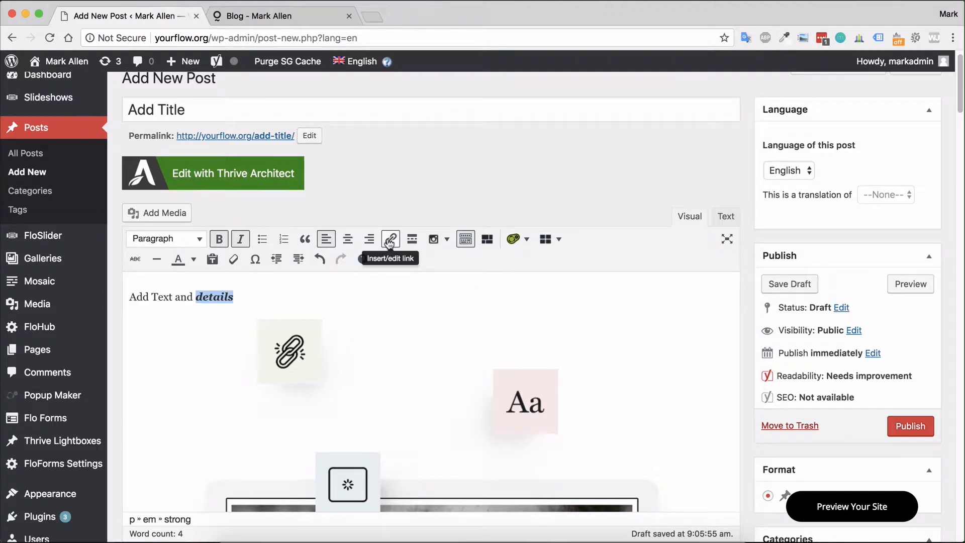
pyautogui.click(390, 239)
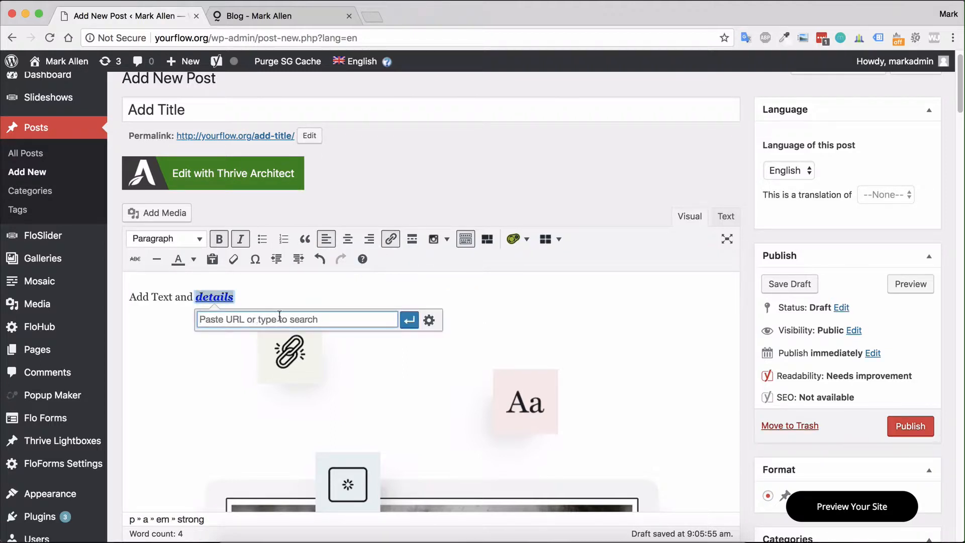
pyautogui.click(429, 320)
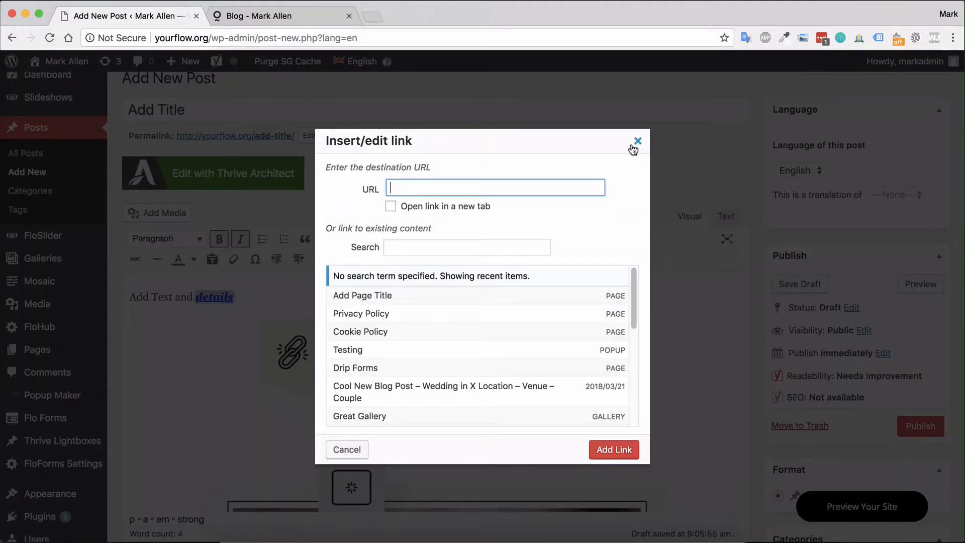
pyautogui.click(390, 206)
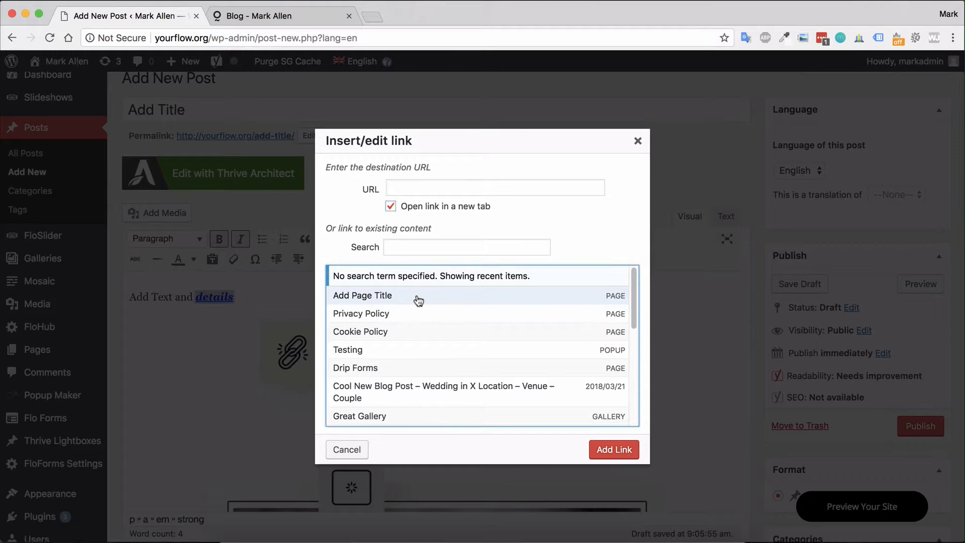
pyautogui.click(363, 295)
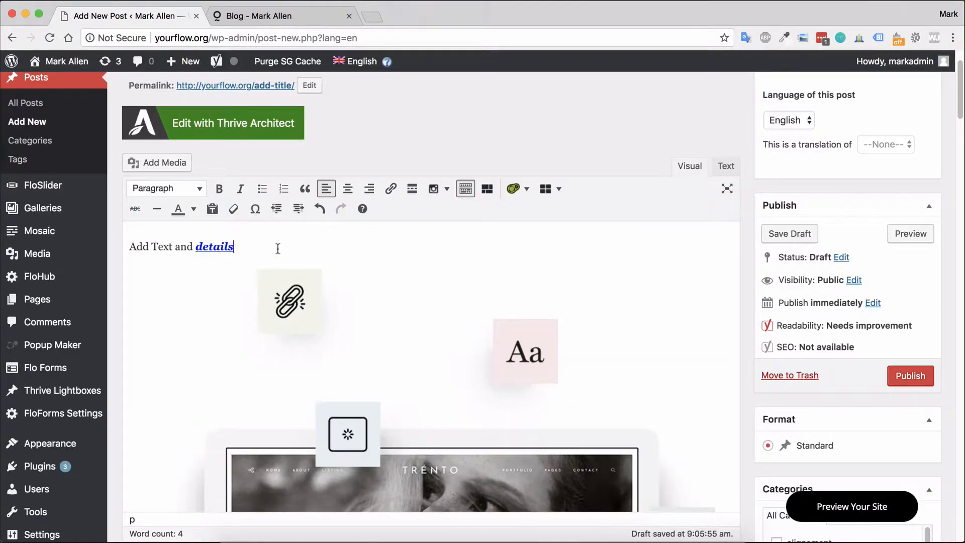
pyautogui.moveTo(412, 188)
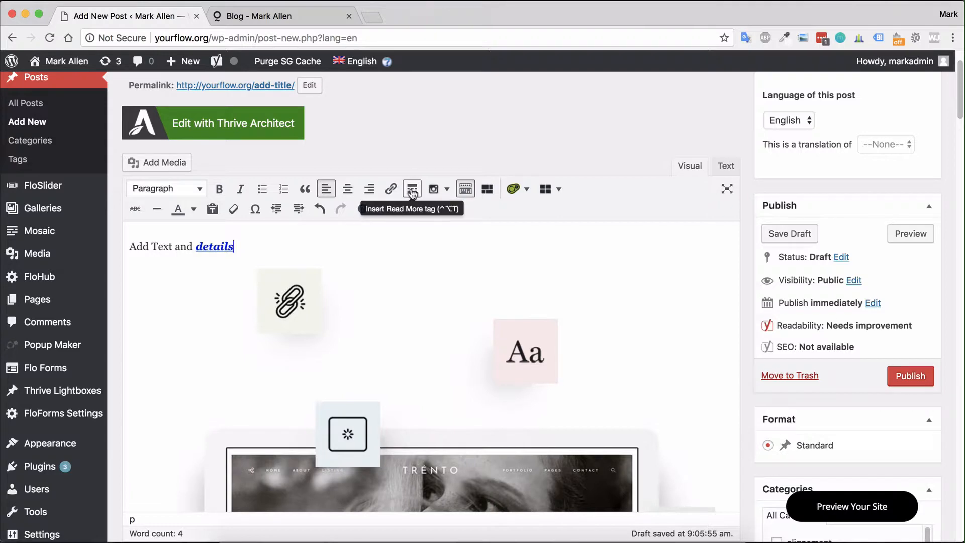
pyautogui.moveTo(453, 242)
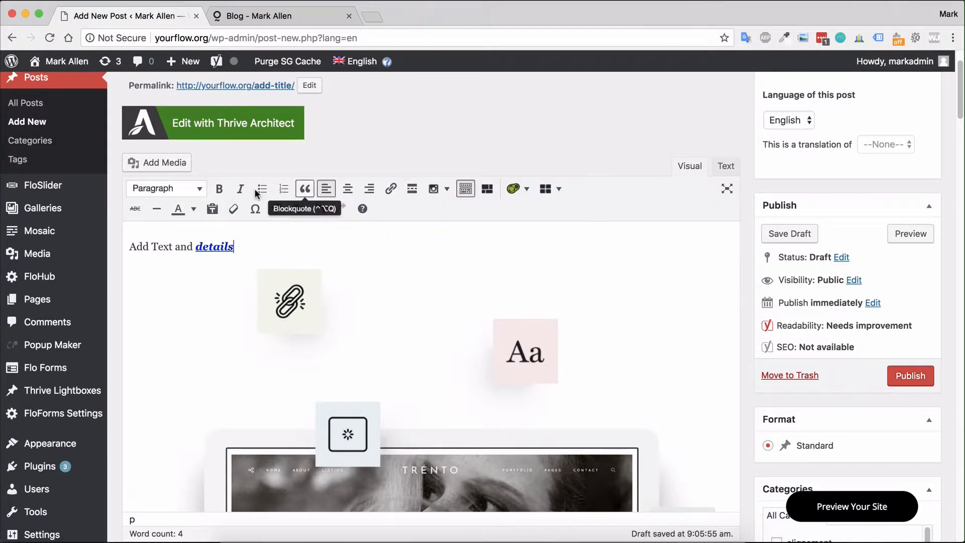
pyautogui.moveTo(274, 249)
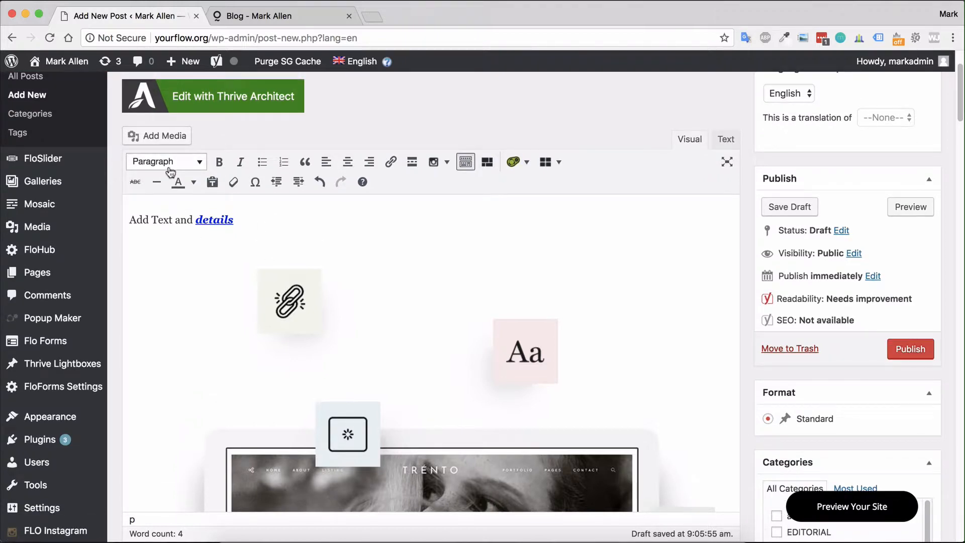
# Step: Add a 'Text' line below the first paragraph, formatted as Heading 2
pyautogui.write('Text')
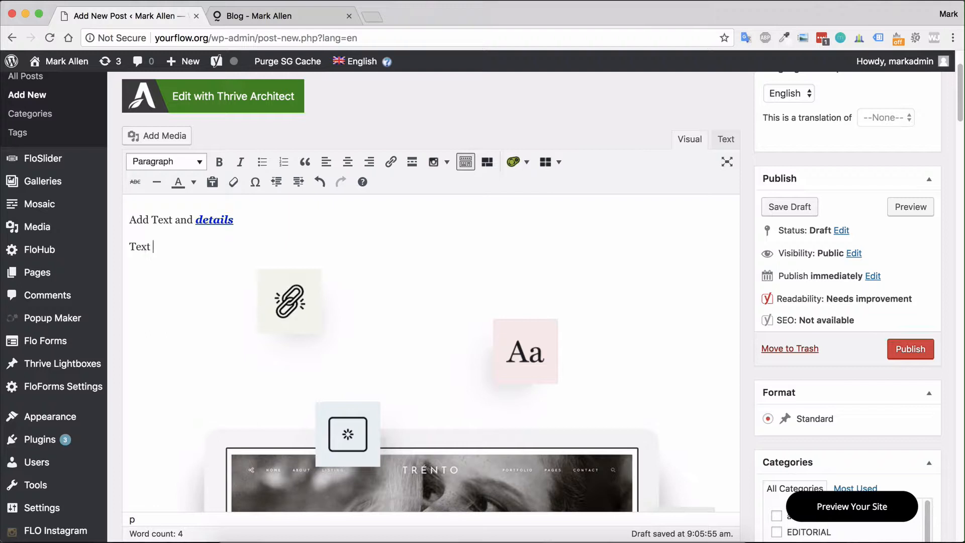
pyautogui.doubleClick(139, 246)
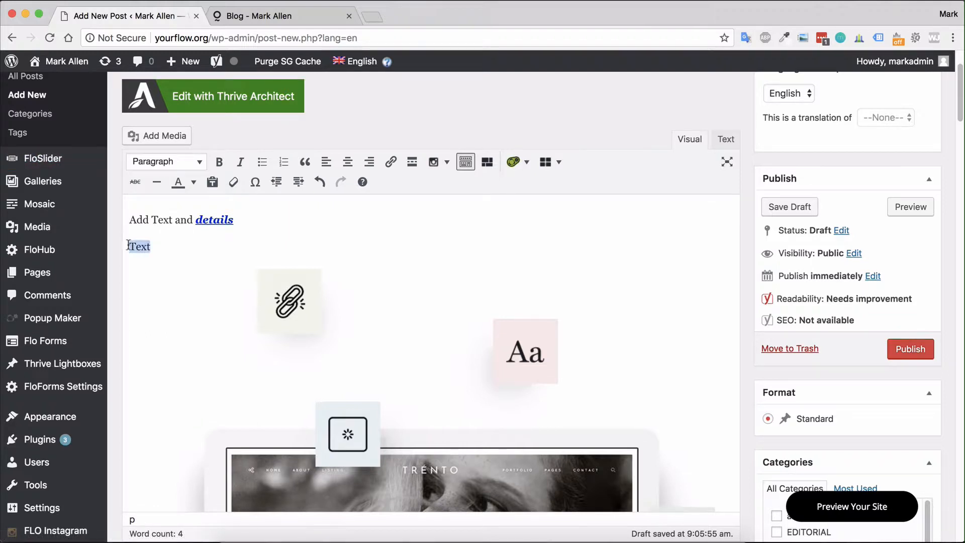
pyautogui.click(165, 162)
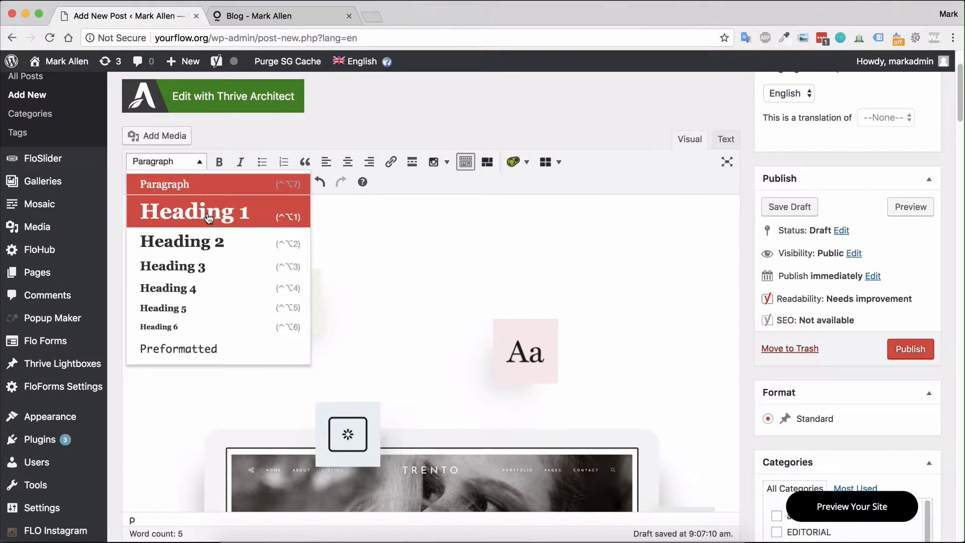
pyautogui.click(195, 211)
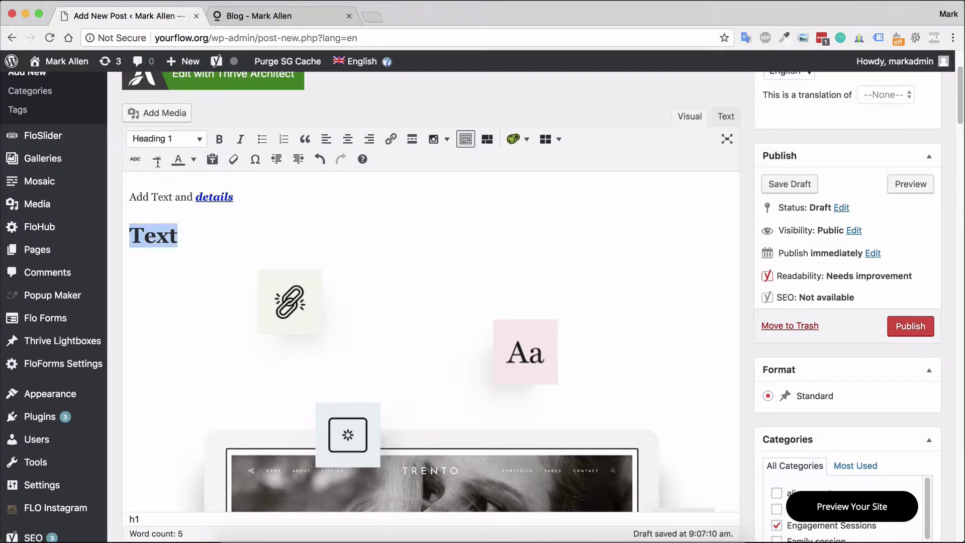
pyautogui.click(164, 138)
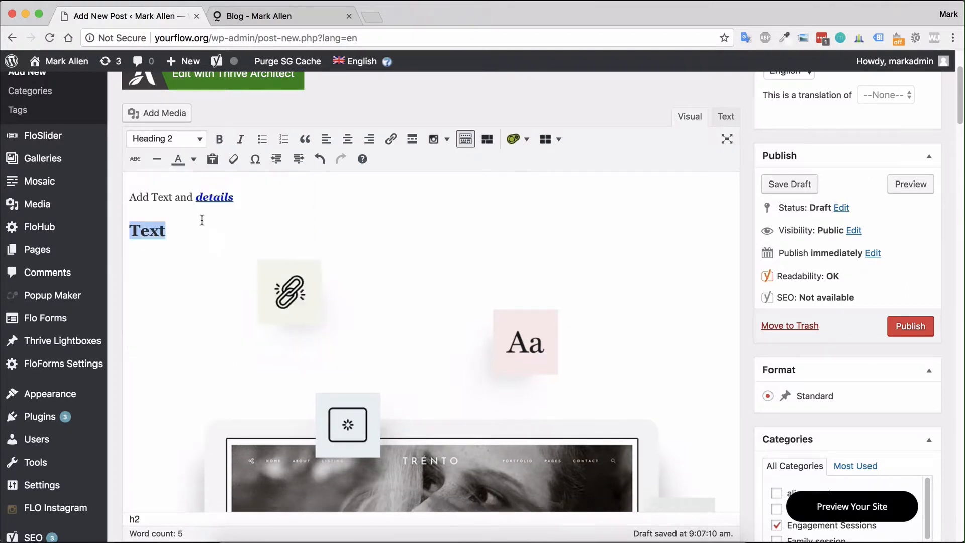
# Step: Select the 'Text' heading and set its text color to red
pyautogui.click(197, 230)
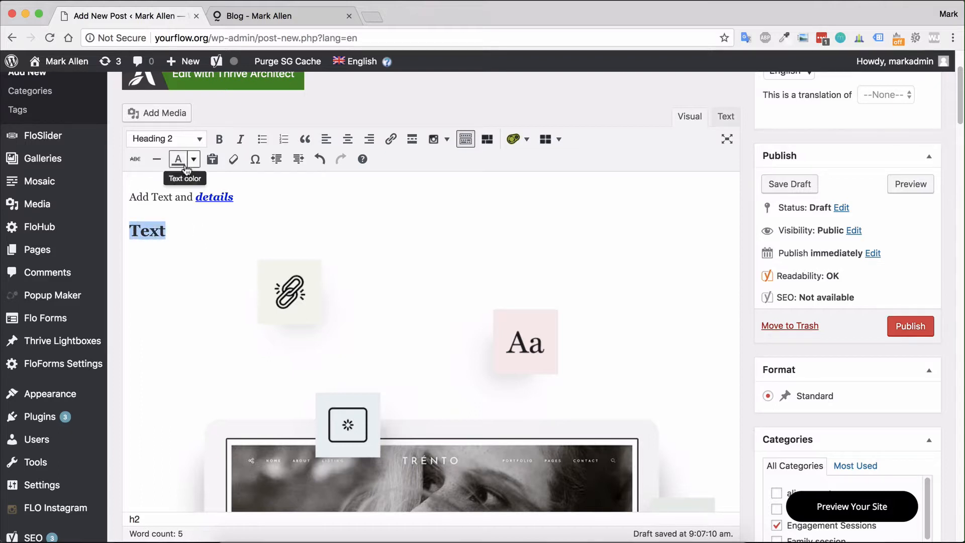
pyautogui.click(194, 158)
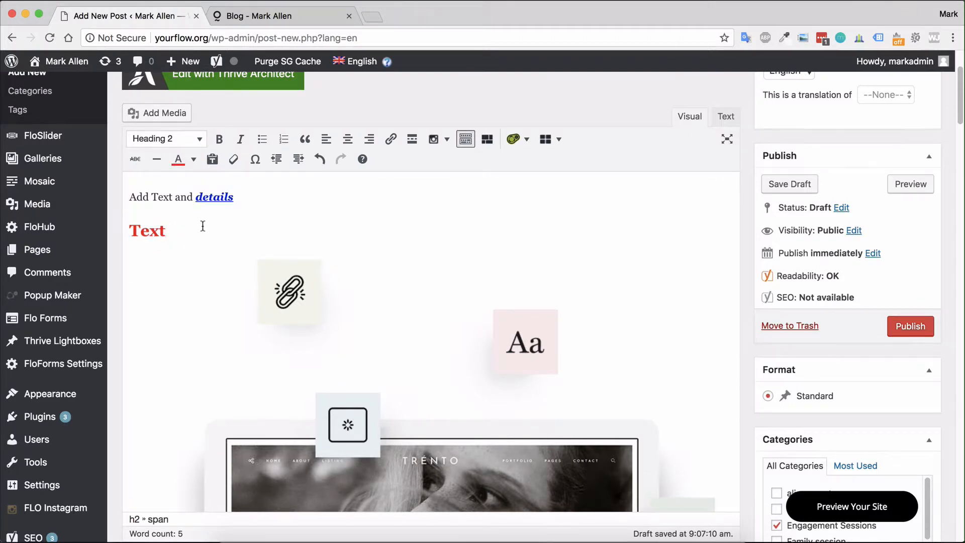
pyautogui.moveTo(189, 228)
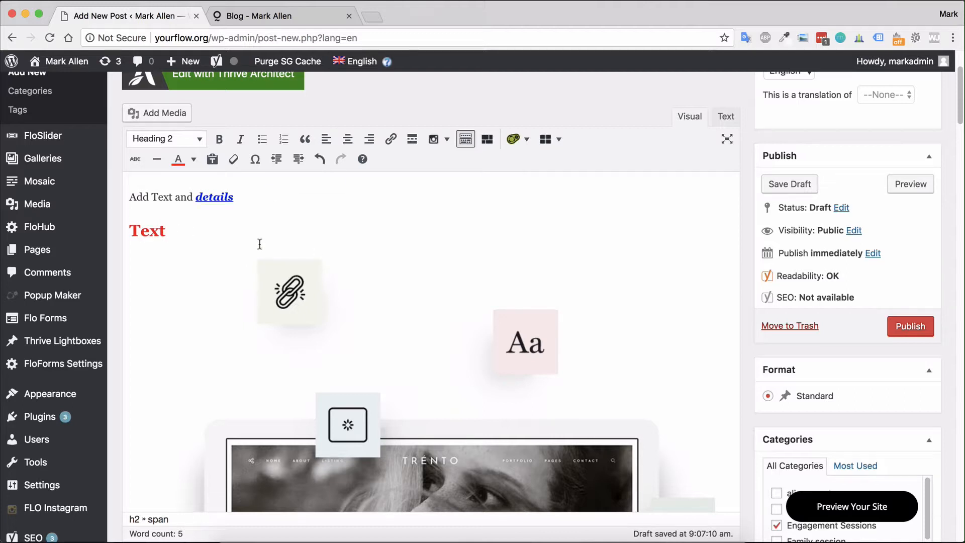
pyautogui.moveTo(204, 242)
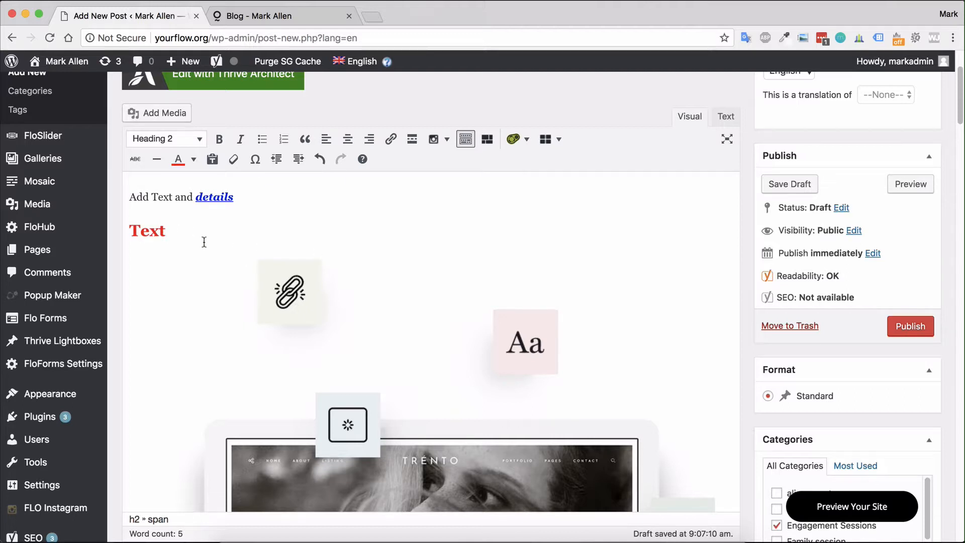
pyautogui.moveTo(212, 159)
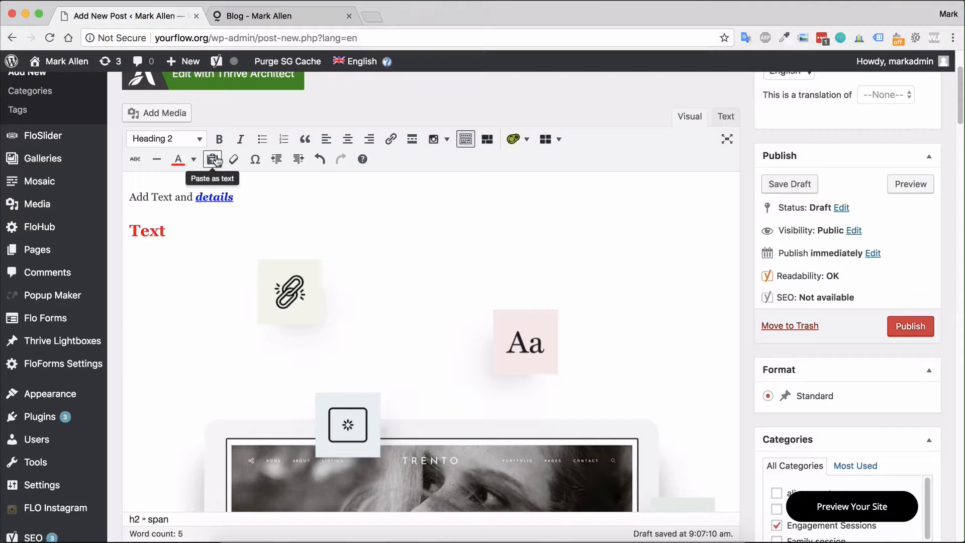
pyautogui.moveTo(298, 159)
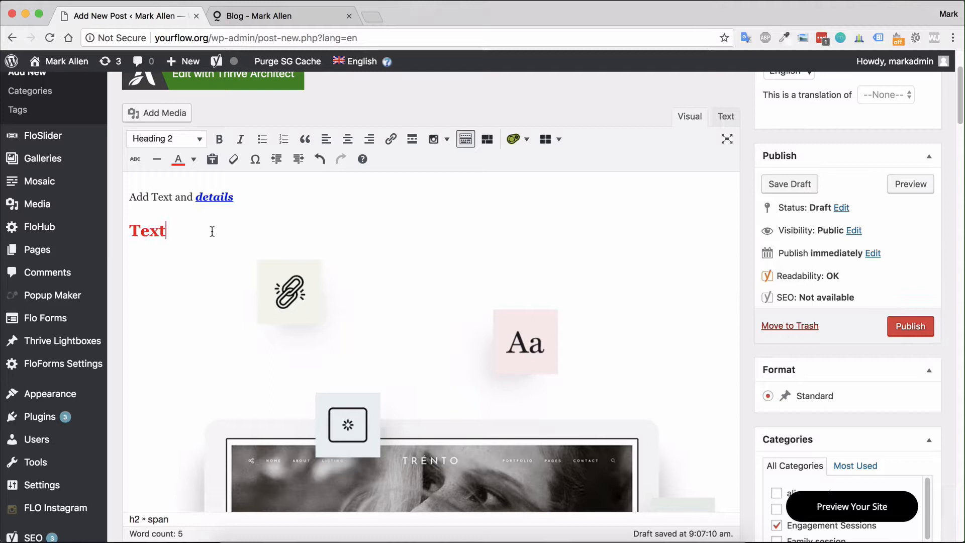
pyautogui.moveTo(745, 244)
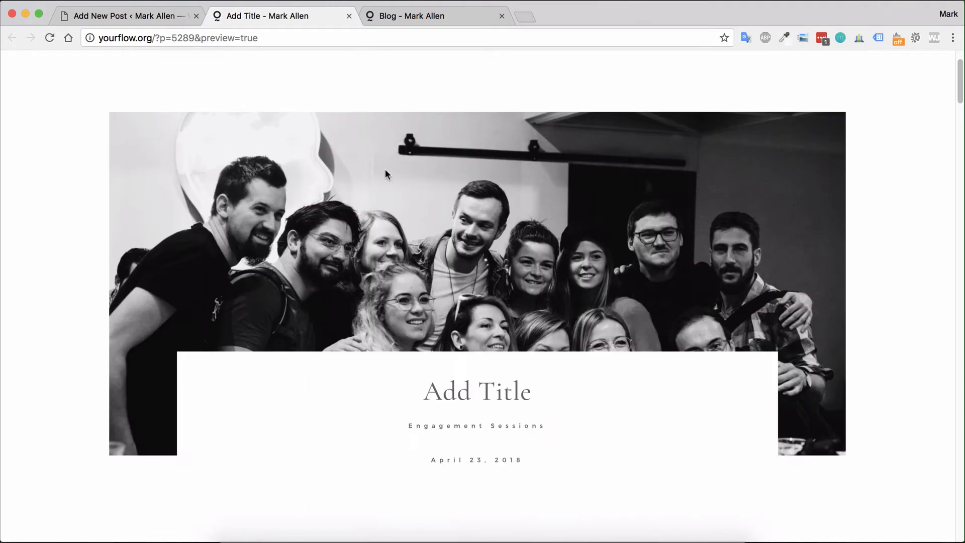
pyautogui.moveTo(342, 257)
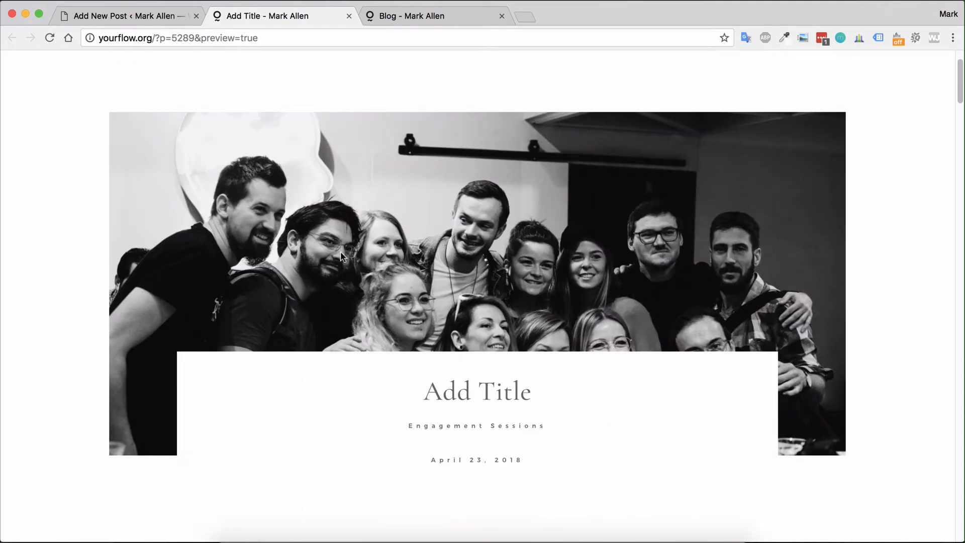
# Step: Scroll the preview to check the red heading, images and comments, then return to the editor
pyautogui.scroll(-3)
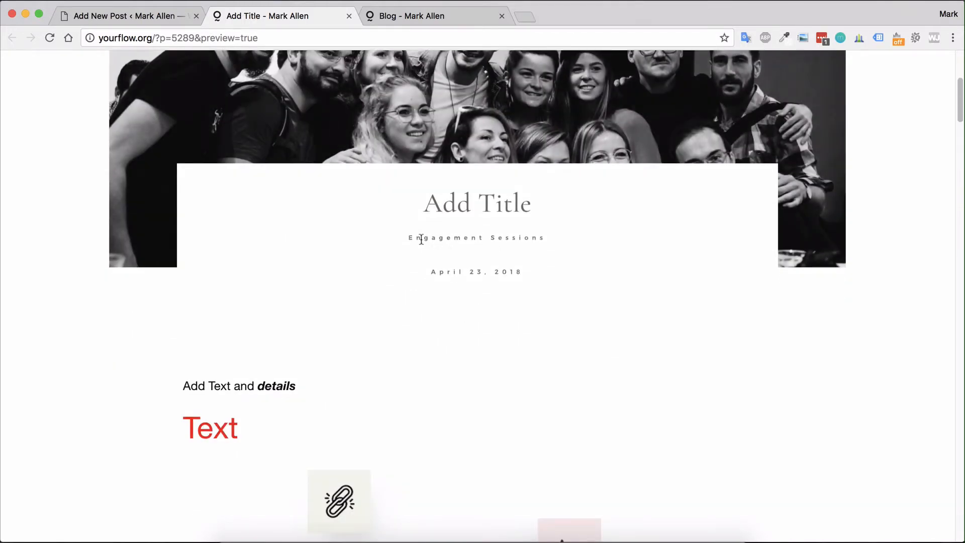
pyautogui.moveTo(485, 237)
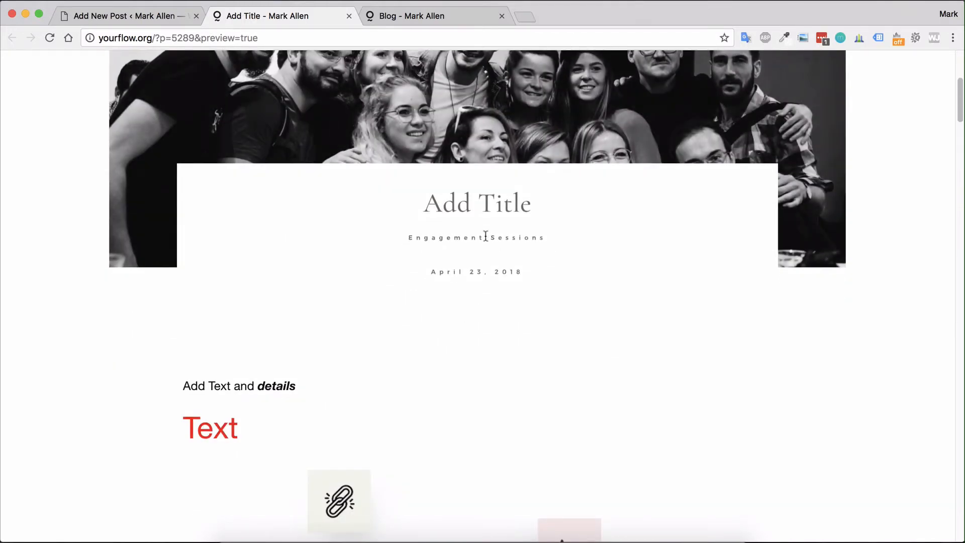
pyautogui.moveTo(423, 305)
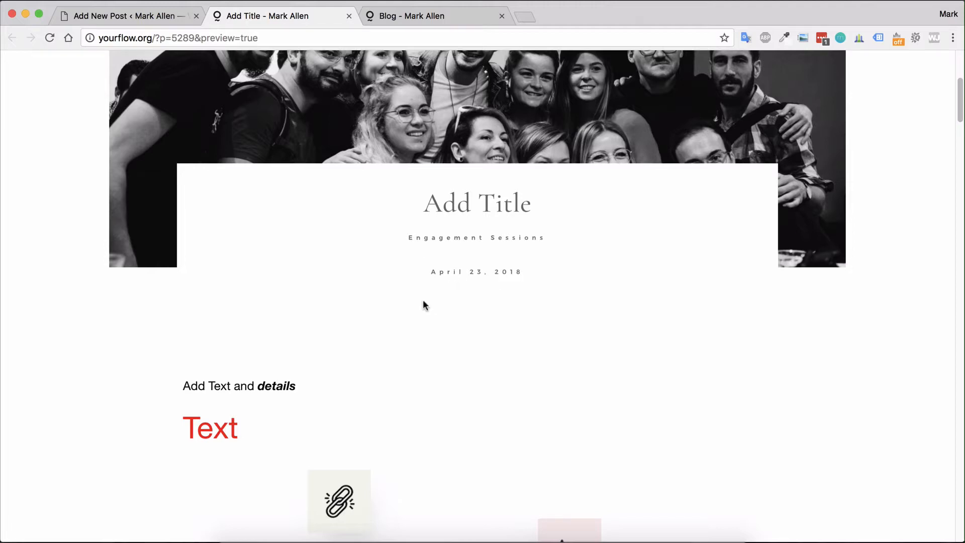
pyautogui.scroll(-3)
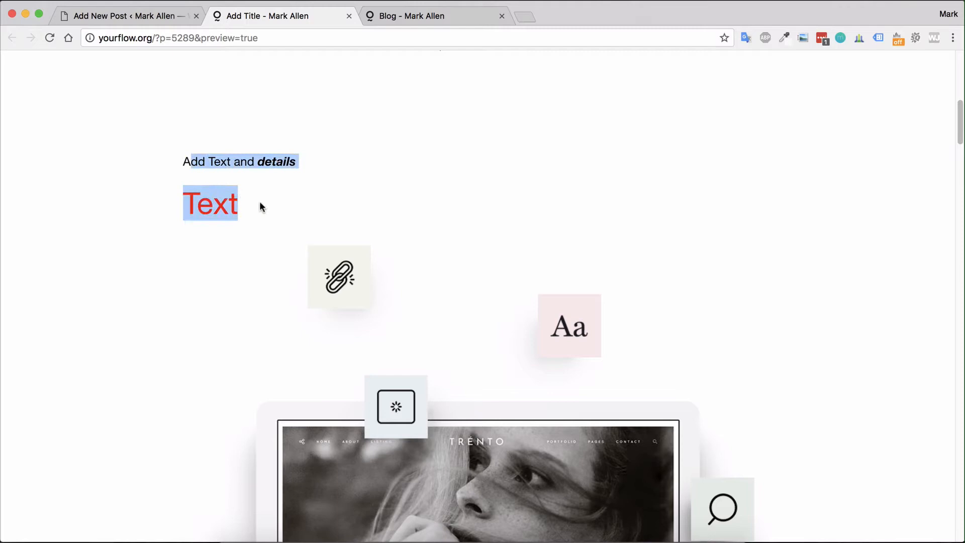
pyautogui.scroll(-3)
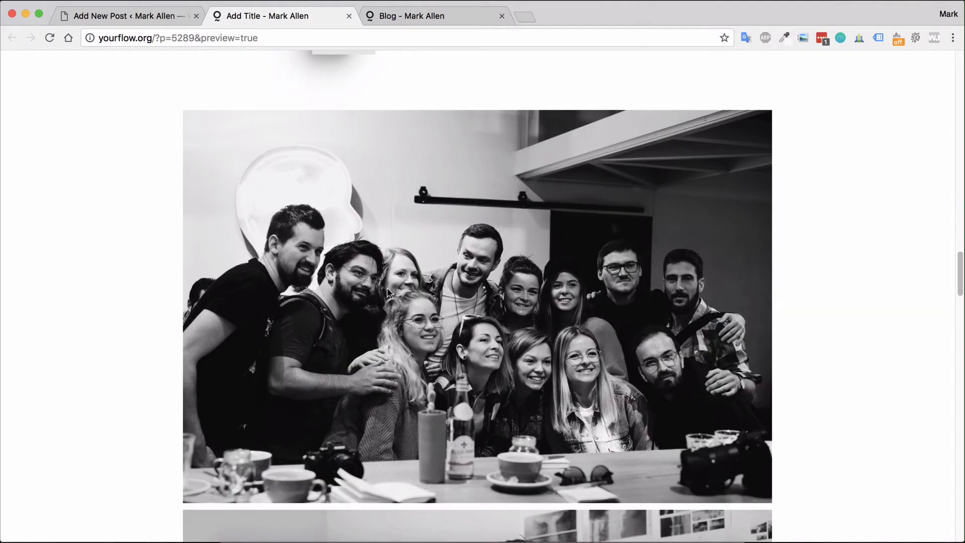
pyautogui.scroll(-3)
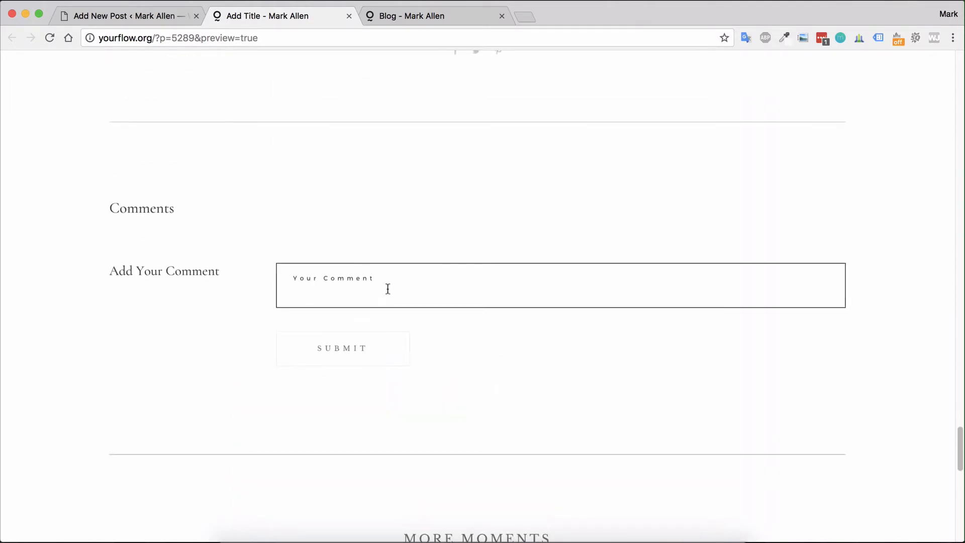
pyautogui.scroll(-3)
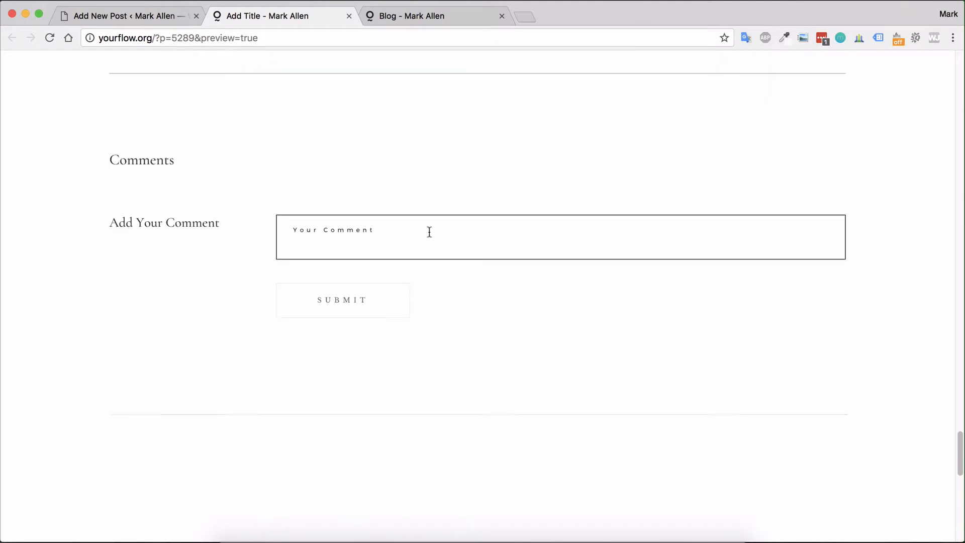
pyautogui.scroll(-3)
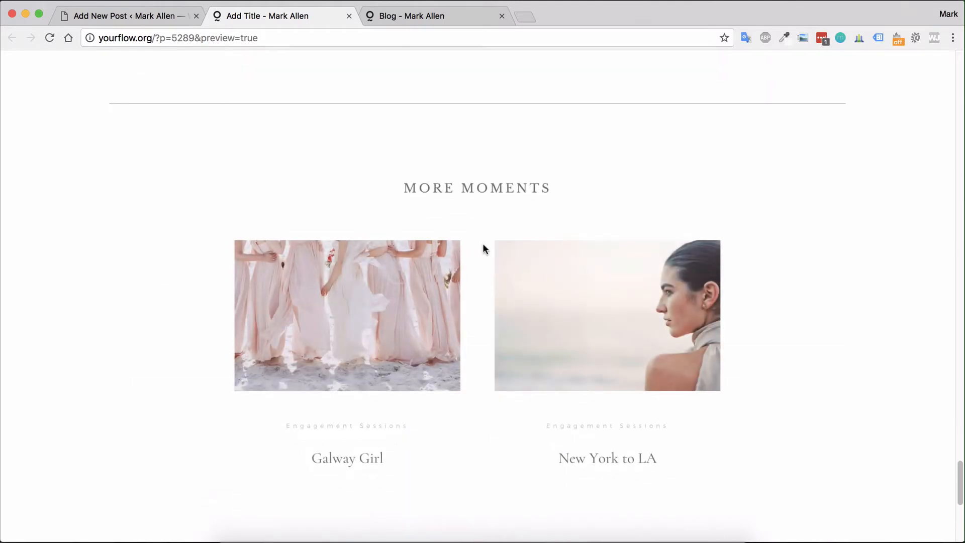
pyautogui.scroll(-3)
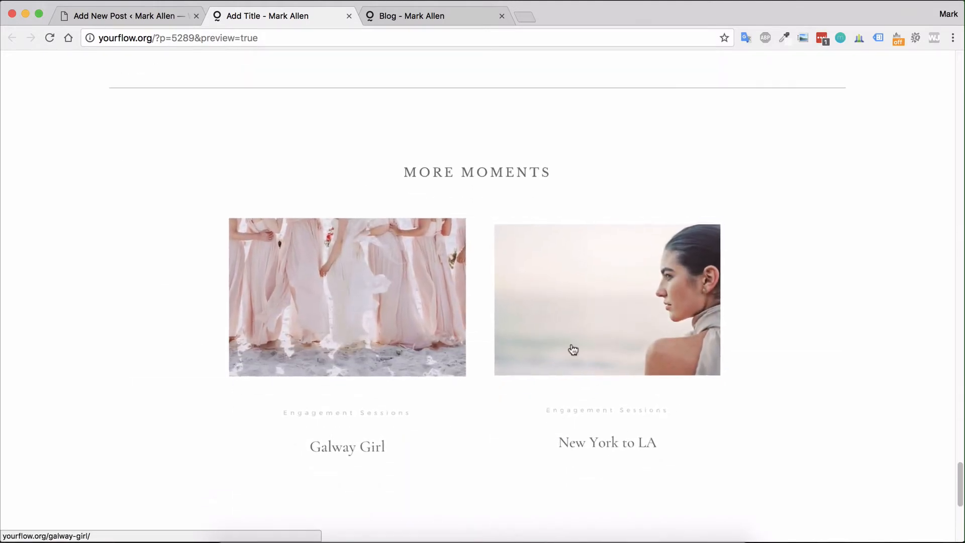
pyautogui.scroll(-3)
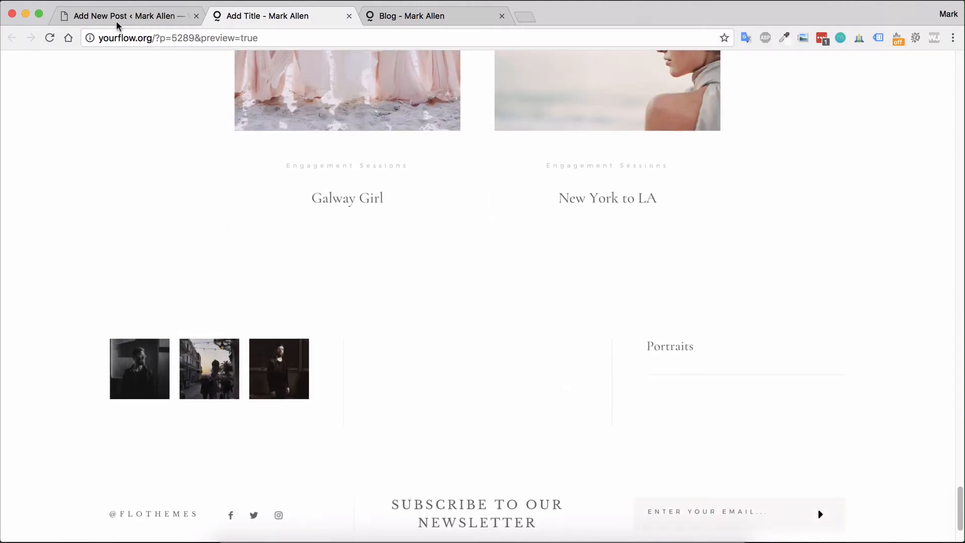
pyautogui.click(123, 16)
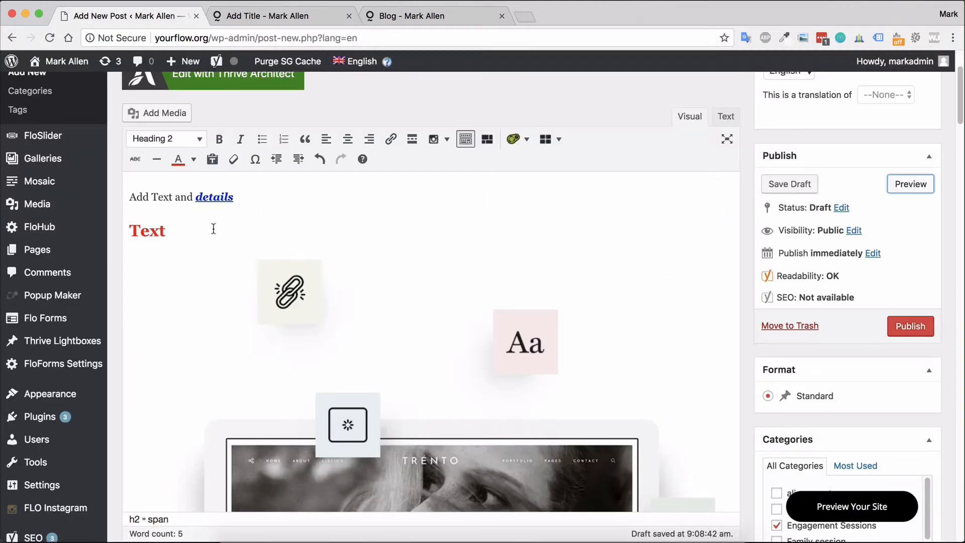
pyautogui.moveTo(854, 230)
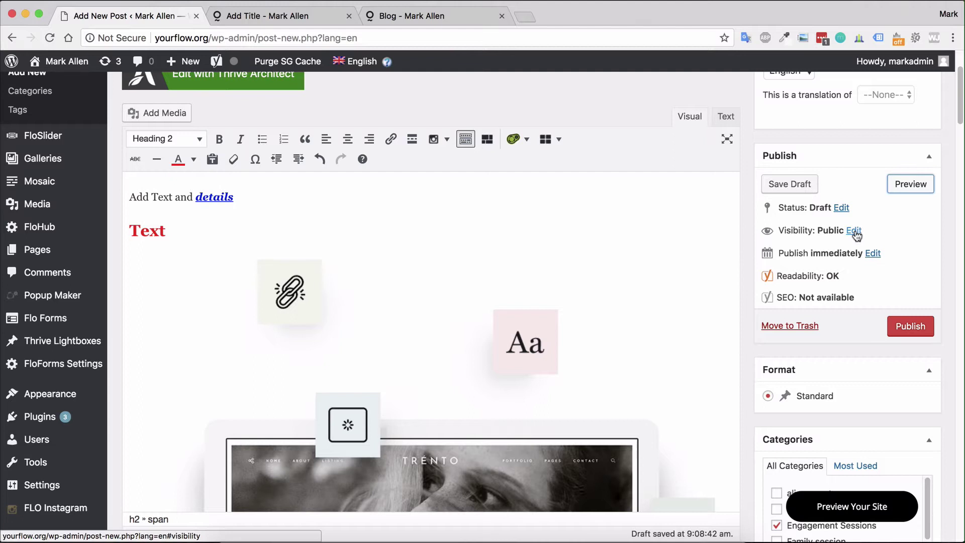
# Step: Set the post's visibility to Public after briefly choosing Private
pyautogui.click(853, 230)
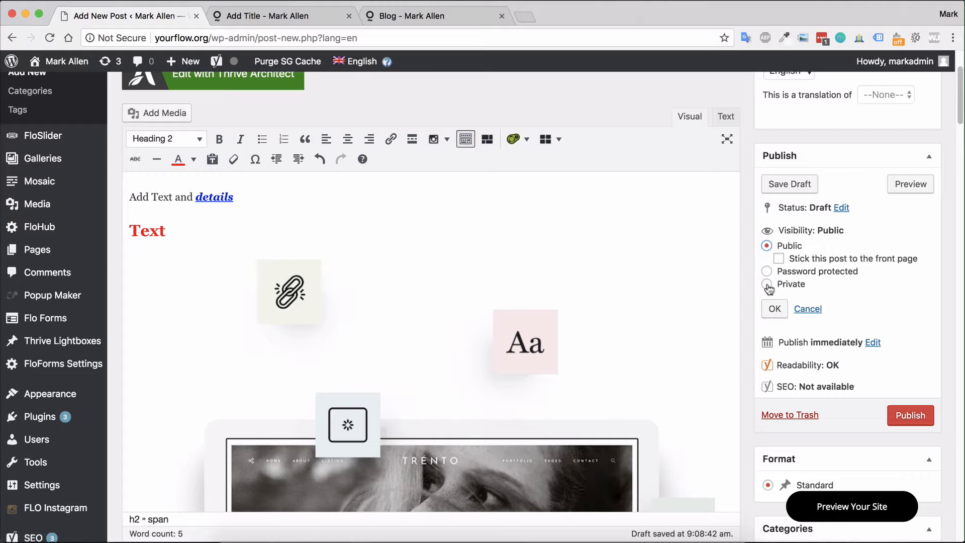
pyautogui.click(766, 283)
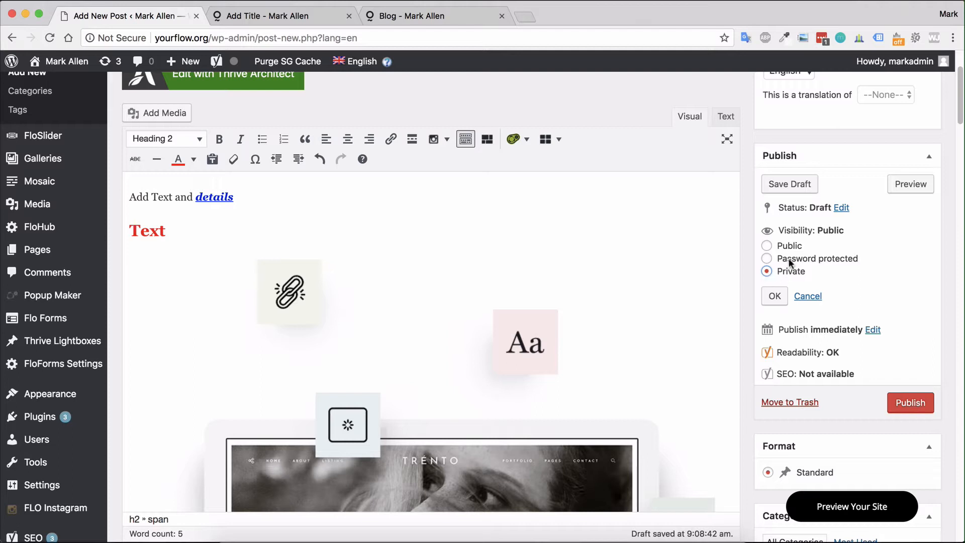
pyautogui.click(767, 246)
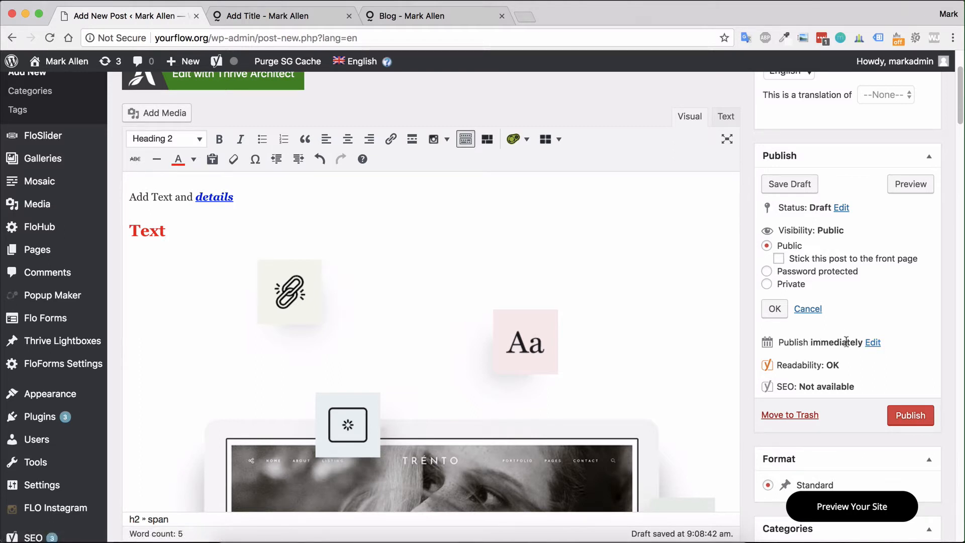
pyautogui.moveTo(871, 343)
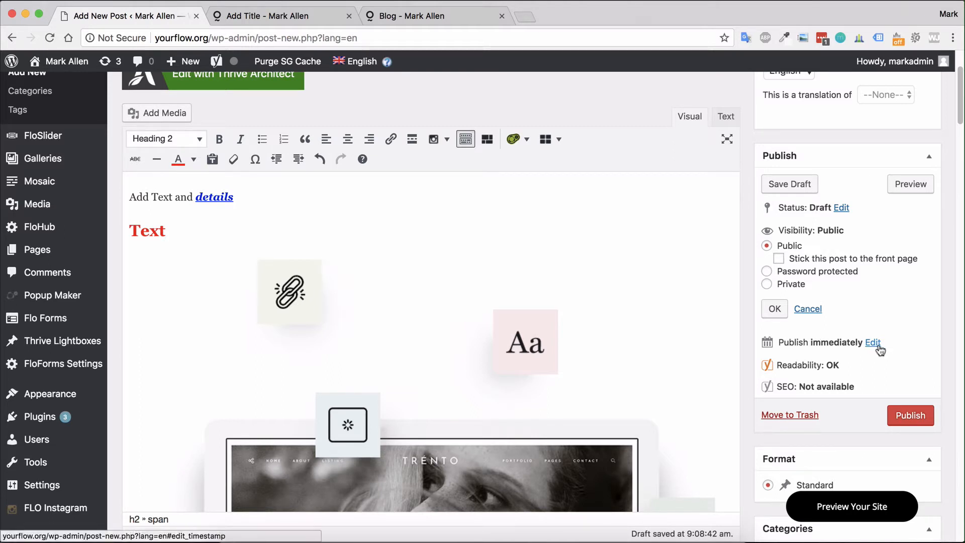
# Step: Change the publish month to May and schedule the post for May 23, 2018 at 09:02
pyautogui.click(871, 342)
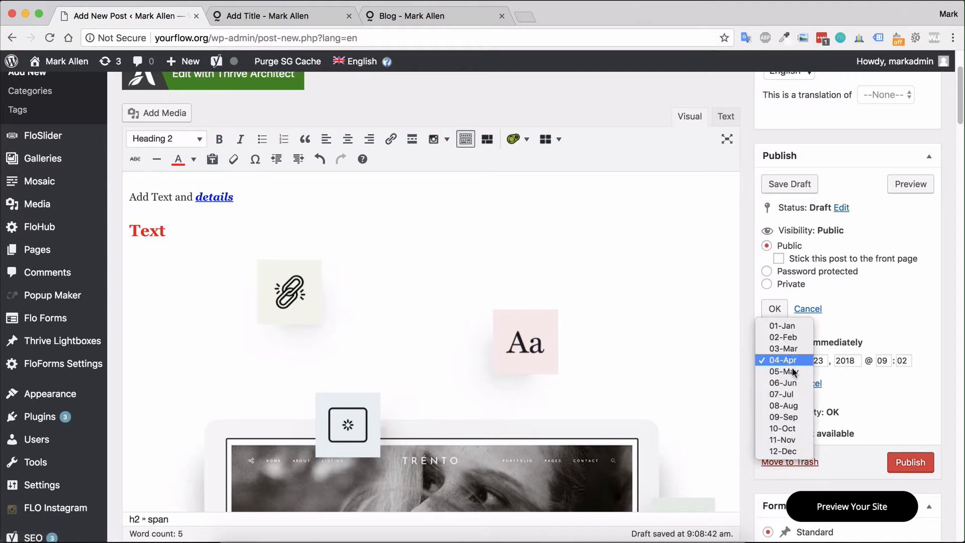
pyautogui.click(783, 360)
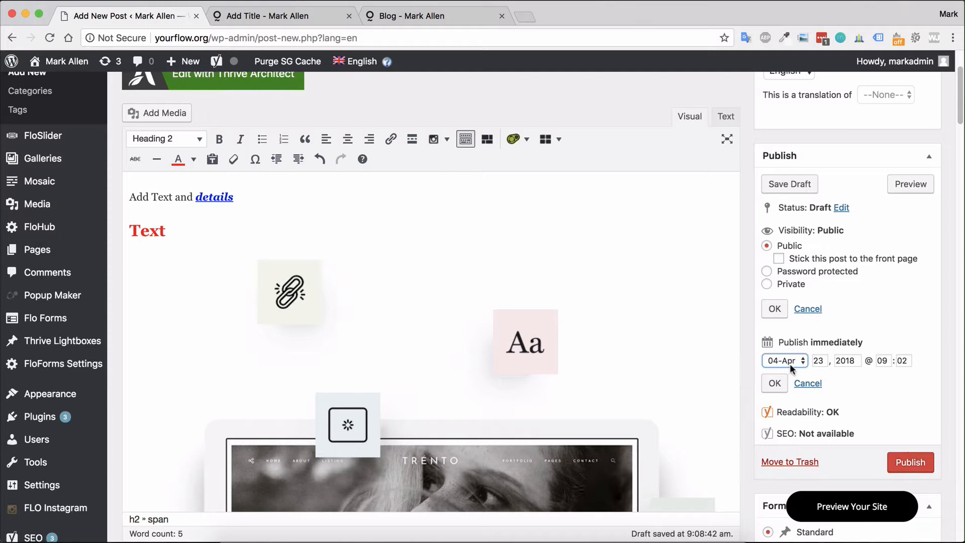
pyautogui.click(784, 360)
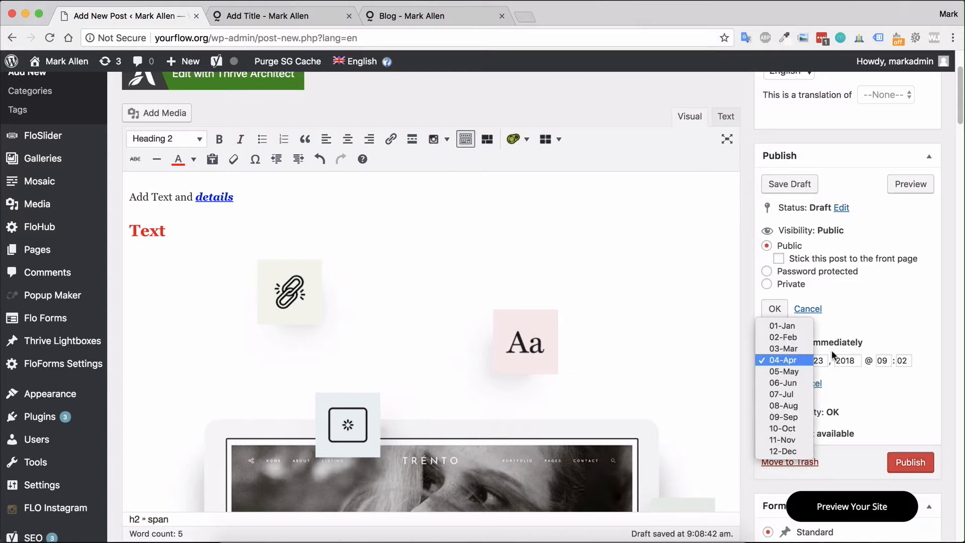
pyautogui.click(783, 360)
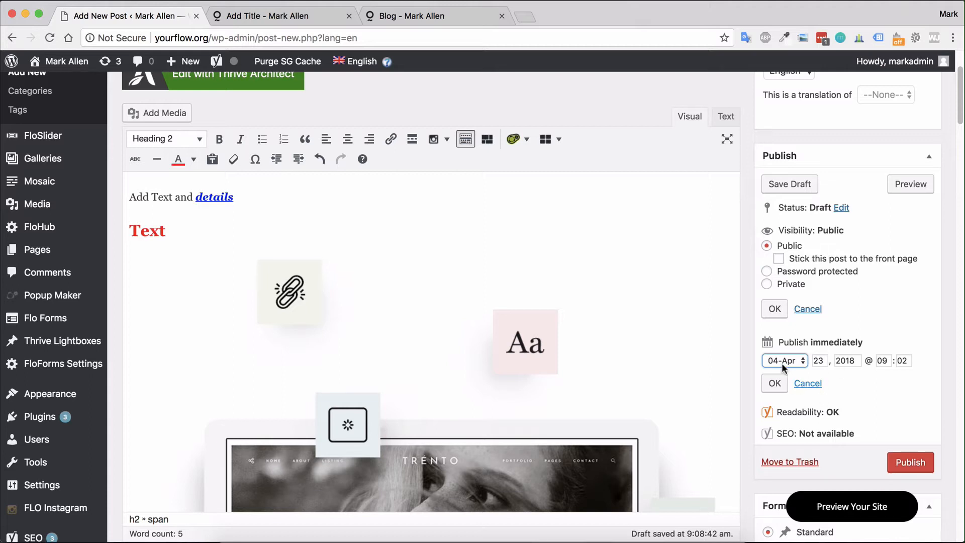
pyautogui.click(784, 360)
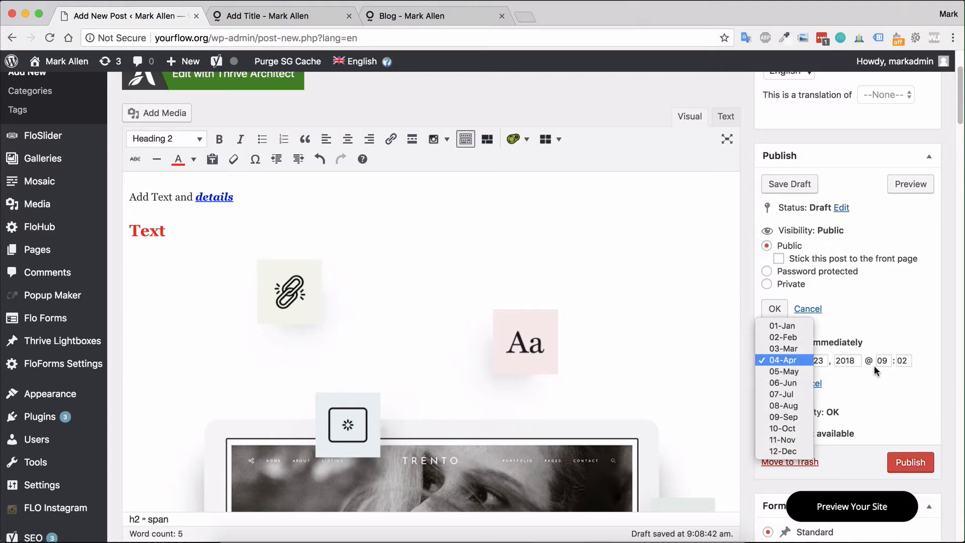
pyautogui.click(782, 360)
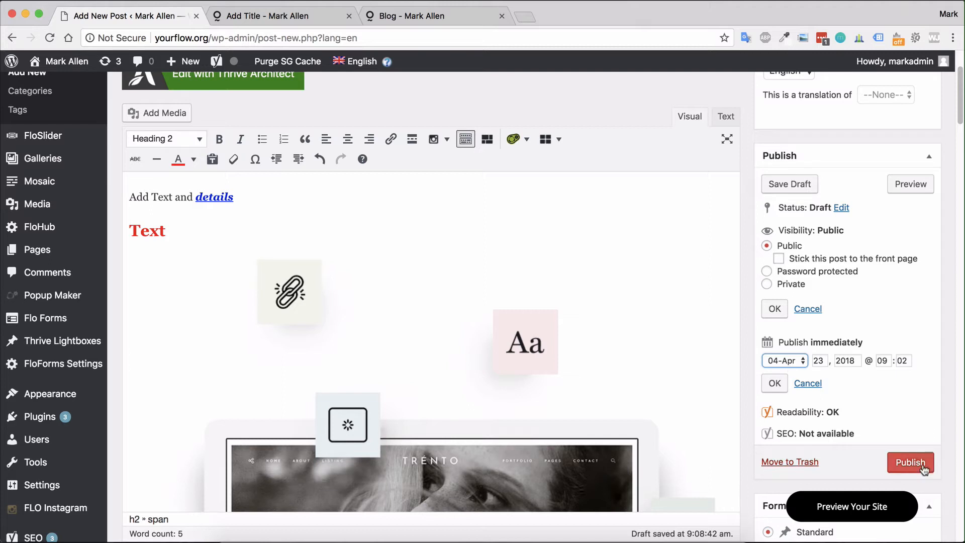
pyautogui.moveTo(800, 363)
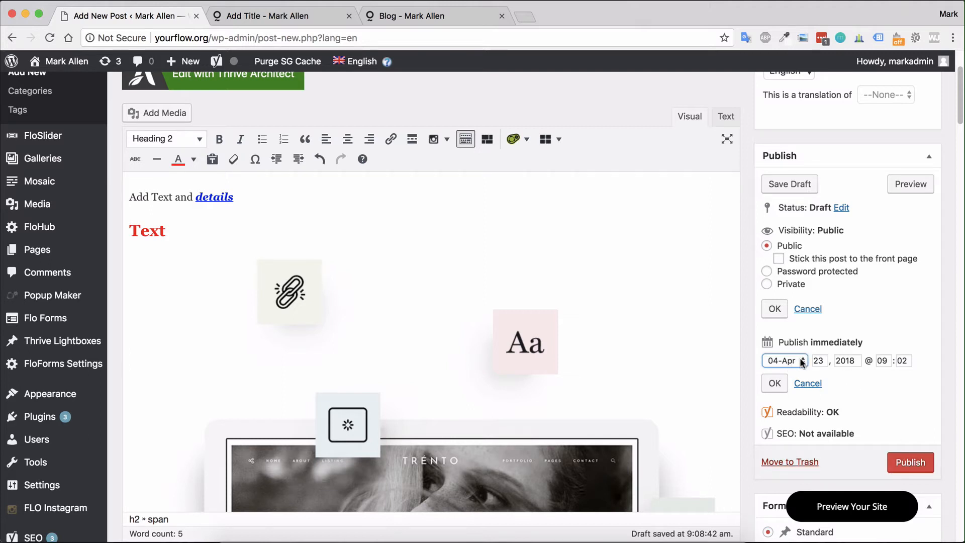
pyautogui.click(783, 360)
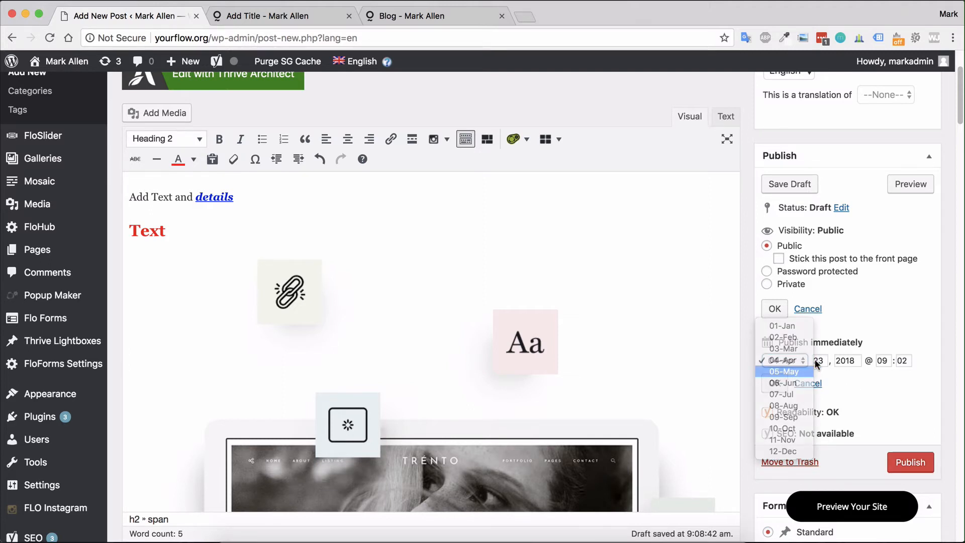
pyautogui.click(784, 371)
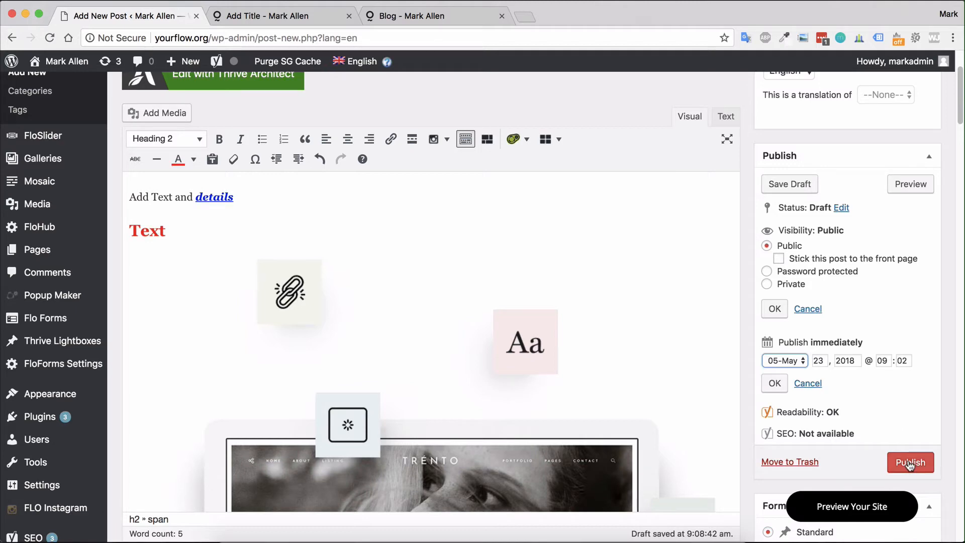
pyautogui.click(909, 462)
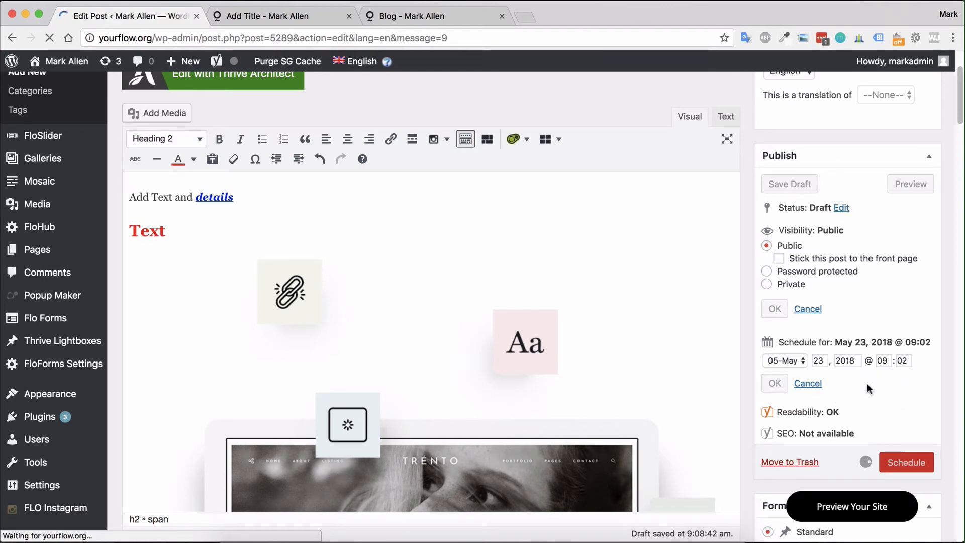
pyautogui.click(905, 462)
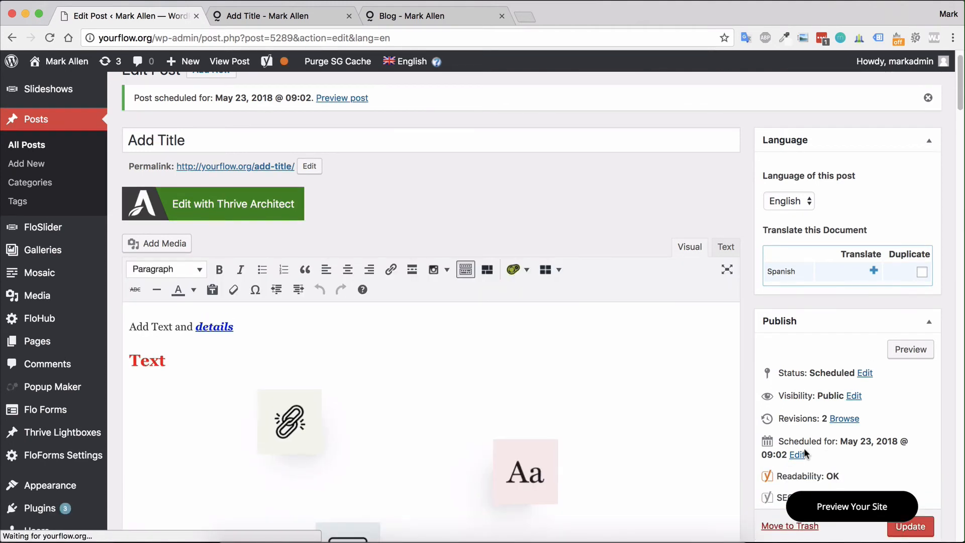
# Step: Reset the publish date to April 23, 2018 at 09:01 and publish the post
pyautogui.click(797, 454)
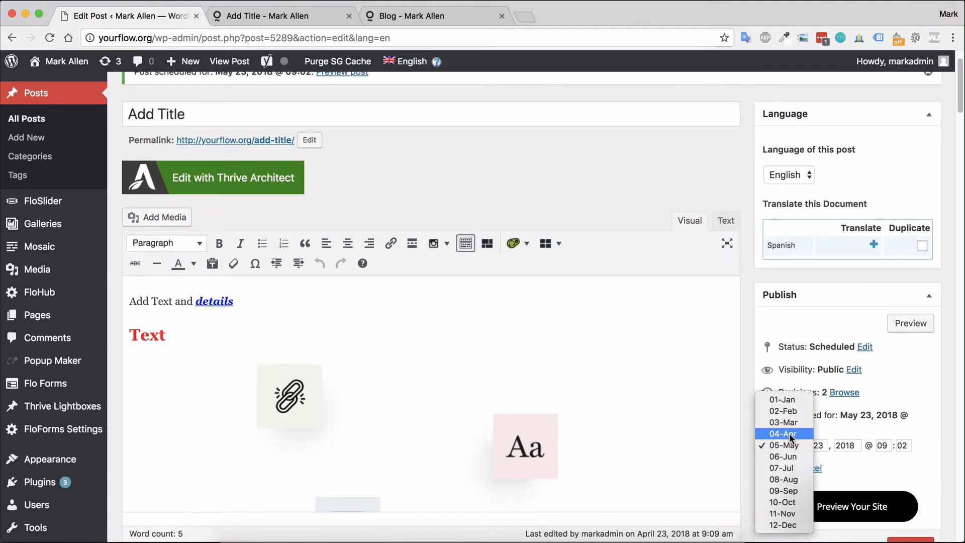
pyautogui.click(782, 433)
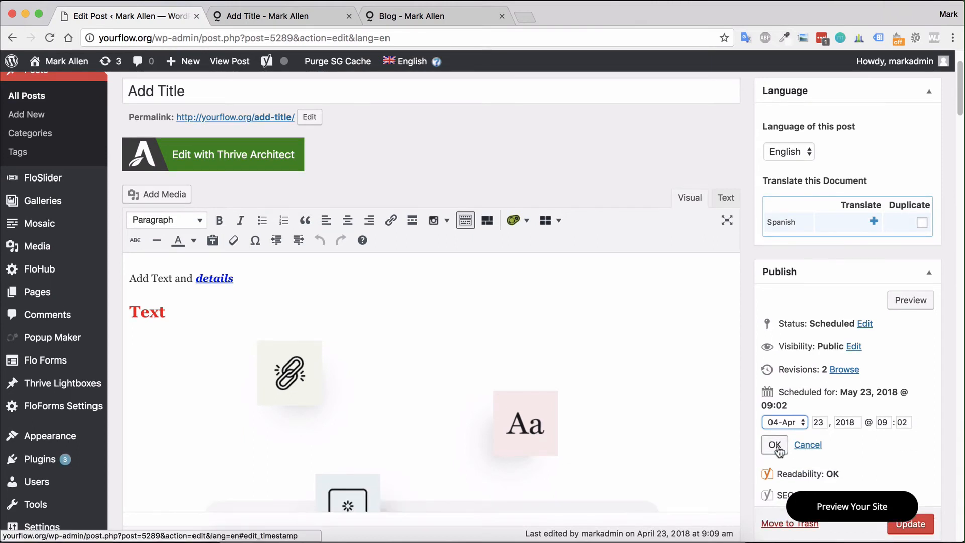
pyautogui.click(773, 445)
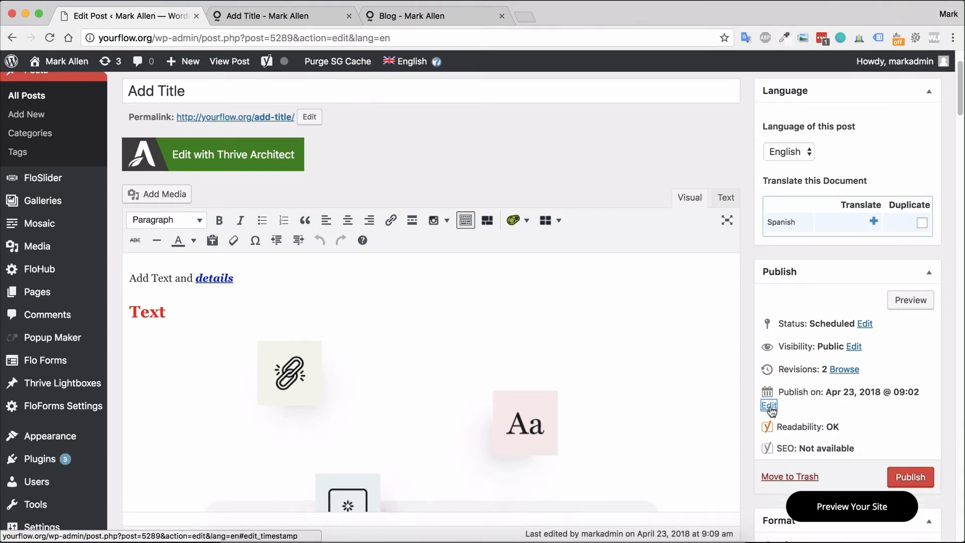
pyautogui.click(768, 405)
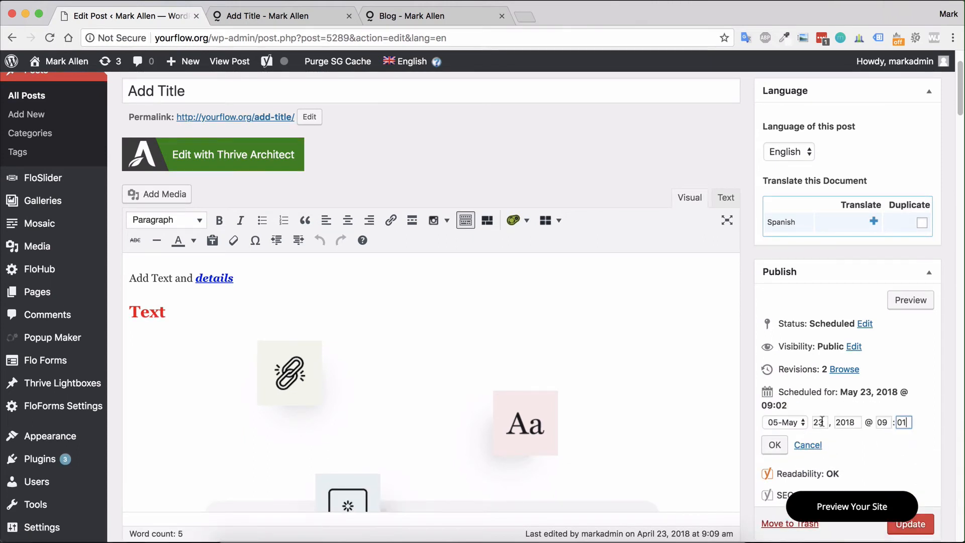
pyautogui.click(784, 422)
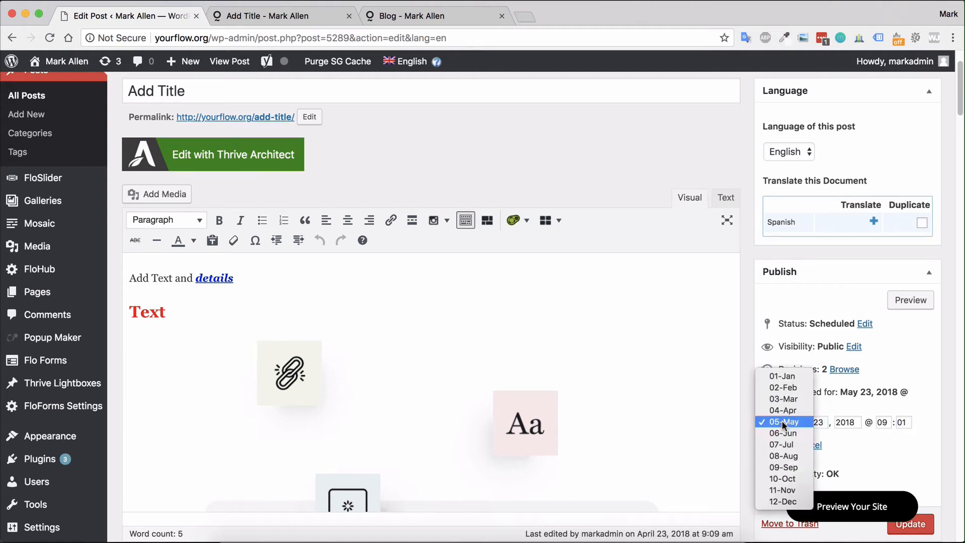
pyautogui.click(782, 410)
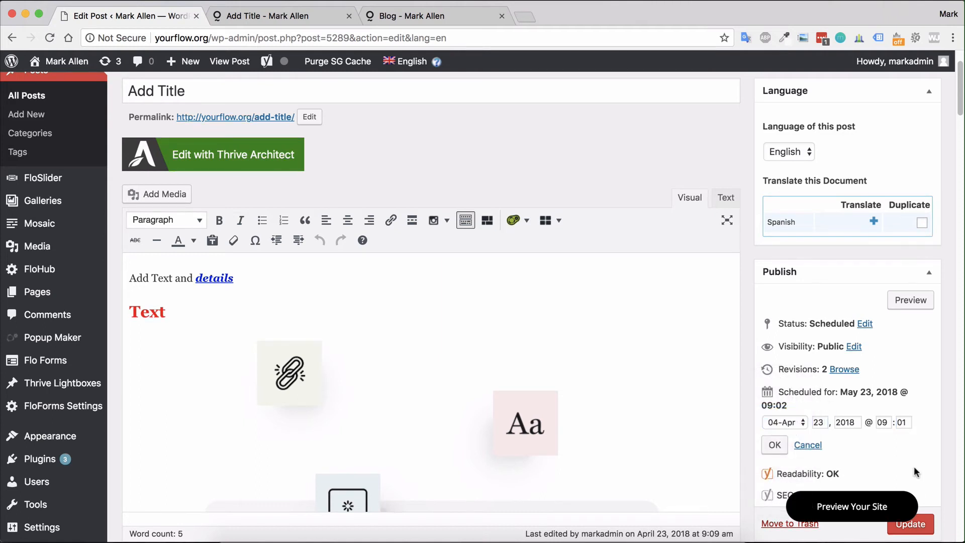
pyautogui.click(774, 444)
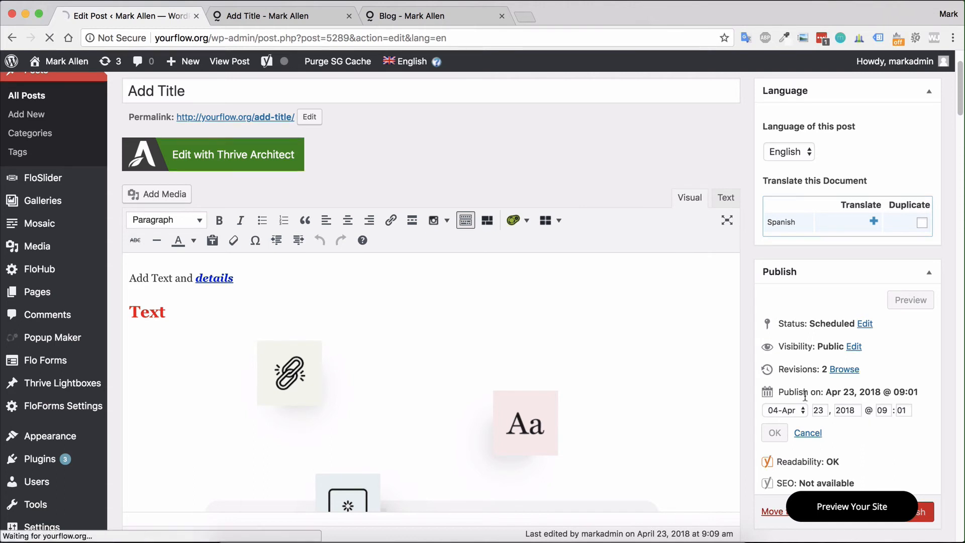
pyautogui.moveTo(878, 402)
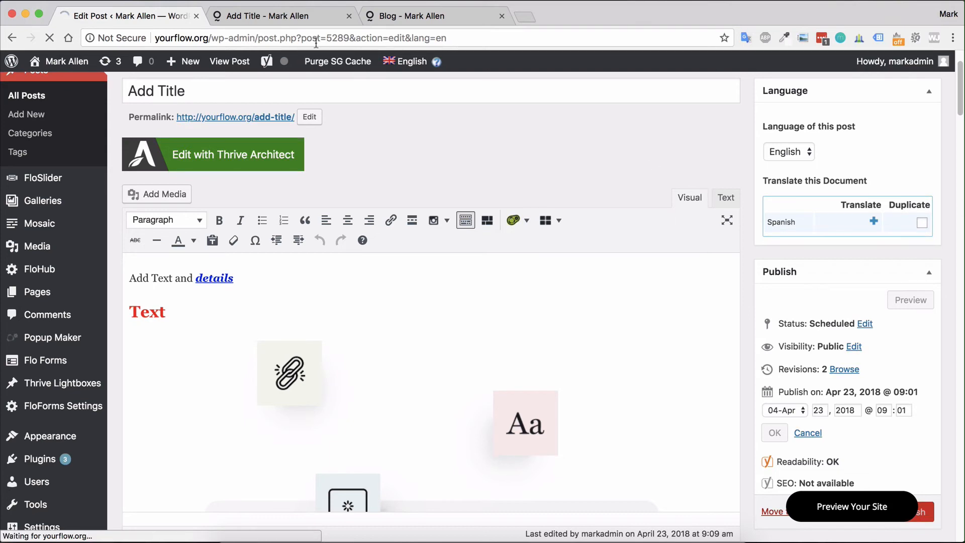
pyautogui.click(773, 432)
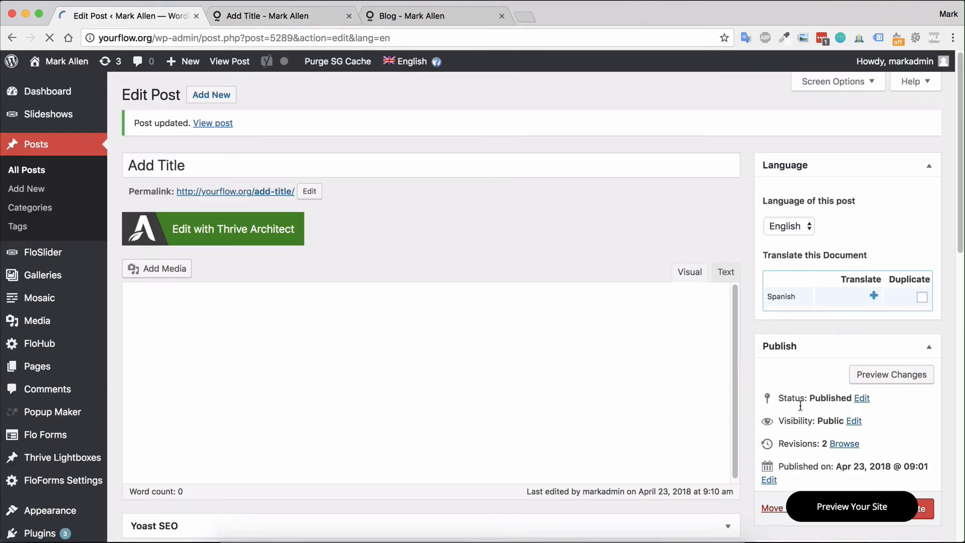
pyautogui.click(430, 16)
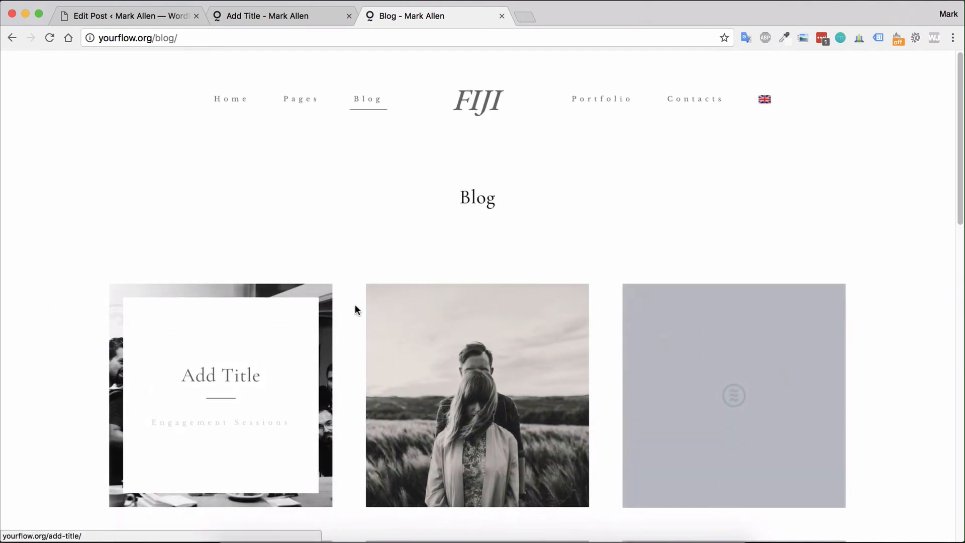
pyautogui.moveTo(83, 281)
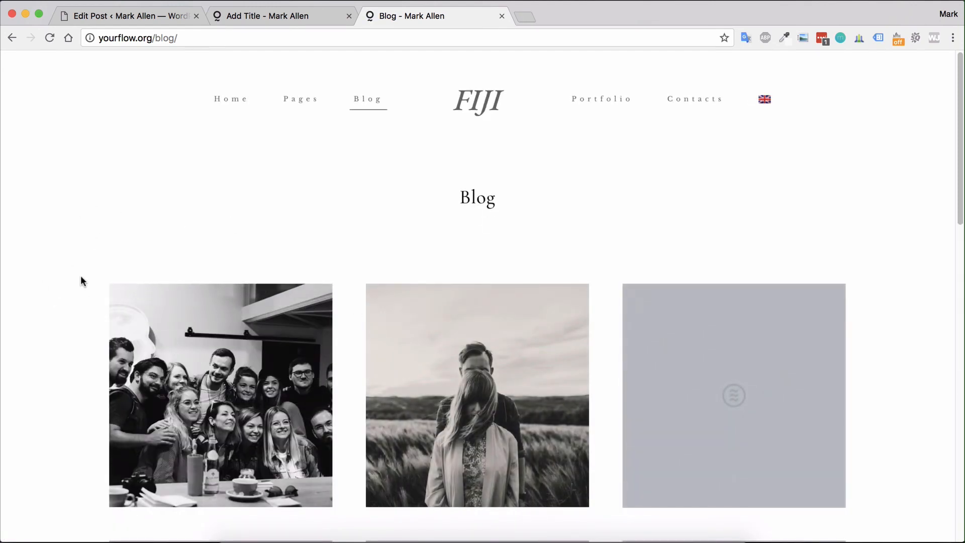